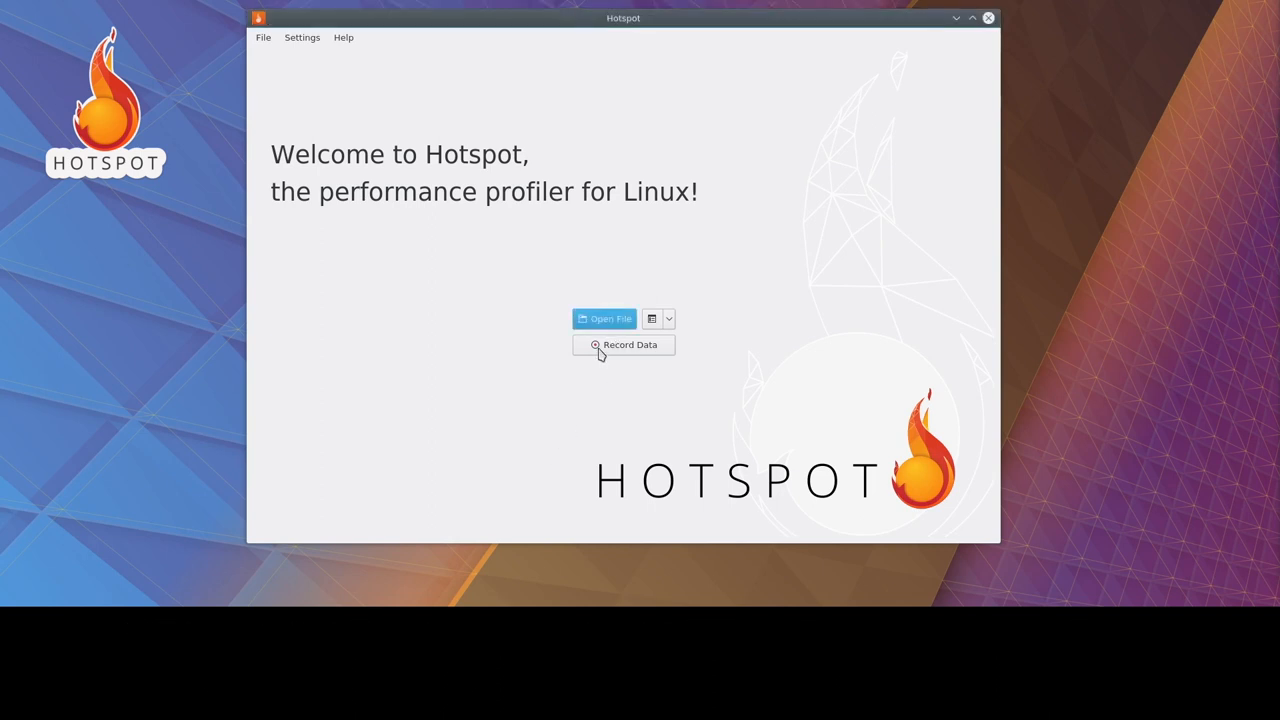
Begin a Record Data session and enter the path toward the lab_mandelbrot build's src folder.
{"action": "left_click", "coordinate": [624, 344]}
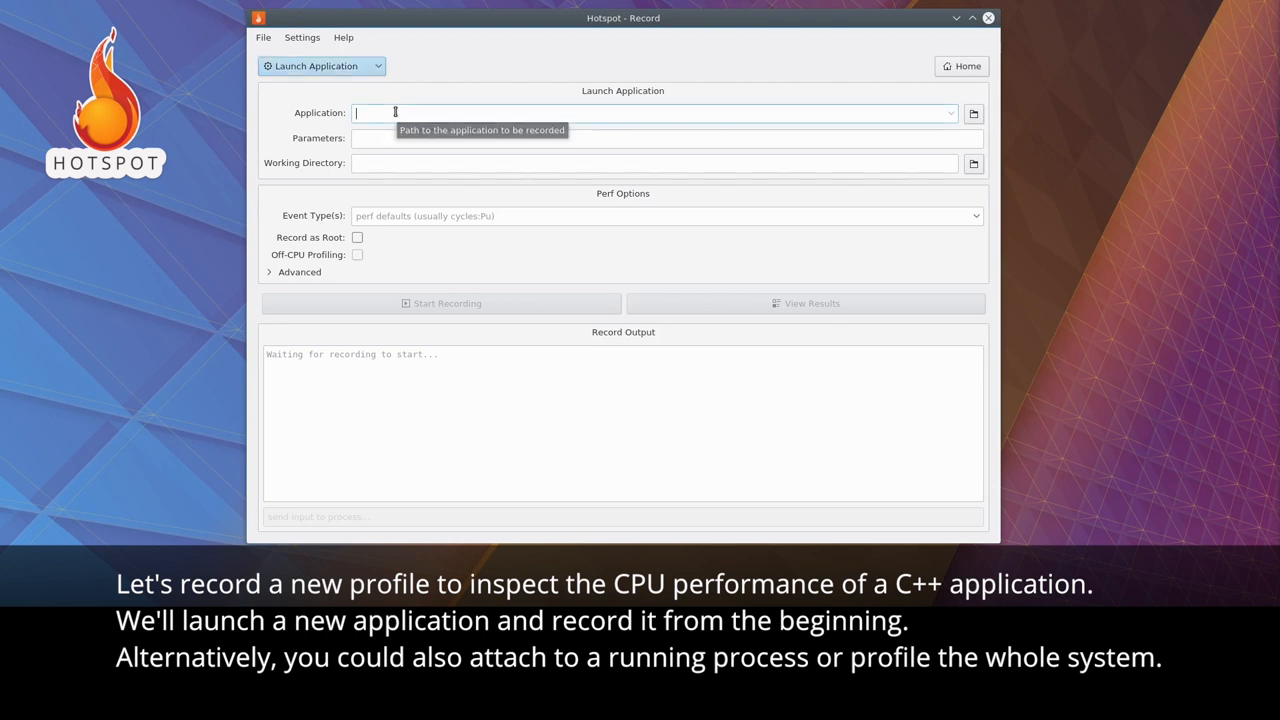
{"action": "type", "text": "~/projects/kdab/training-material/addon/profiling/"}
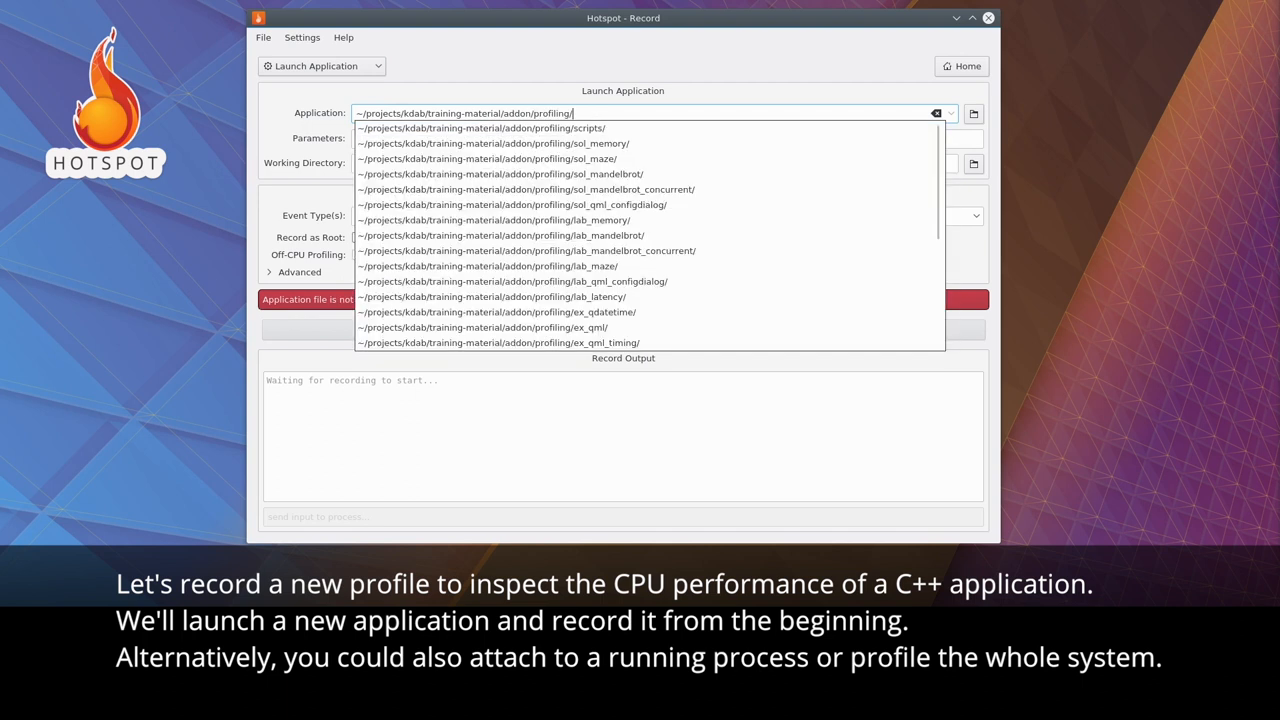
{"action": "type", "text": "lab_mandelbrot/src/"}
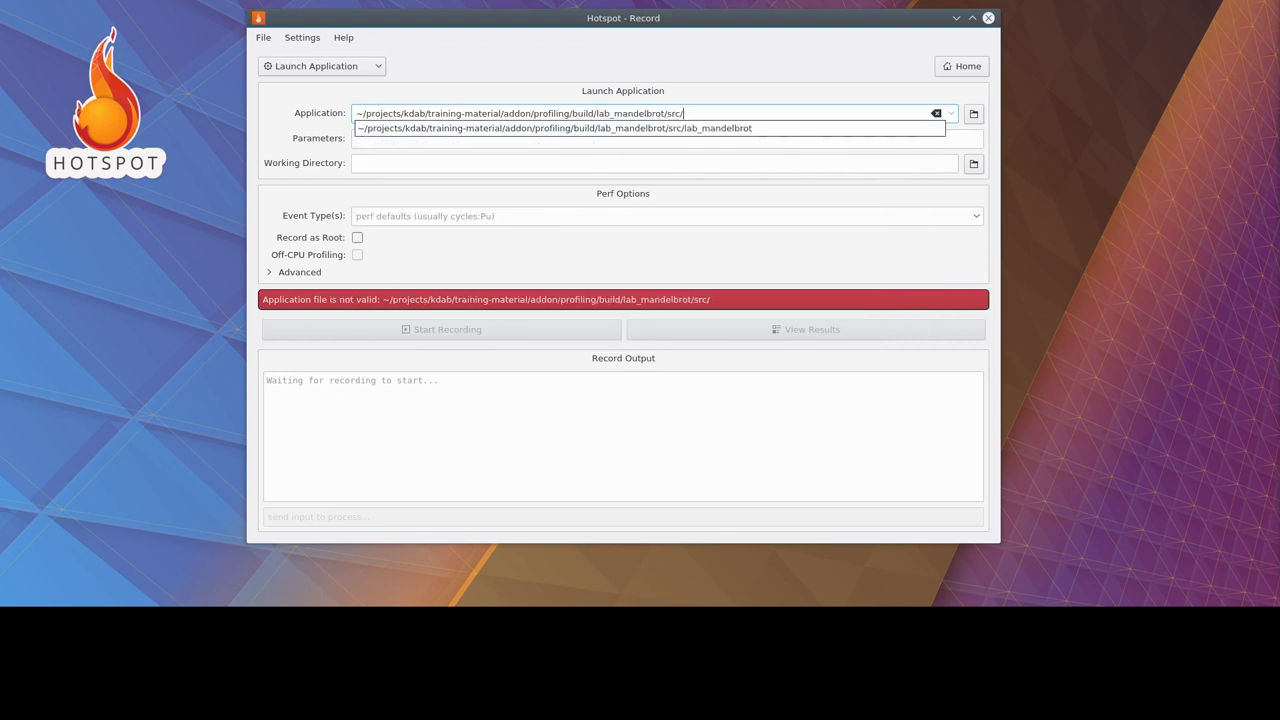
Choose the lab_mandelbrot executable from path completion and briefly check the Advanced options.
{"action": "left_click", "coordinate": [554, 128]}
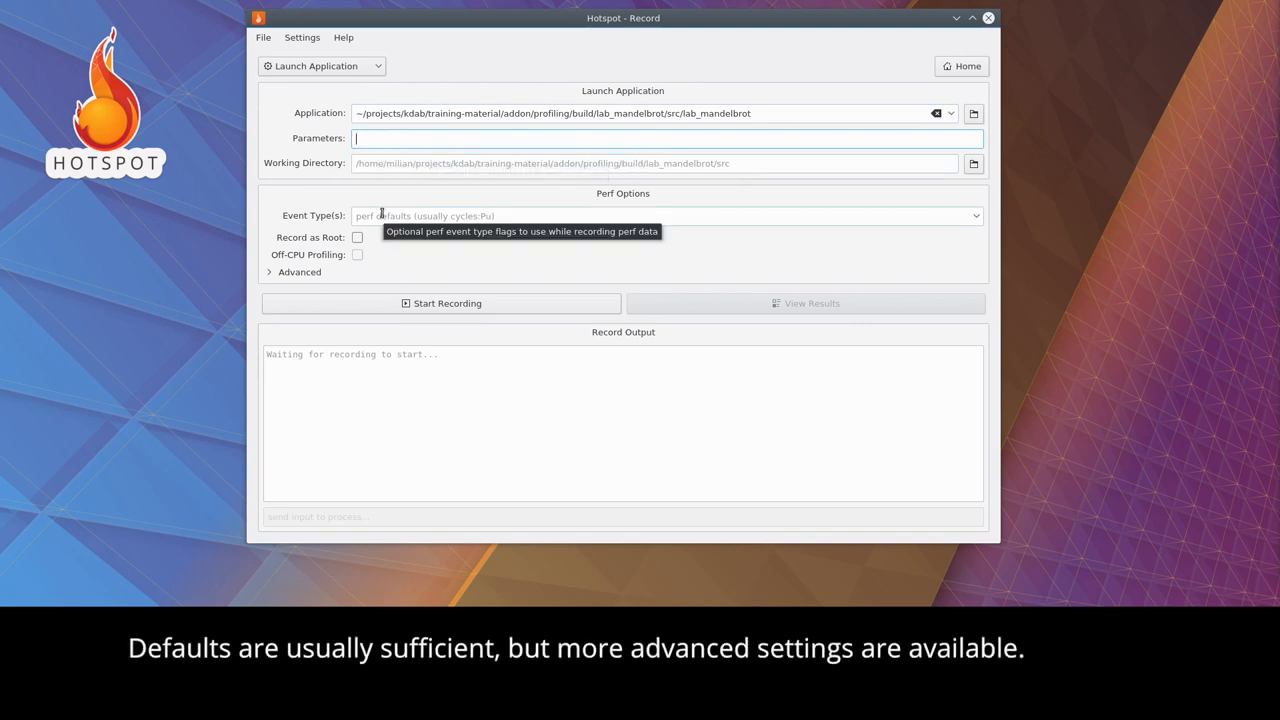
{"action": "mouse_move", "coordinate": [320, 276]}
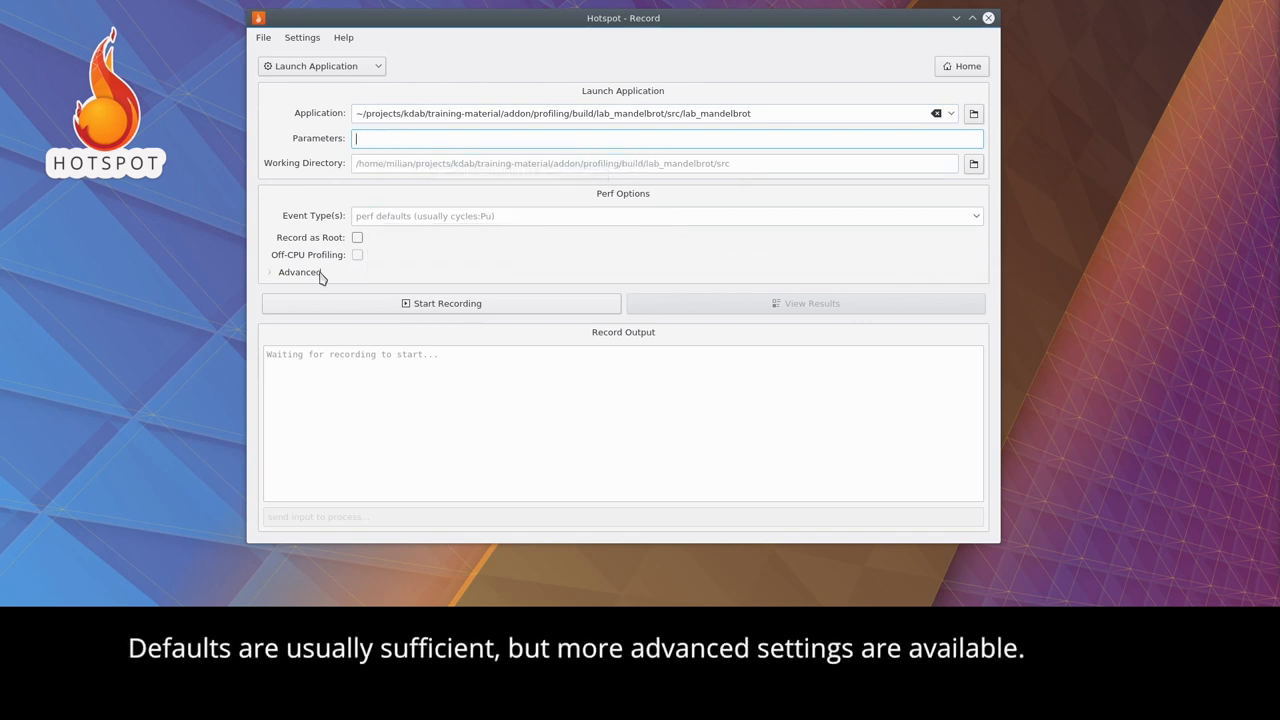
{"action": "left_click", "coordinate": [296, 272]}
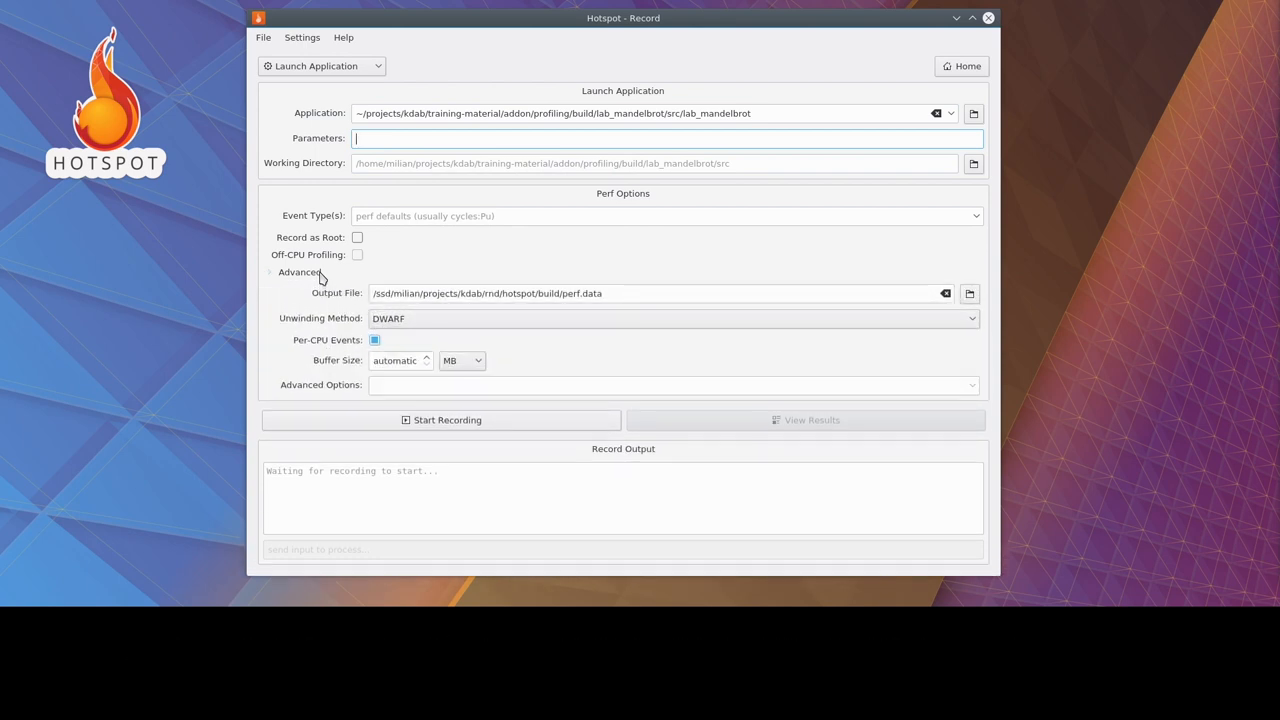
{"action": "left_click", "coordinate": [300, 272]}
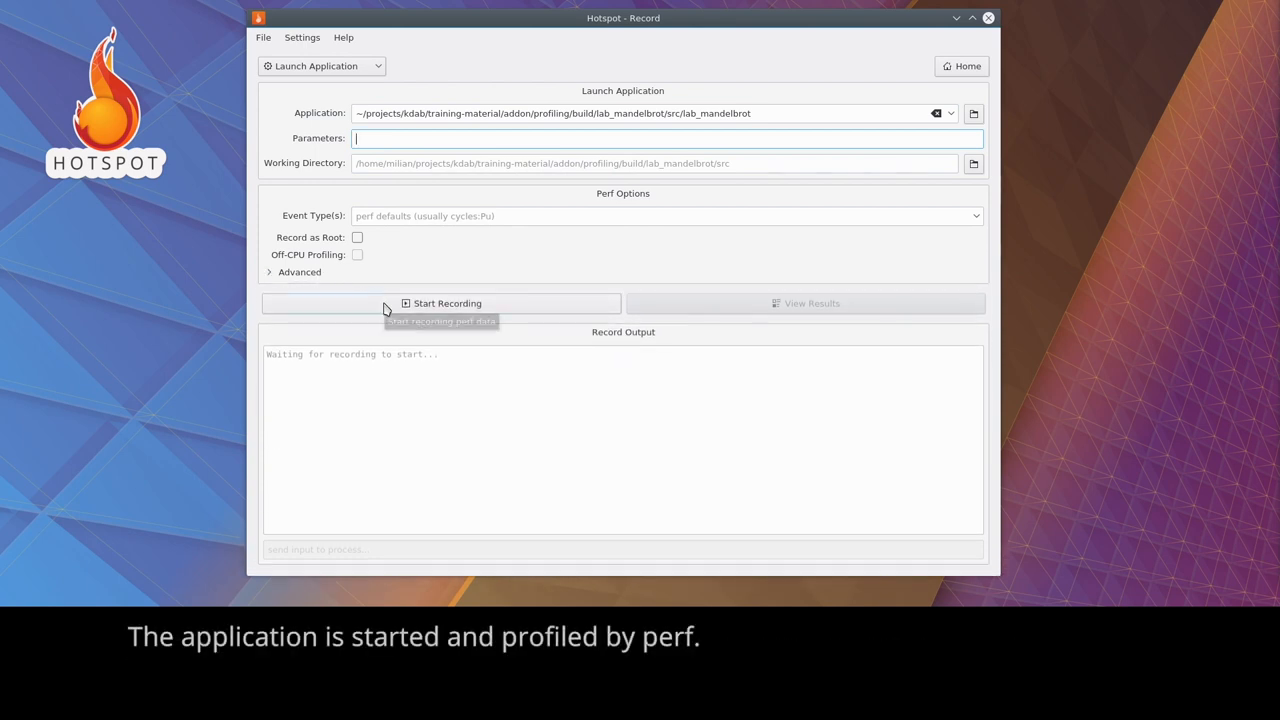
Profile lab_mandelbrot for about 12 seconds, stop it, and select the 'recording finished' message.
{"action": "left_click", "coordinate": [440, 304]}
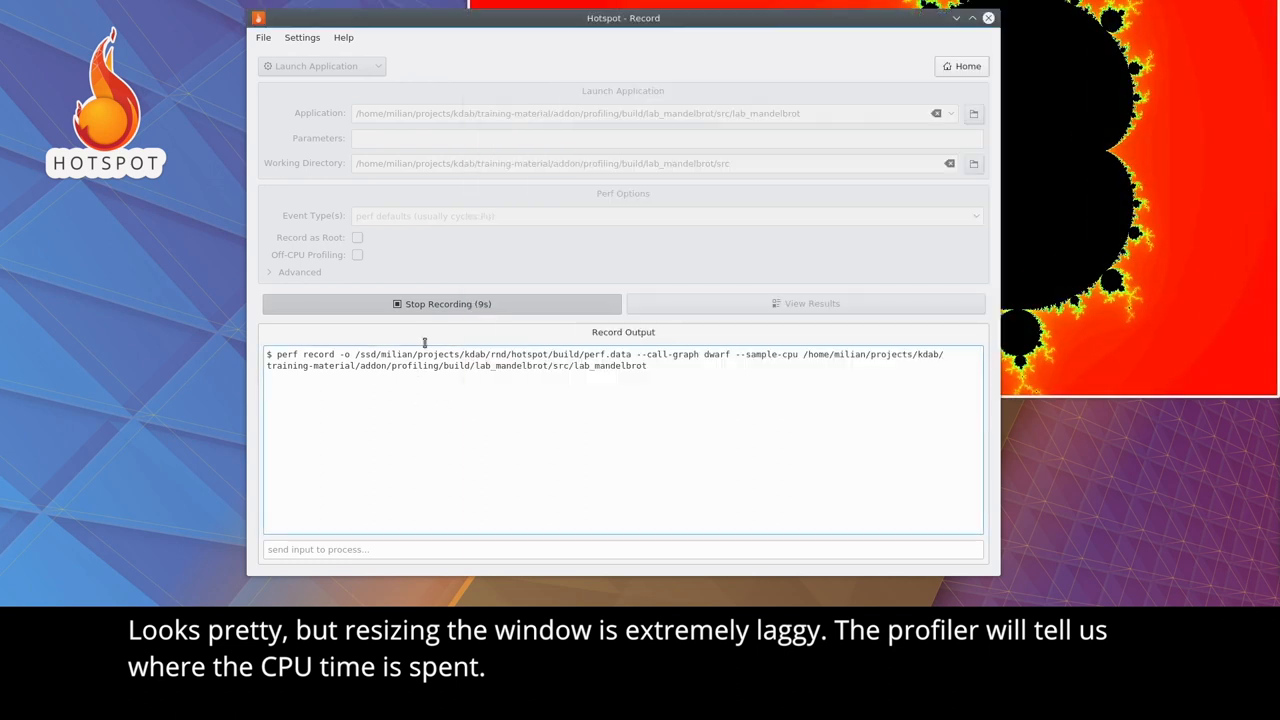
{"action": "left_click", "coordinate": [440, 304]}
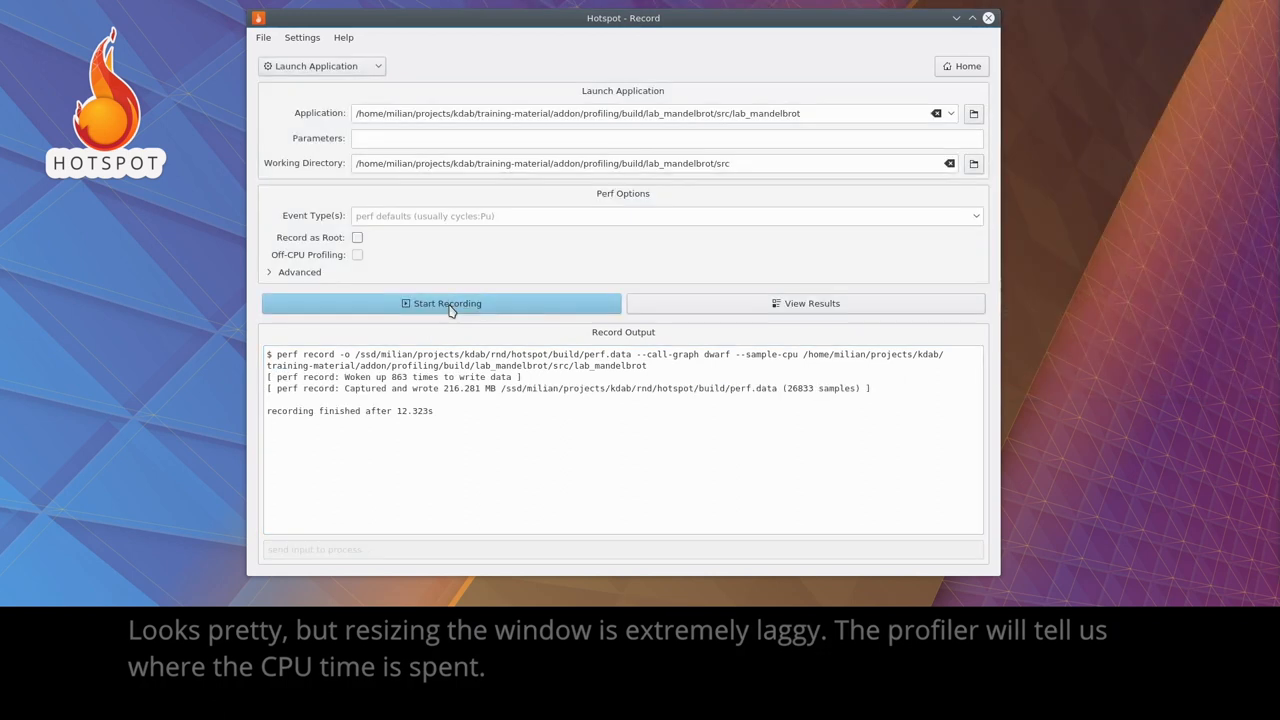
{"action": "triple_click", "coordinate": [350, 410]}
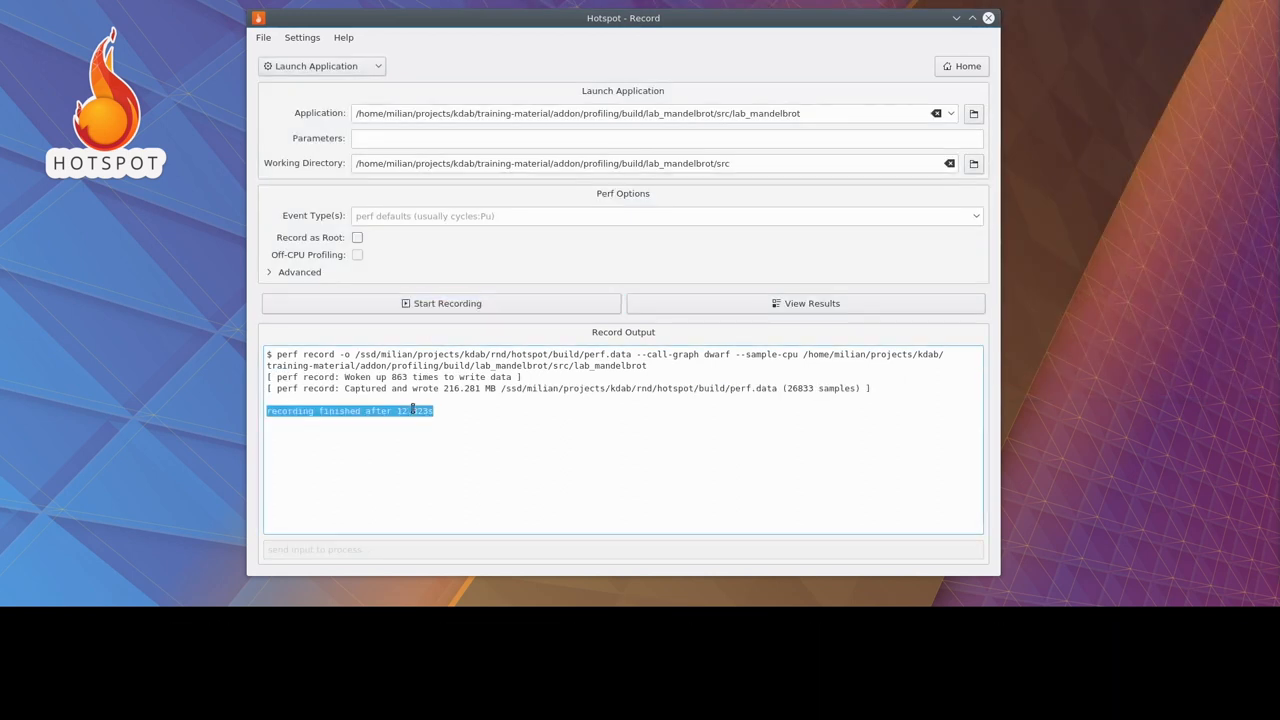
{"action": "mouse_move", "coordinate": [708, 312]}
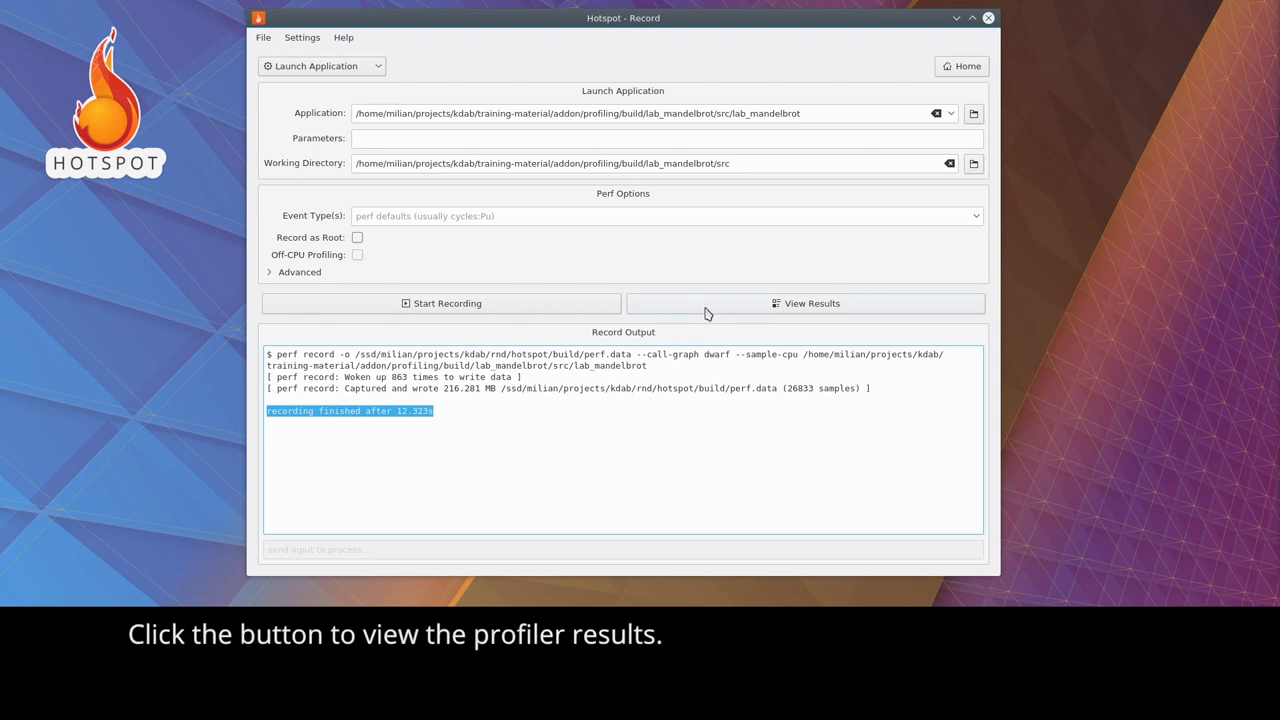
View the perf.data results summary and pick one of the missing debug symbols errors.
{"action": "left_click", "coordinate": [804, 304]}
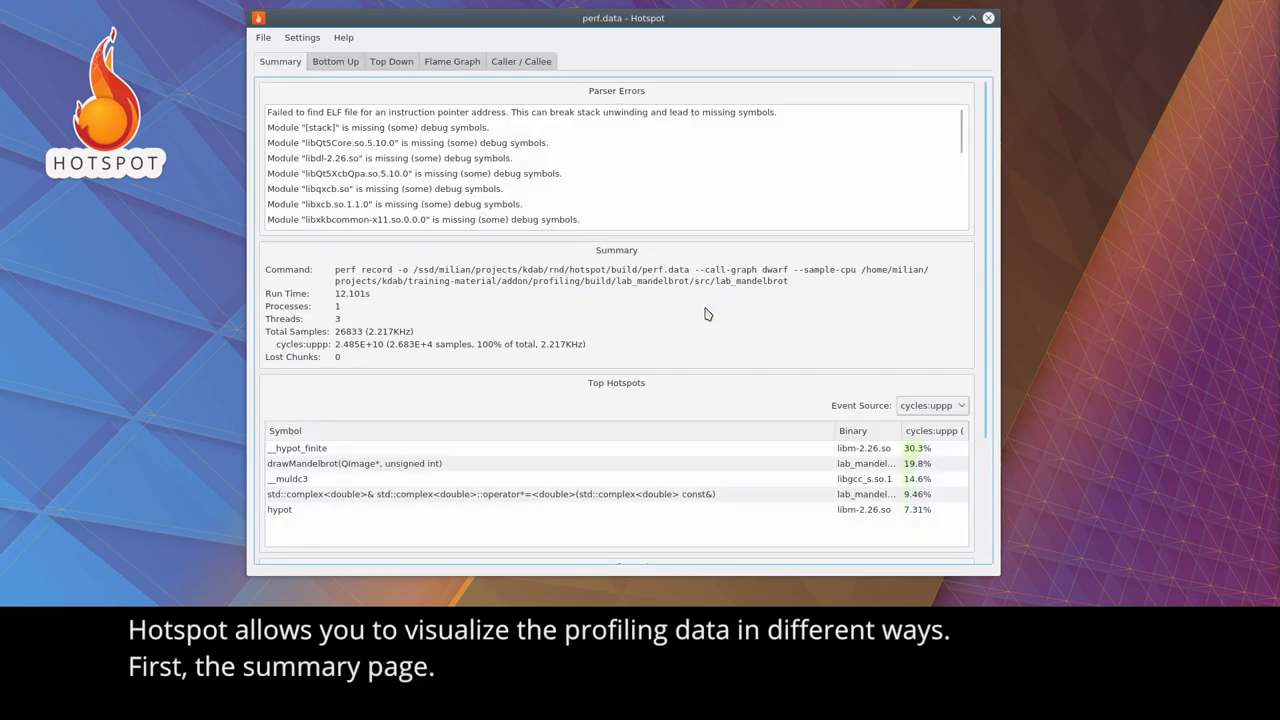
{"action": "mouse_move", "coordinate": [628, 90]}
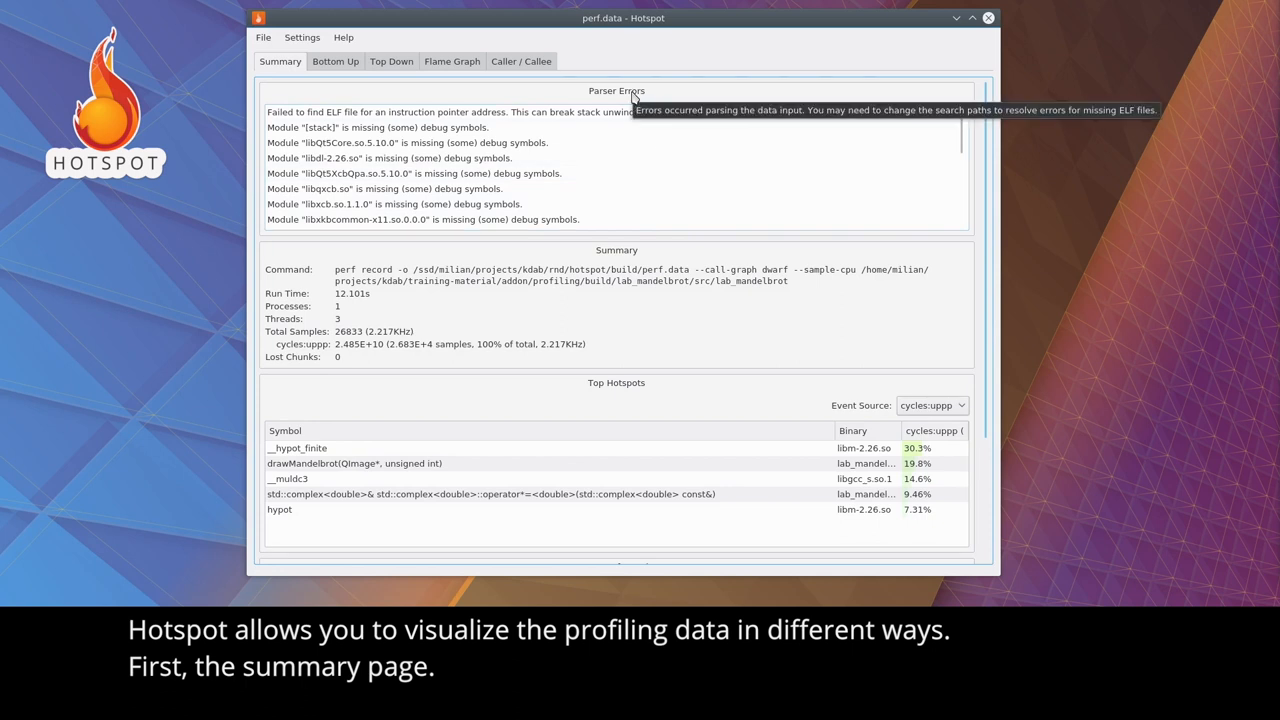
{"action": "mouse_move", "coordinate": [480, 122]}
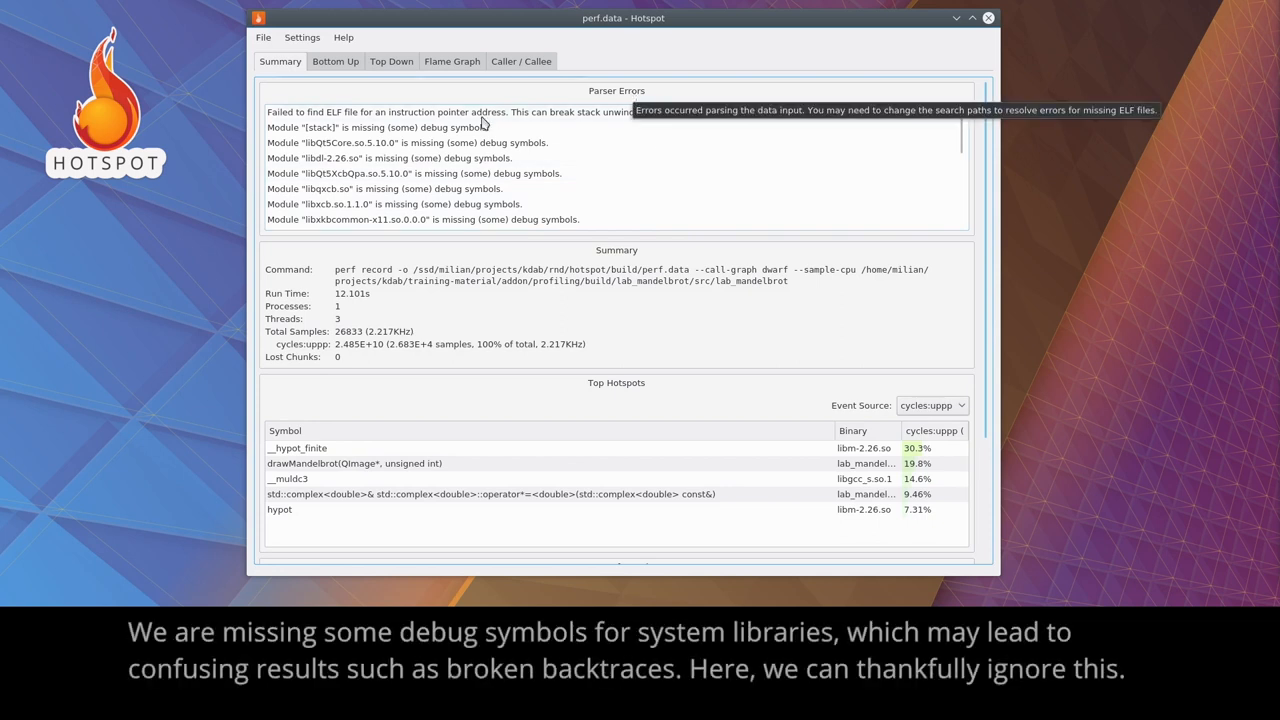
{"action": "mouse_move", "coordinate": [476, 188]}
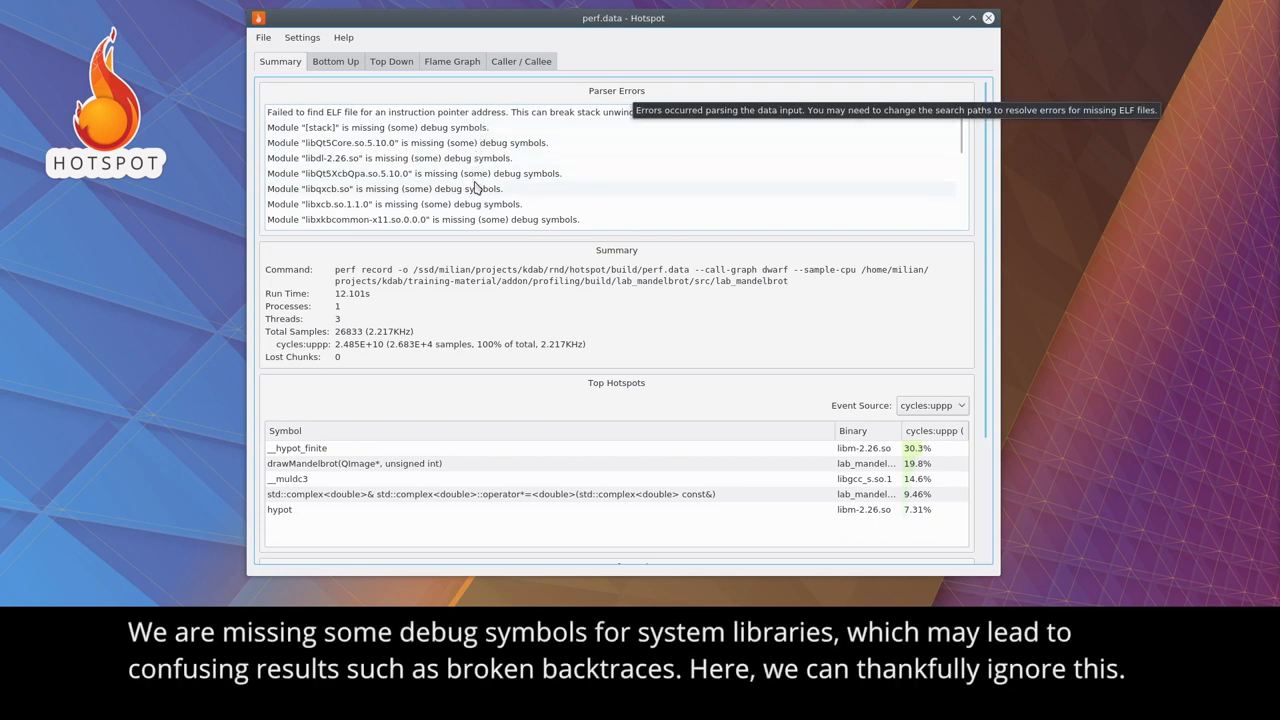
{"action": "left_click", "coordinate": [384, 188]}
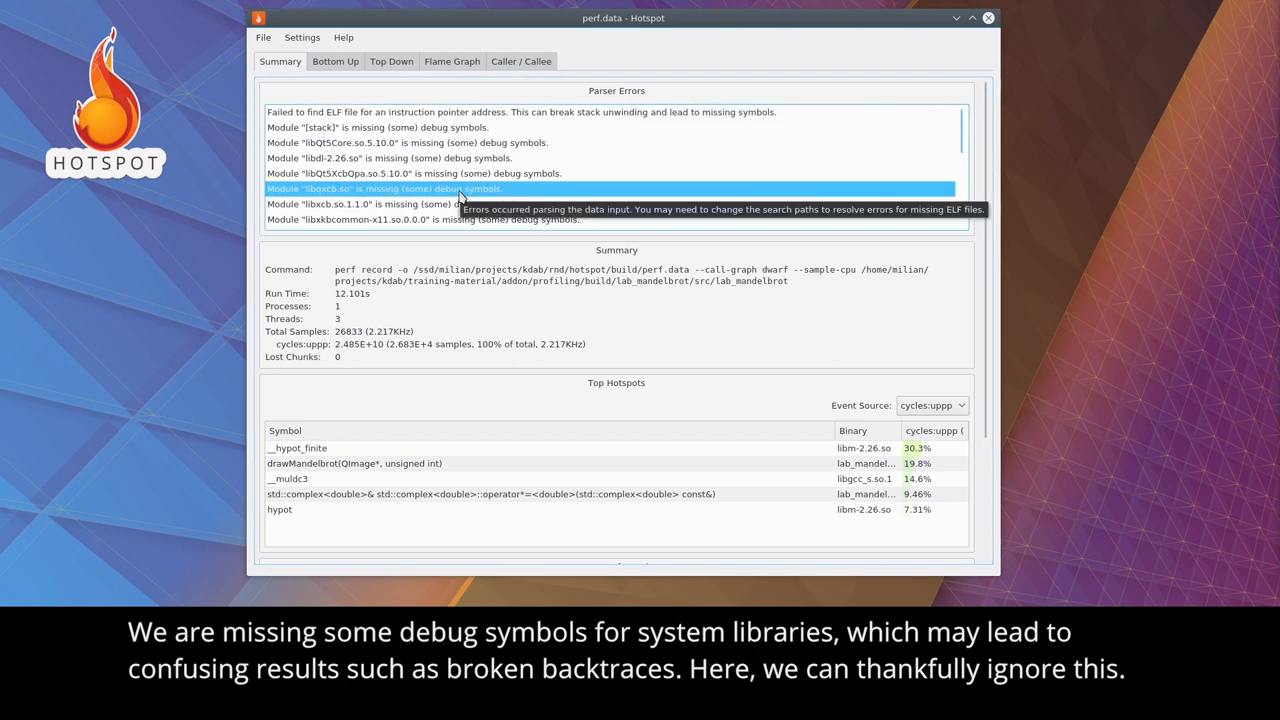
{"action": "mouse_move", "coordinate": [466, 268]}
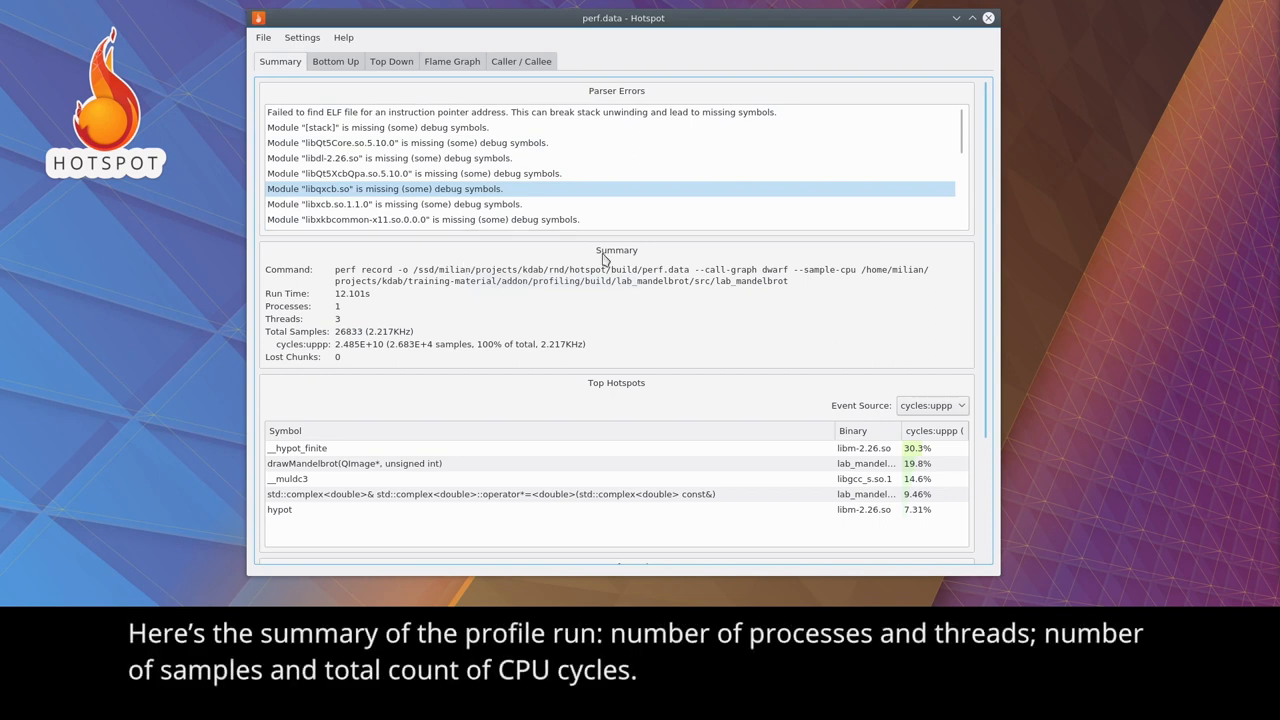
{"action": "mouse_move", "coordinate": [492, 322]}
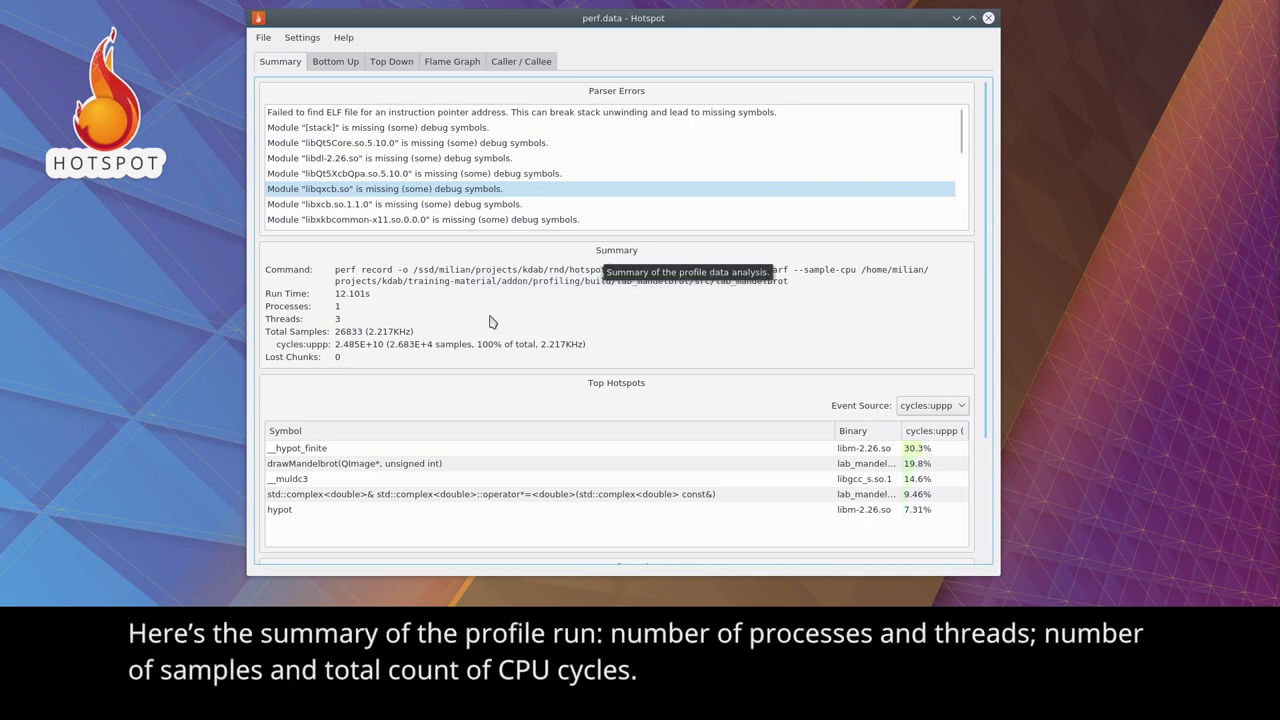
Collapse the Parser Errors section so run details, top hotspots and system info show together.
{"action": "double_click", "coordinate": [360, 332]}
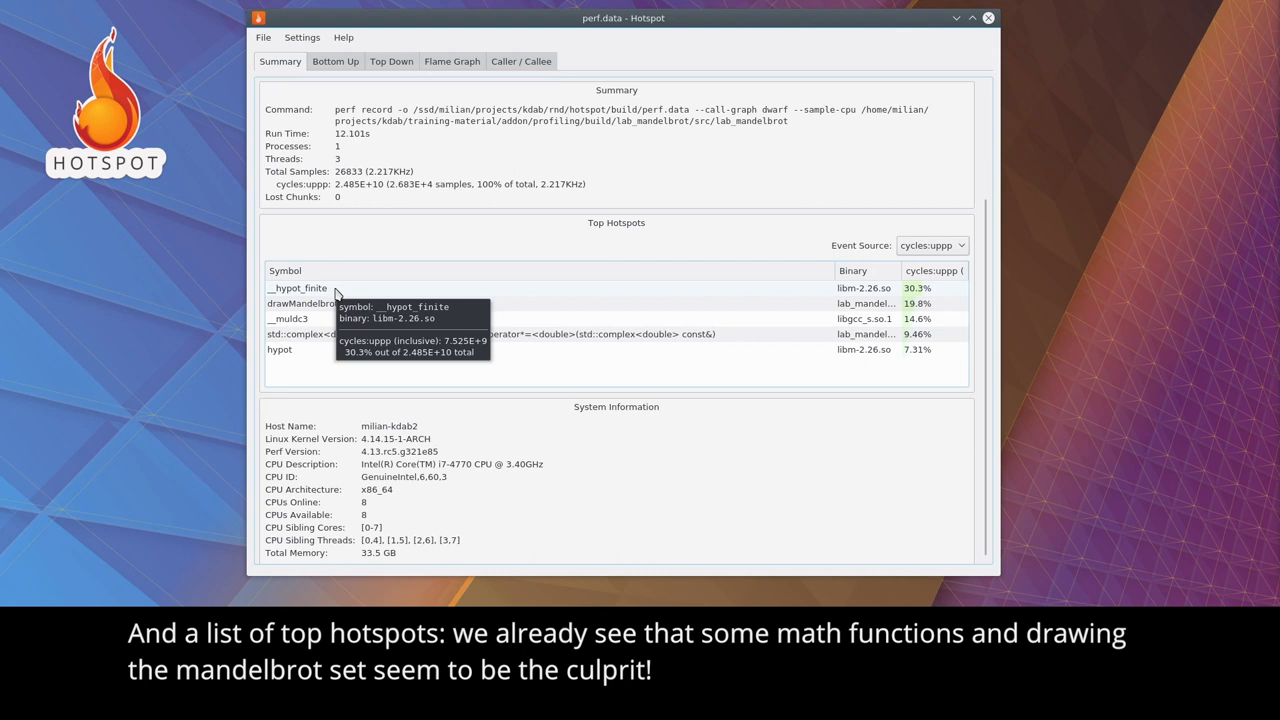
{"action": "mouse_move", "coordinate": [336, 304]}
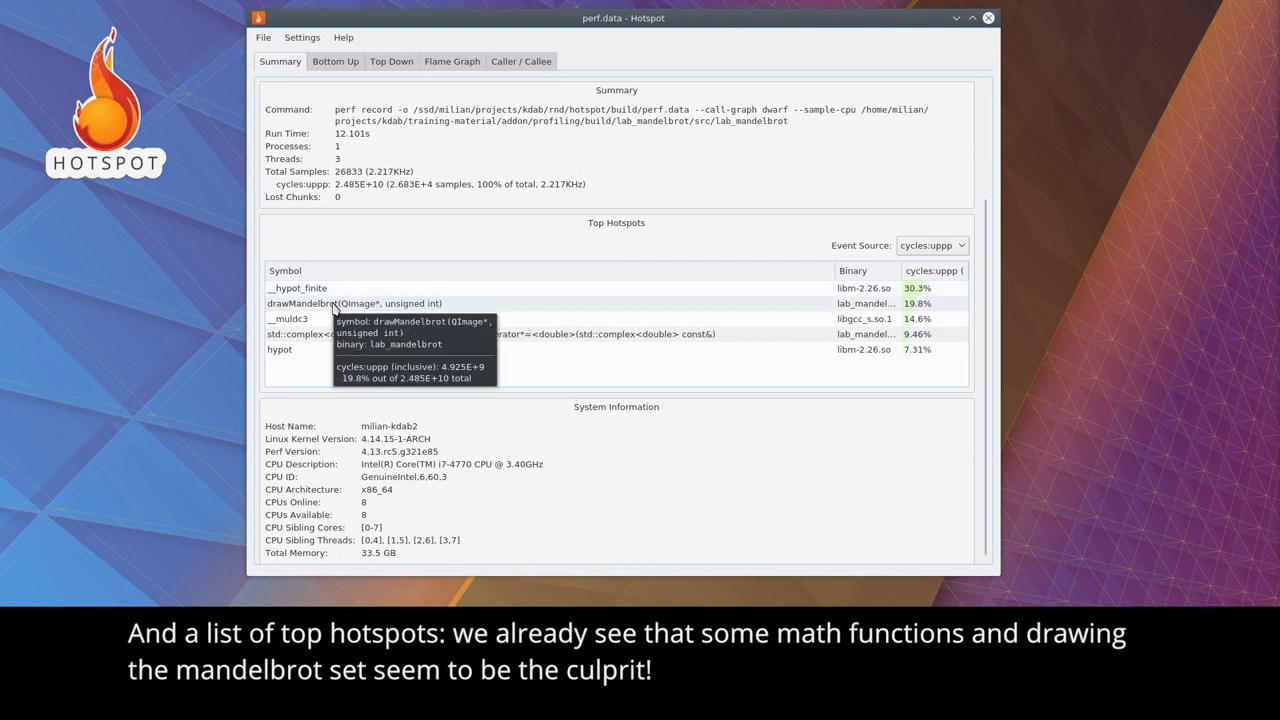
{"action": "mouse_move", "coordinate": [328, 320]}
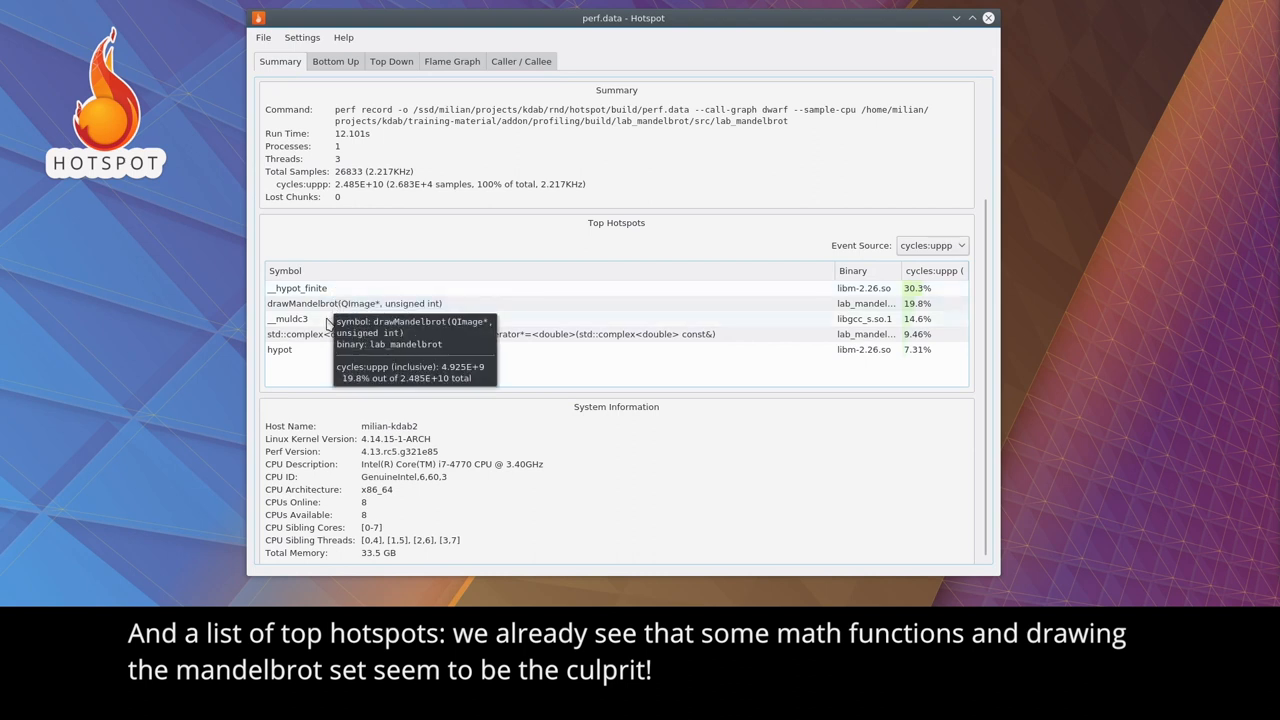
{"action": "mouse_move", "coordinate": [524, 410]}
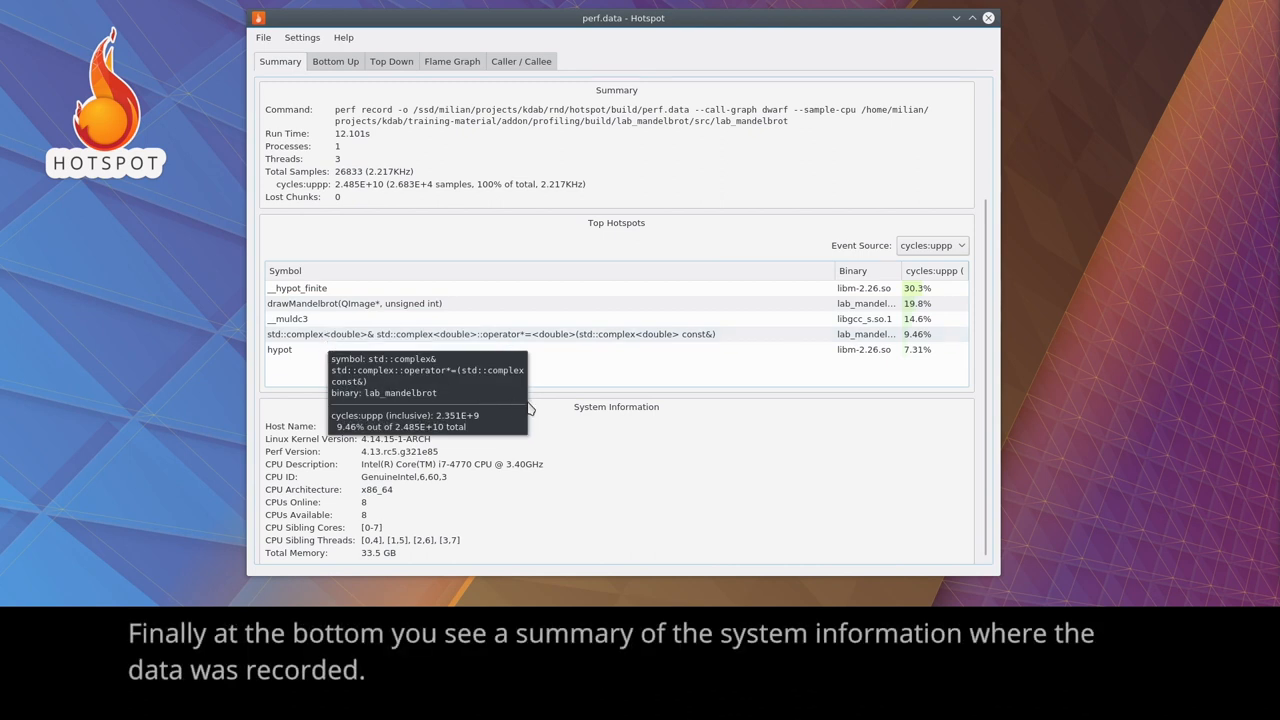
{"action": "mouse_move", "coordinate": [576, 478]}
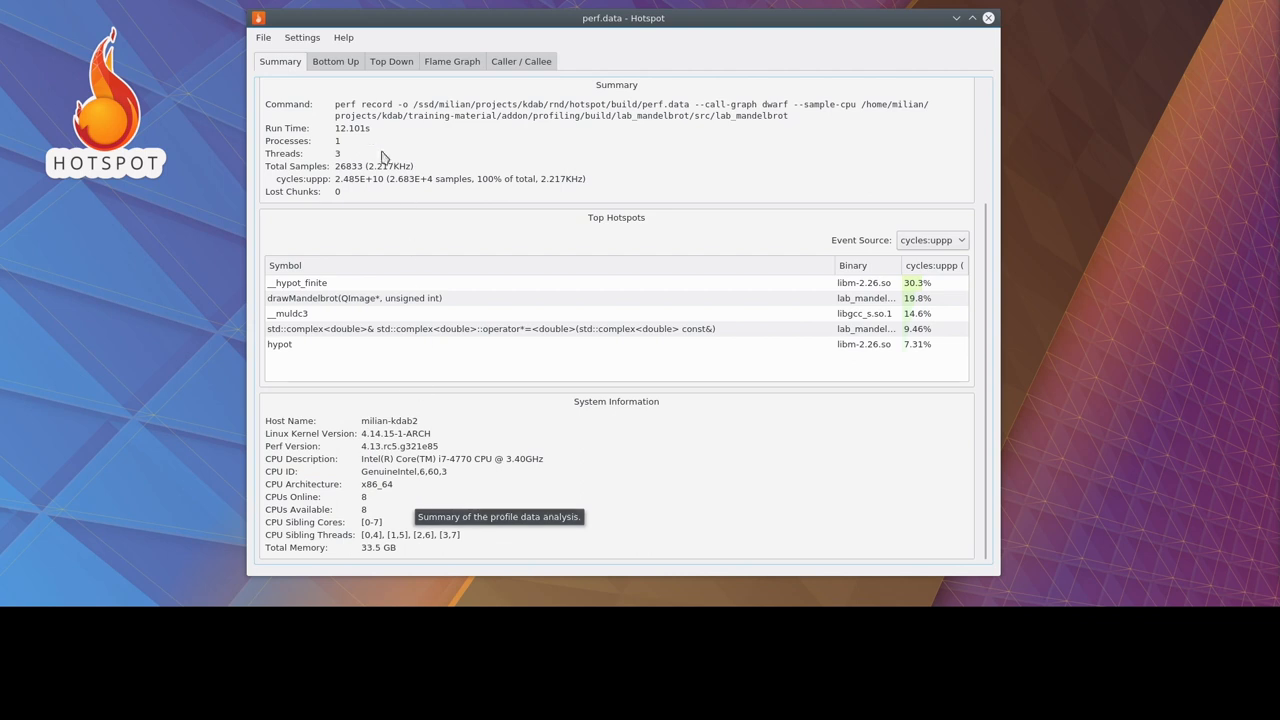
{"action": "mouse_move", "coordinate": [336, 60]}
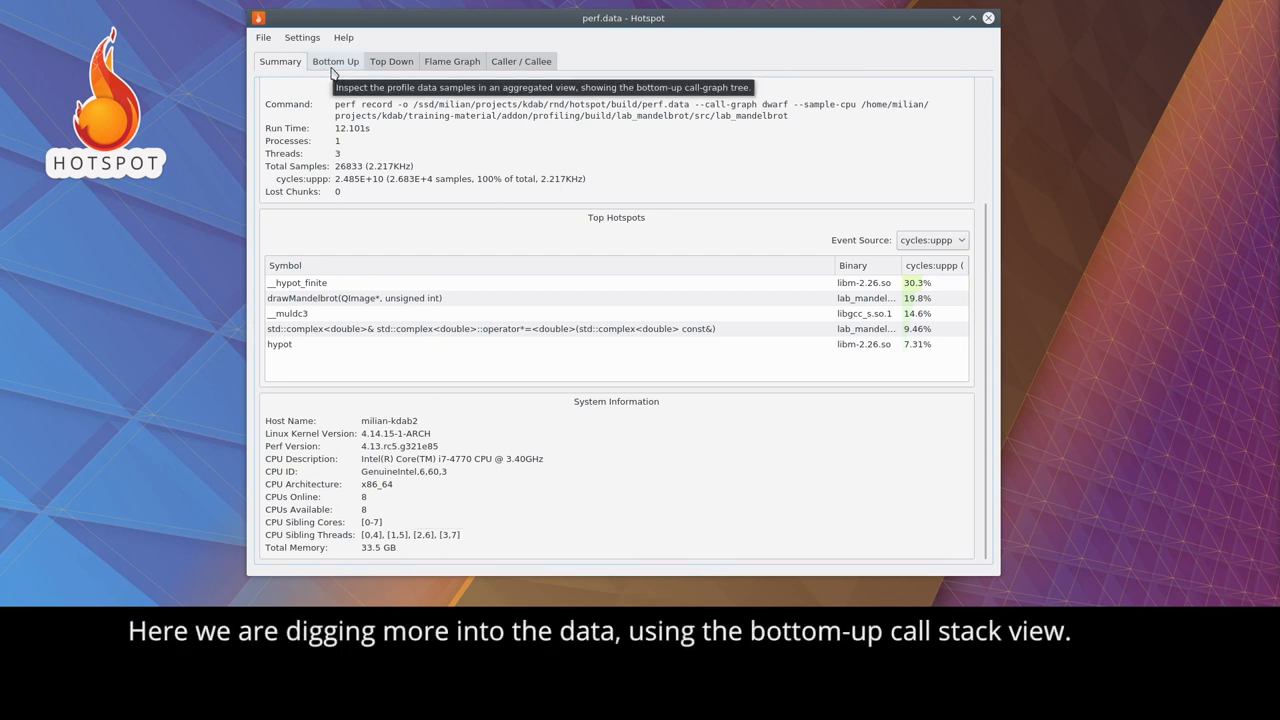
In Bottom Up, sort by cycles and expand __hypot_finite through hypot and std::abs to drawMandelbrot.
{"action": "left_click", "coordinate": [336, 60]}
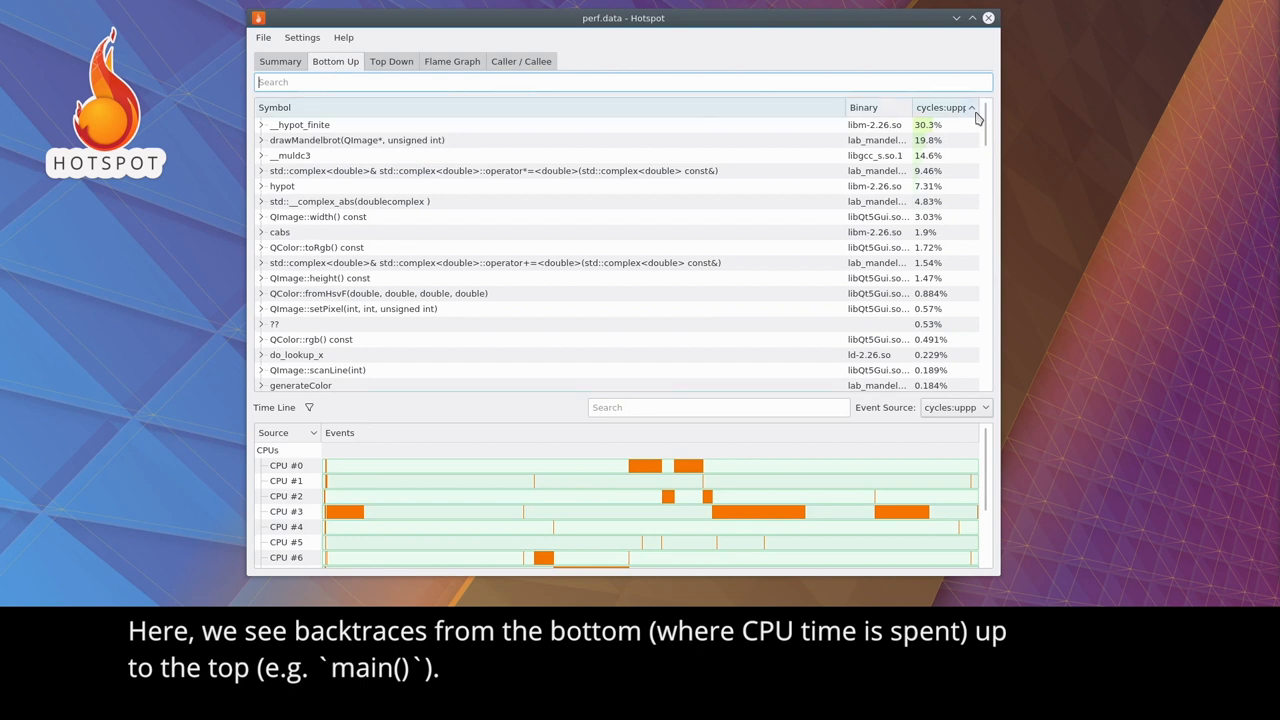
{"action": "left_click", "coordinate": [950, 108]}
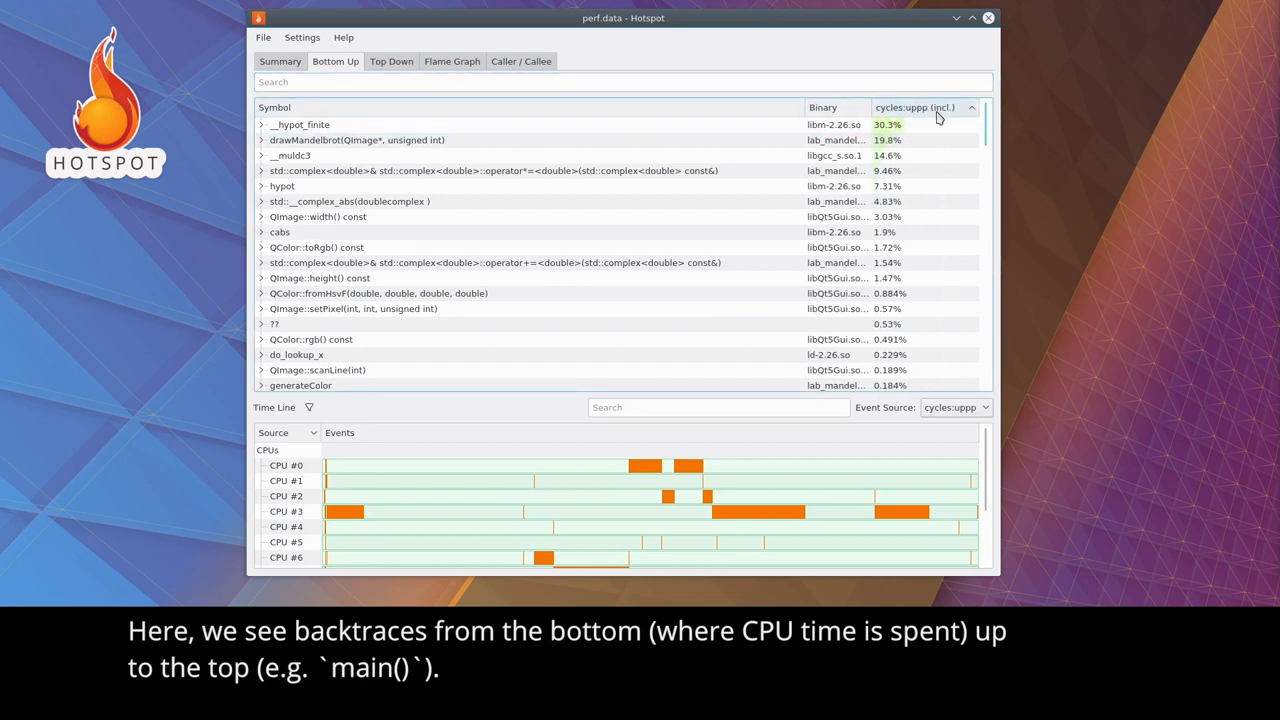
{"action": "mouse_move", "coordinate": [940, 116]}
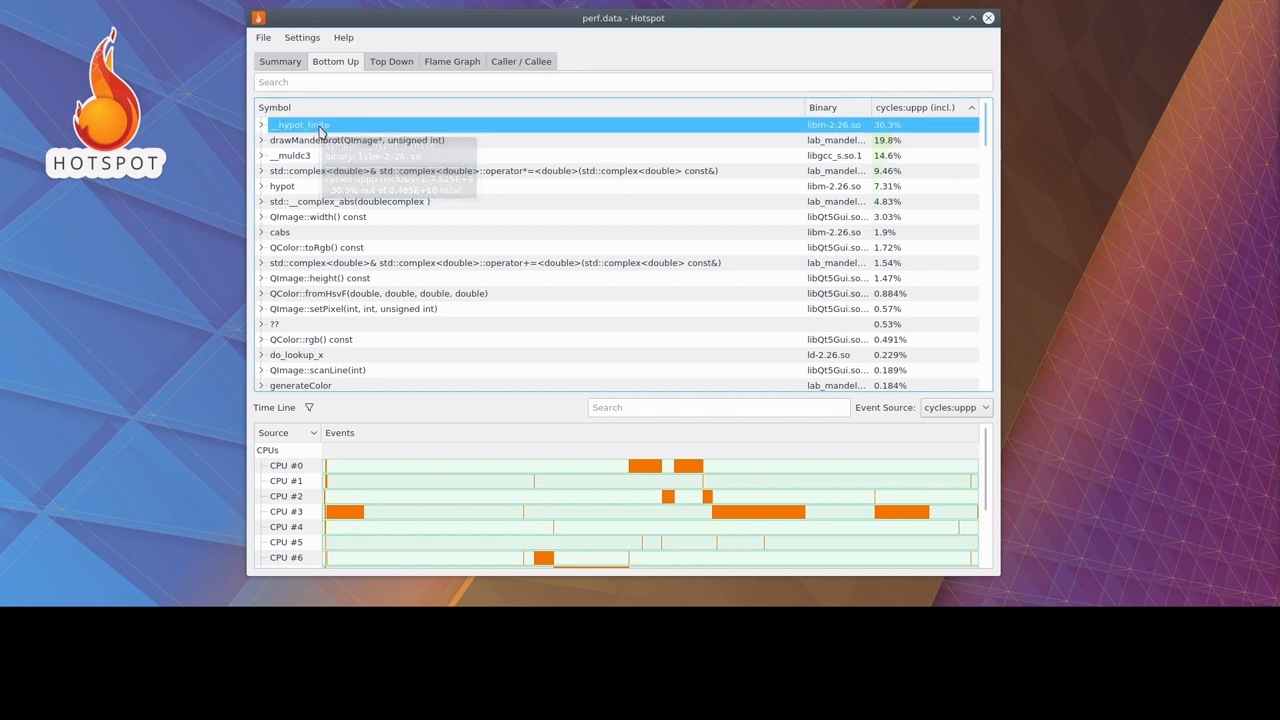
{"action": "left_click", "coordinate": [260, 124]}
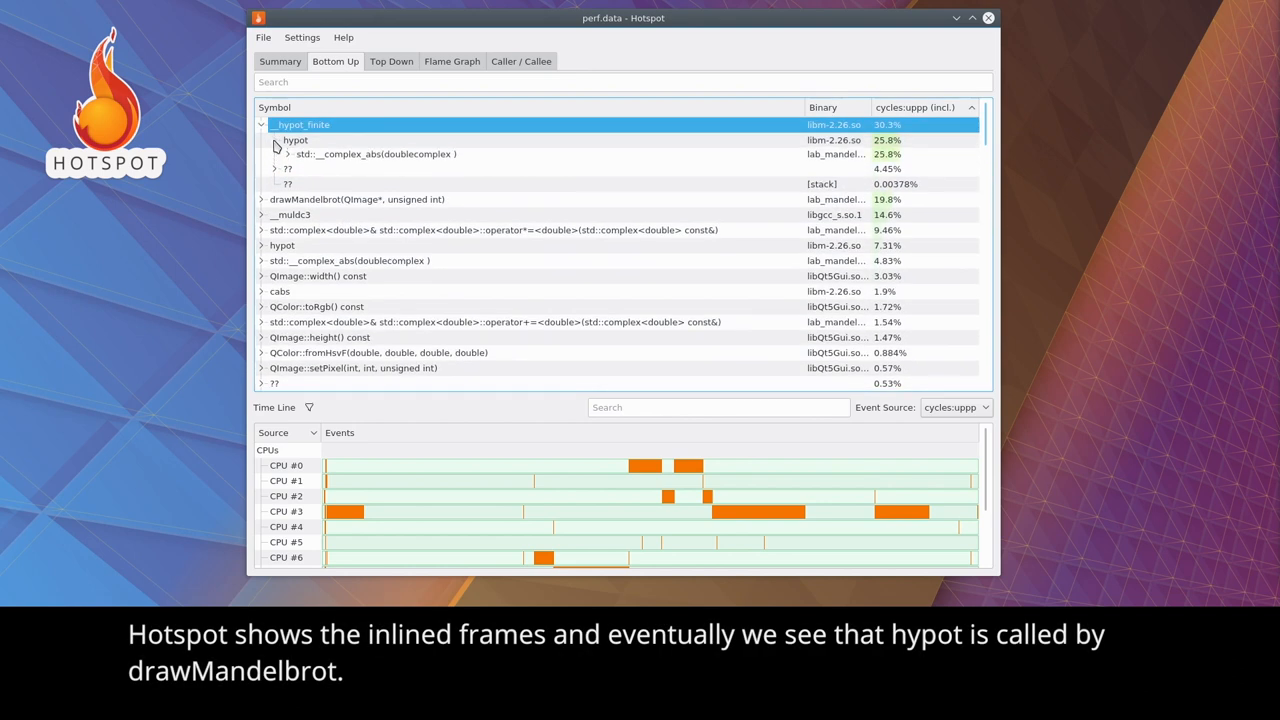
{"action": "left_click", "coordinate": [288, 154]}
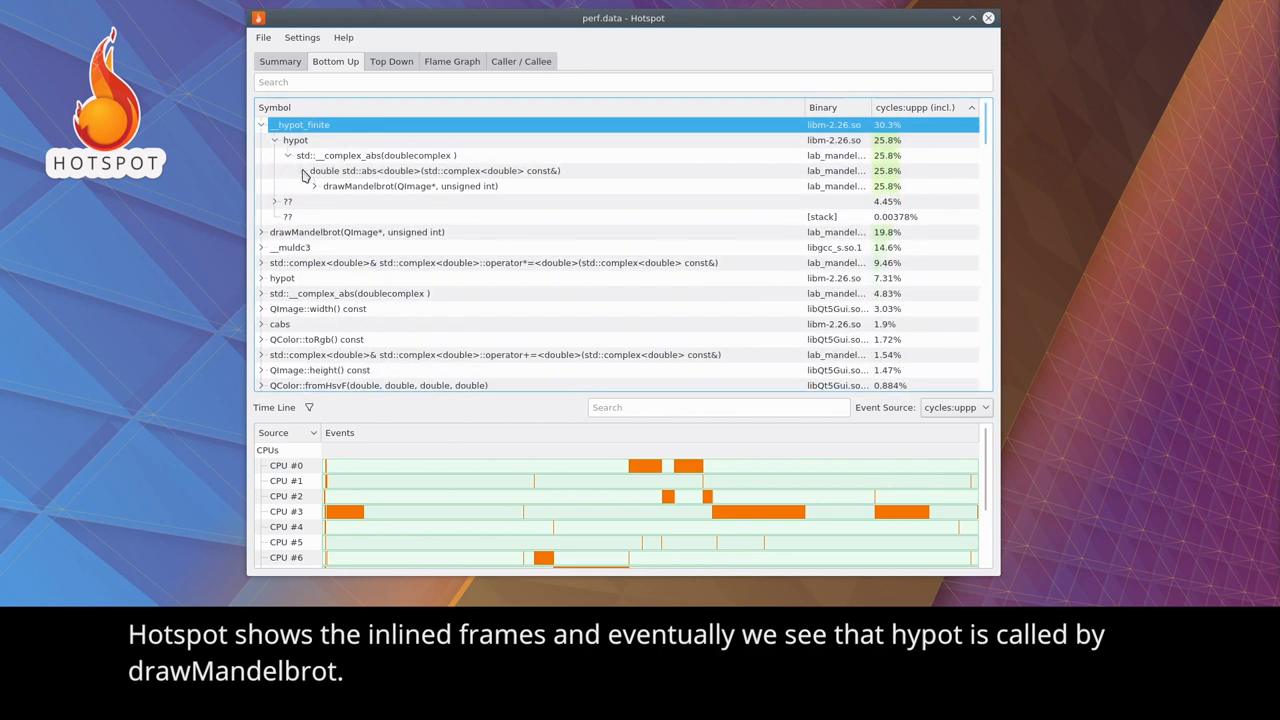
{"action": "mouse_move", "coordinate": [340, 186]}
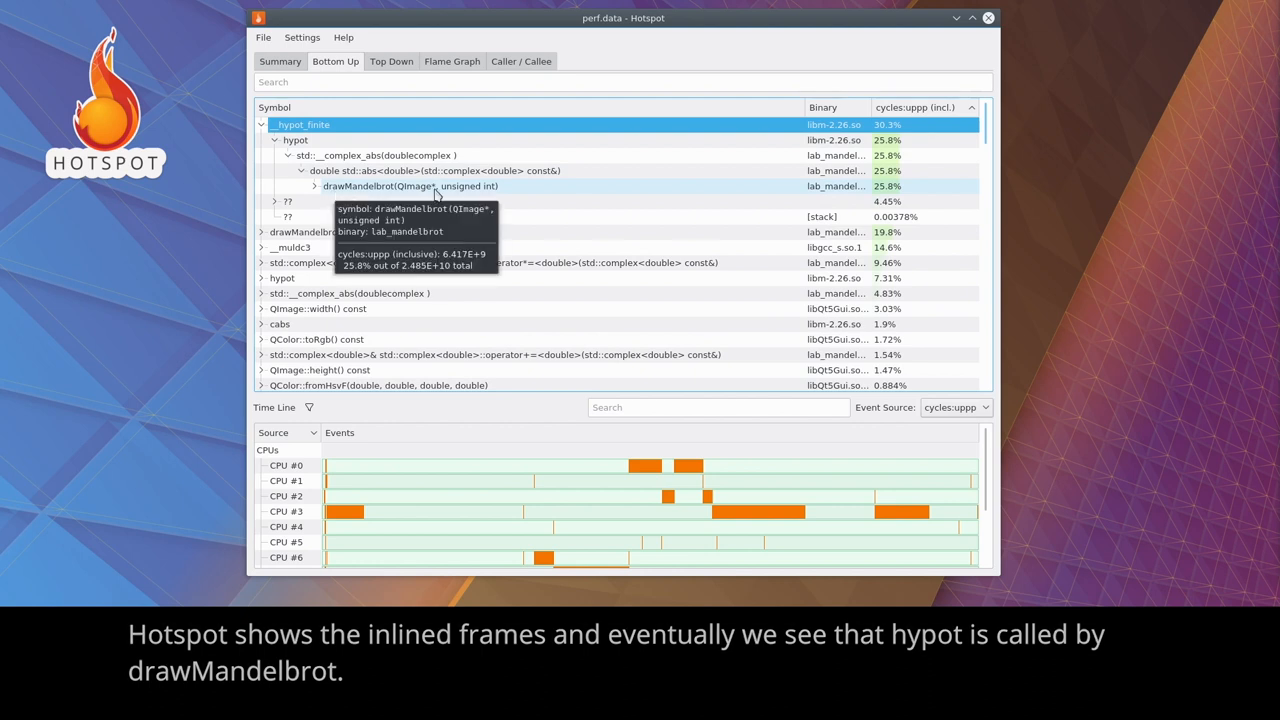
{"action": "mouse_move", "coordinate": [812, 204]}
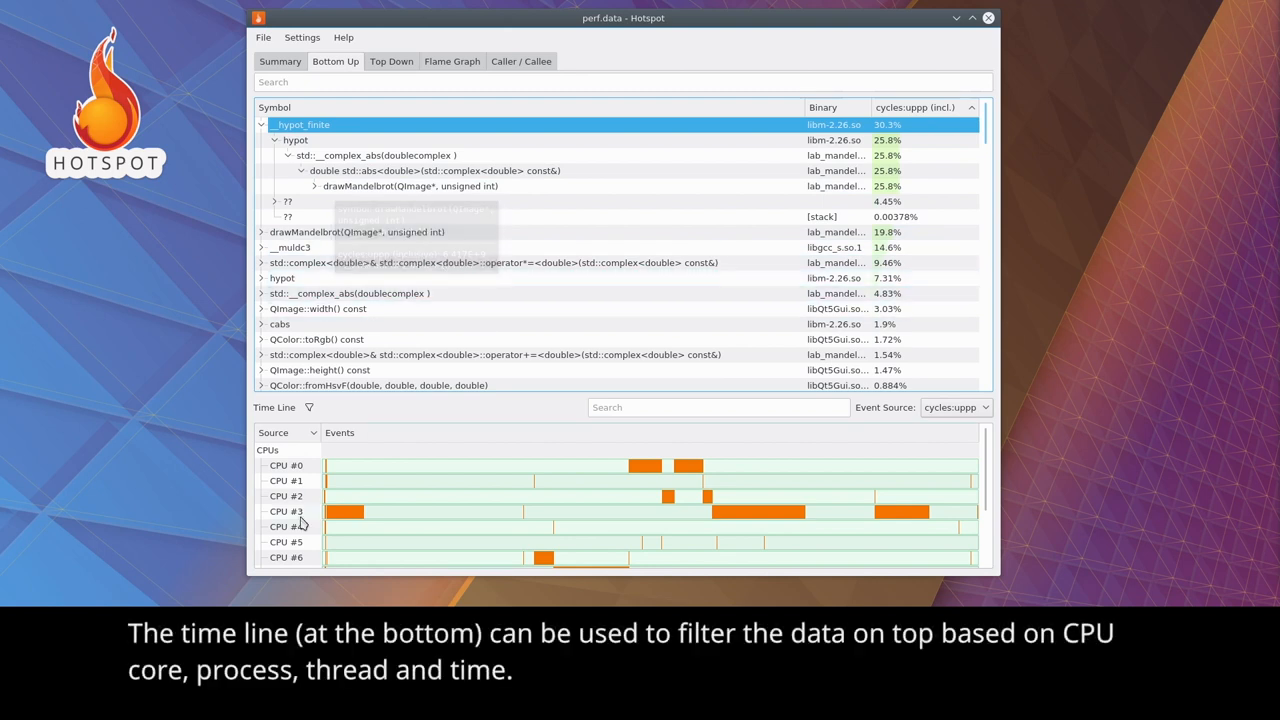
{"action": "mouse_move", "coordinate": [302, 496]}
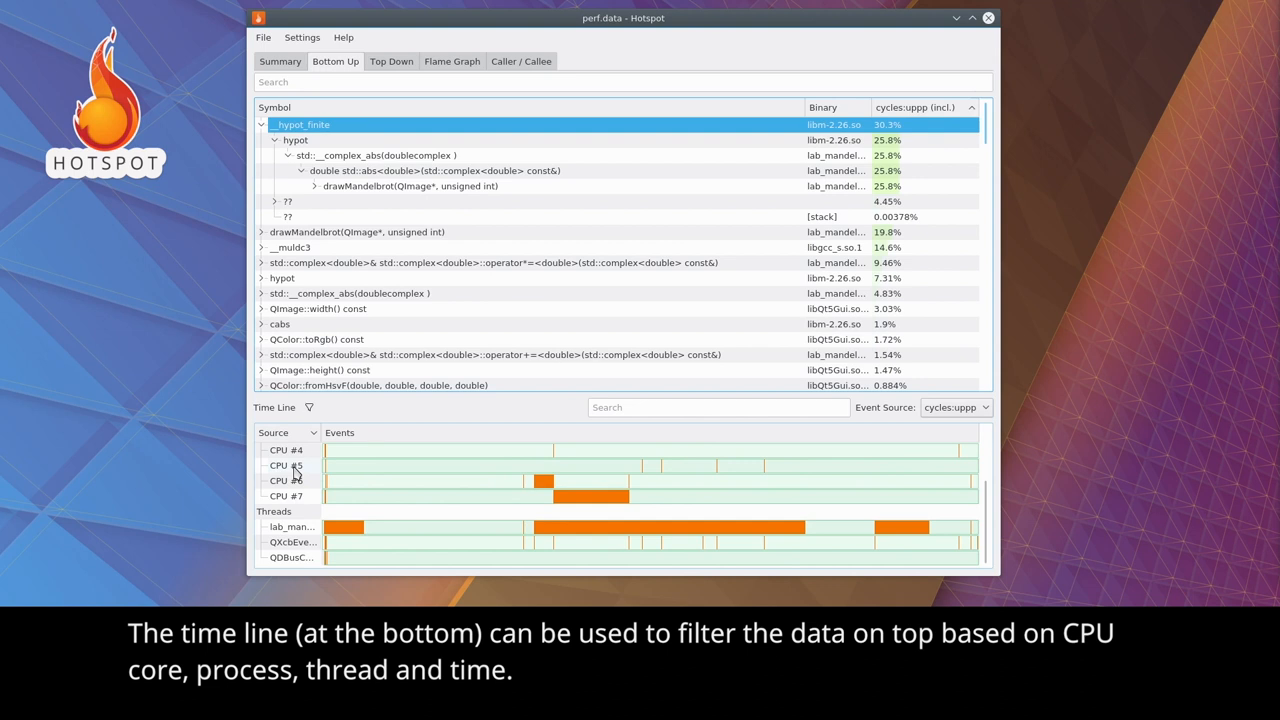
{"action": "mouse_move", "coordinate": [300, 528]}
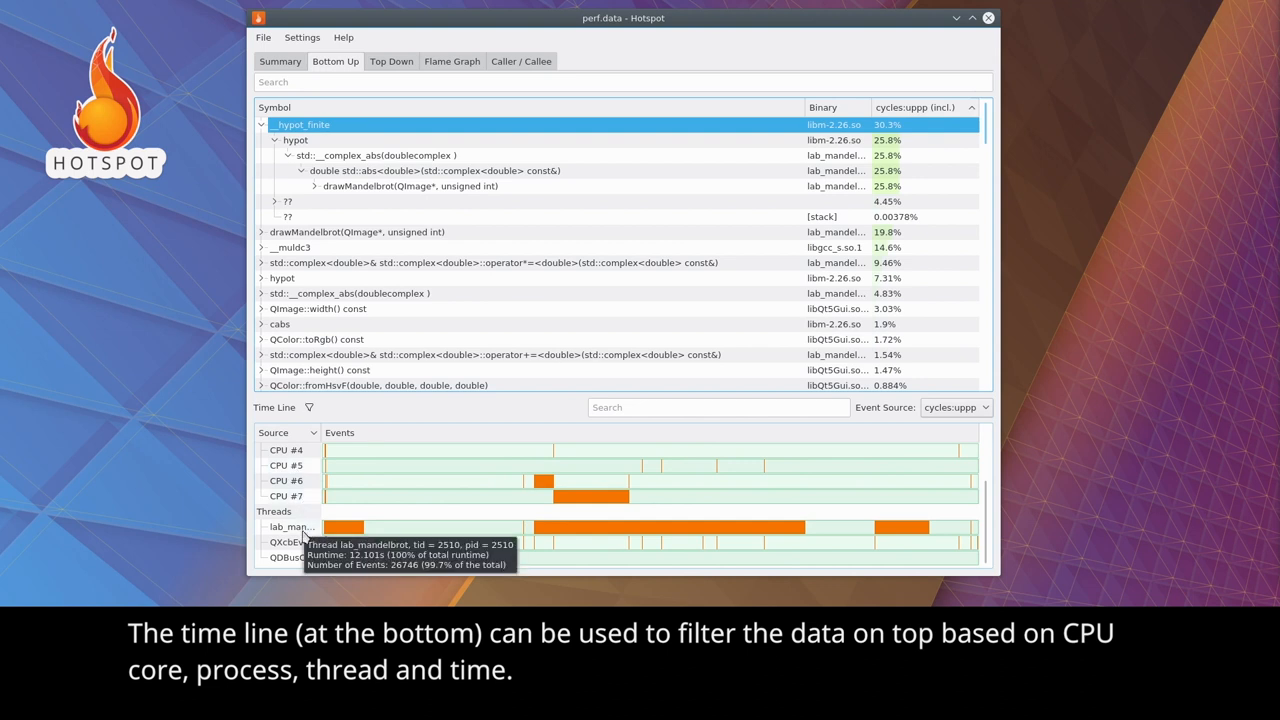
{"action": "right_click", "coordinate": [290, 540]}
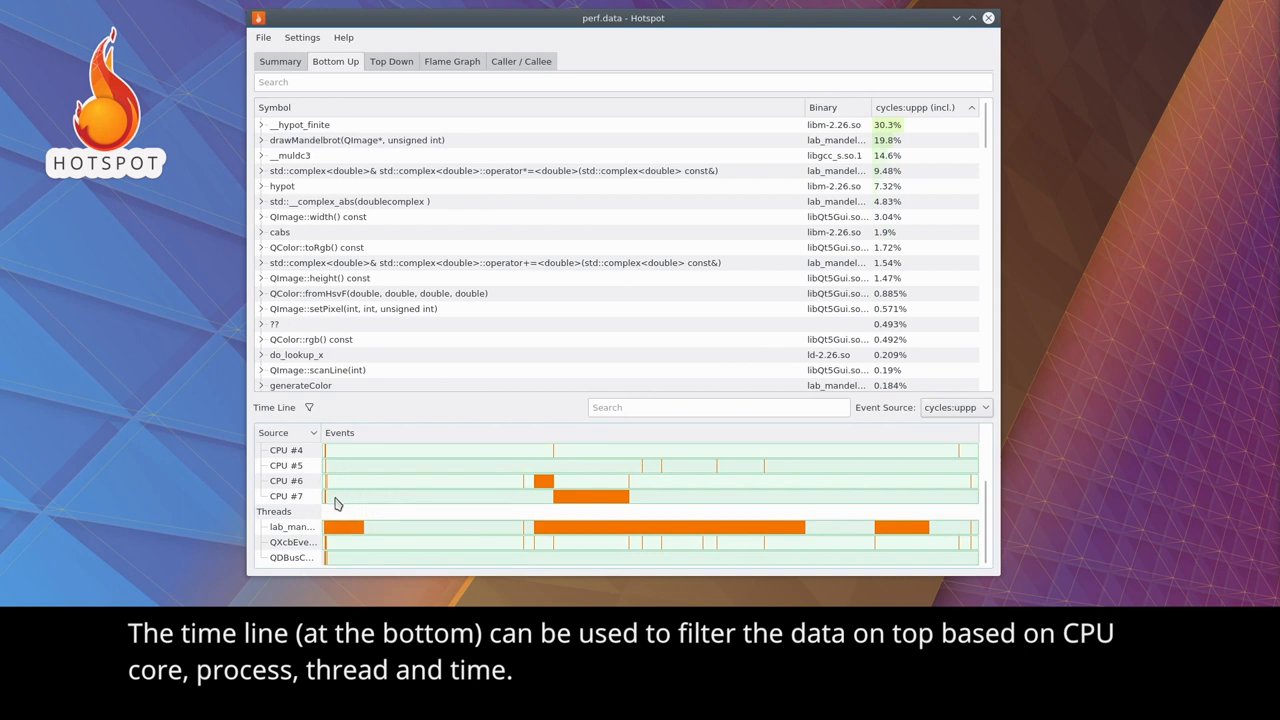
{"action": "right_click", "coordinate": [290, 540]}
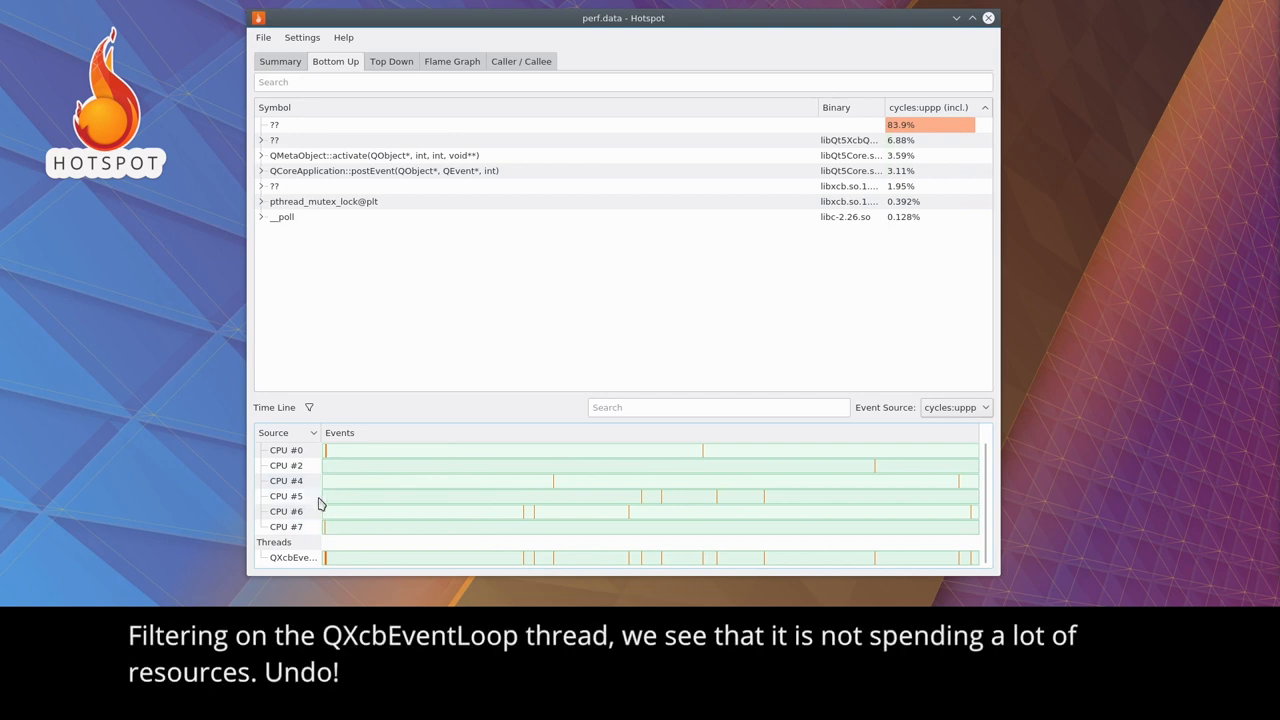
{"action": "left_click", "coordinate": [310, 408]}
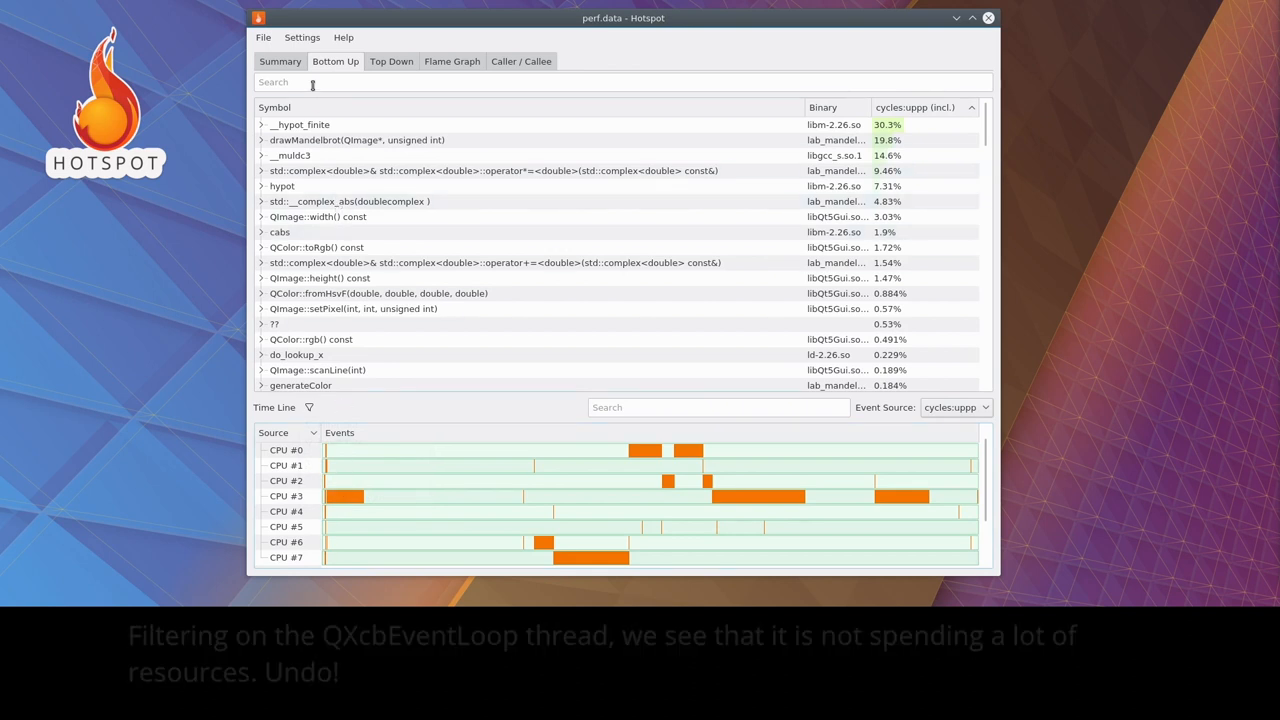
{"action": "type", "text": "QColor::rgb"}
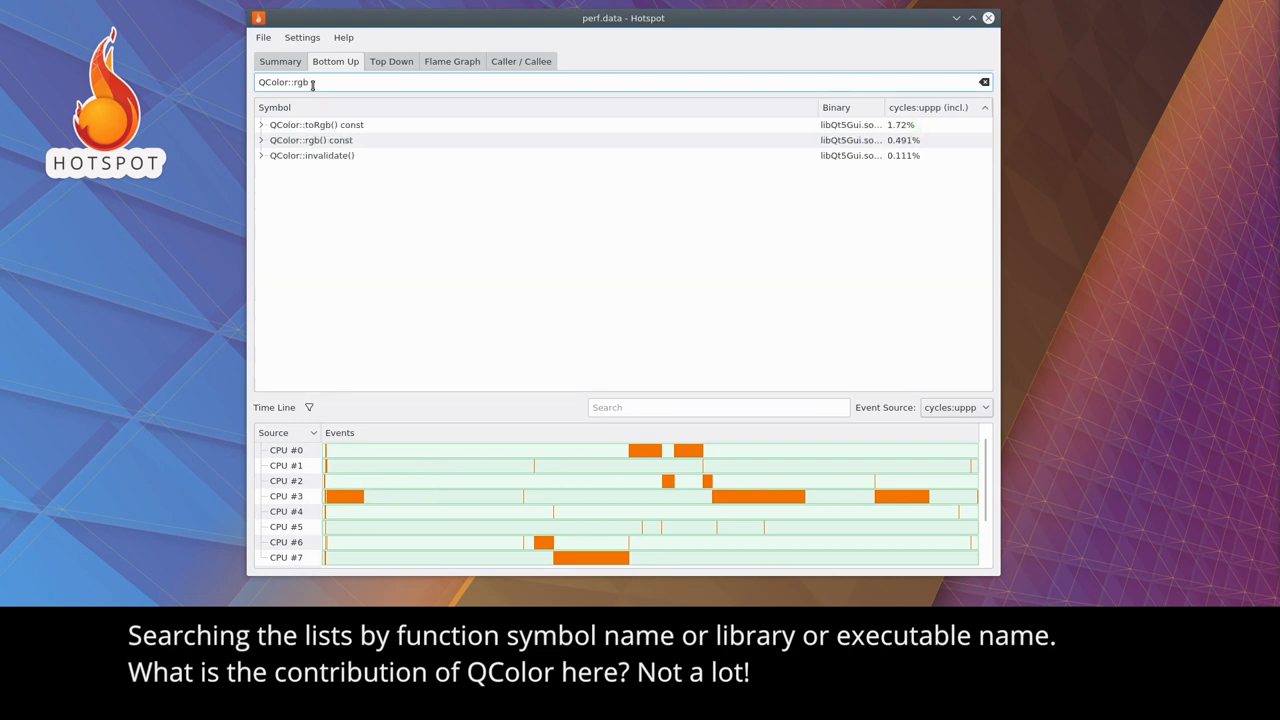
{"action": "left_click", "coordinate": [980, 80]}
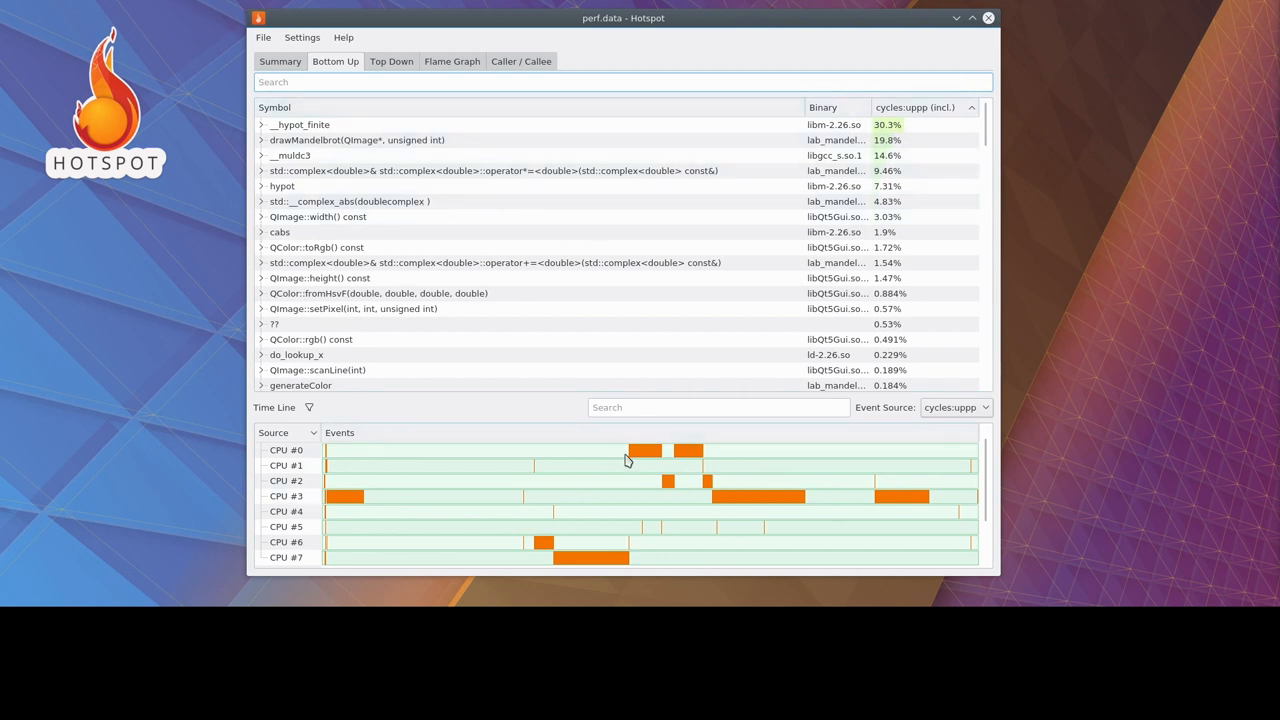
{"action": "right_click", "coordinate": [650, 450]}
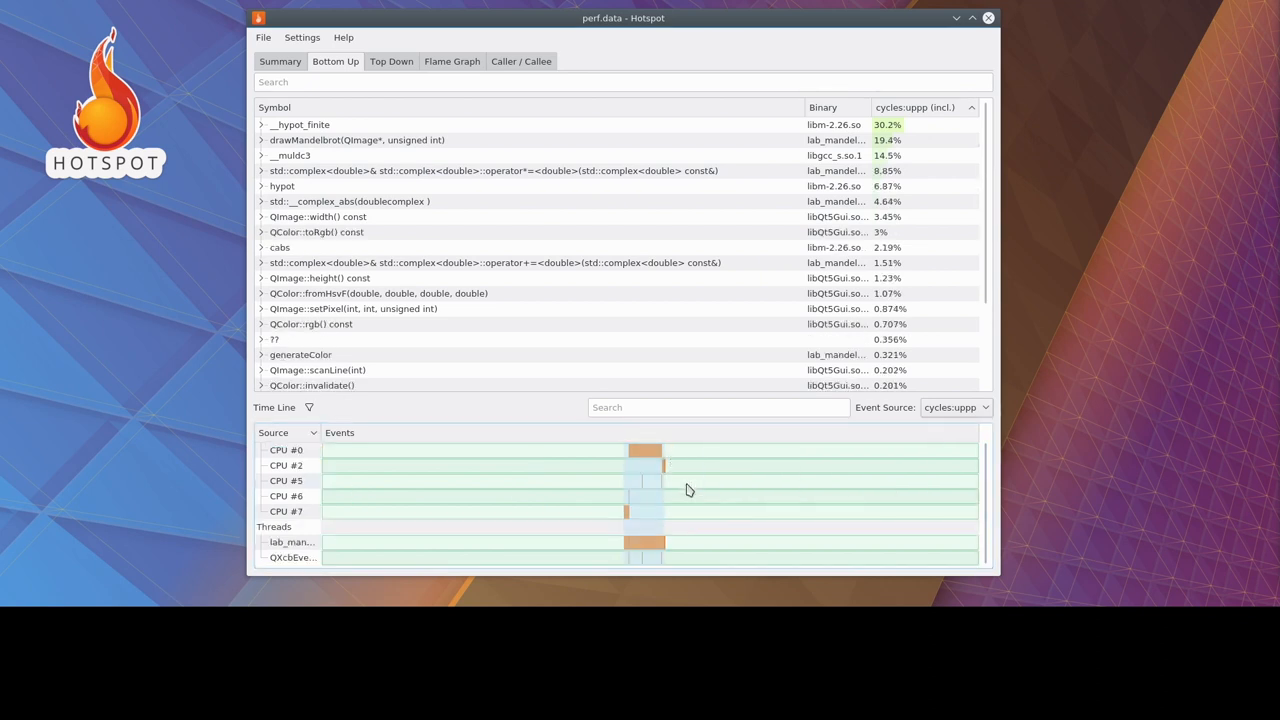
{"action": "mouse_move", "coordinate": [666, 490]}
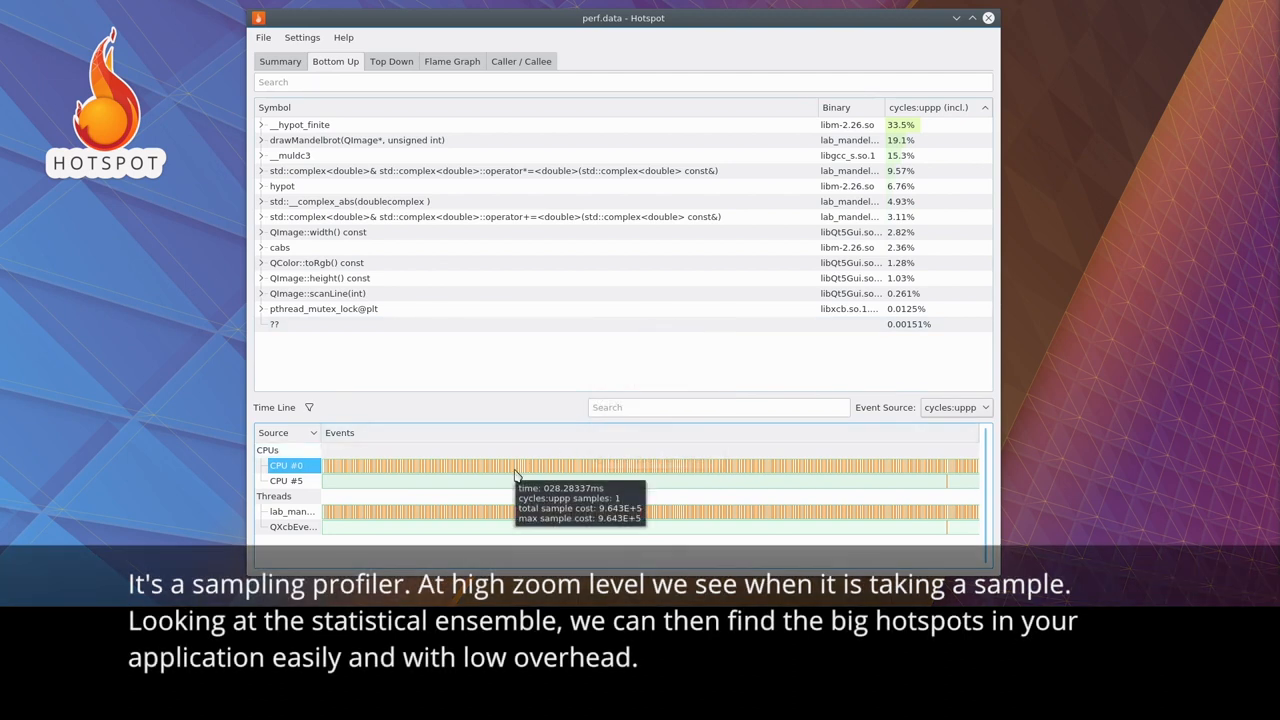
{"action": "mouse_move", "coordinate": [524, 474]}
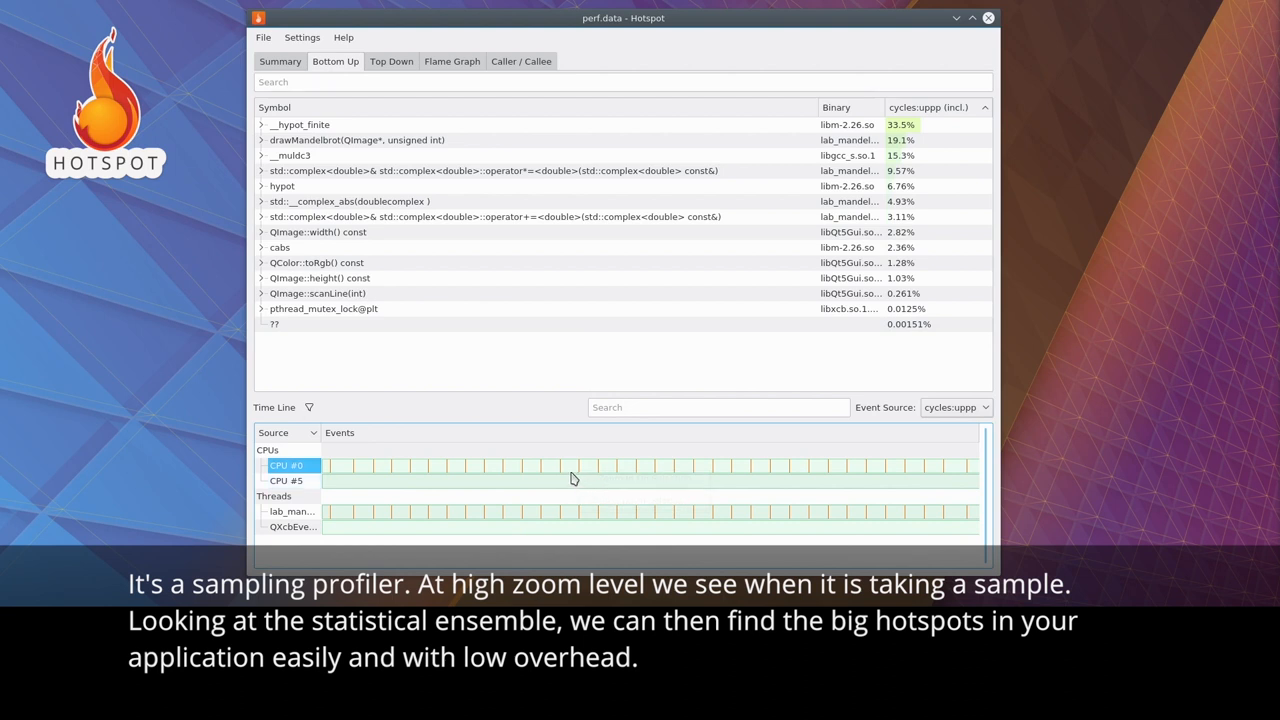
{"action": "mouse_move", "coordinate": [572, 474]}
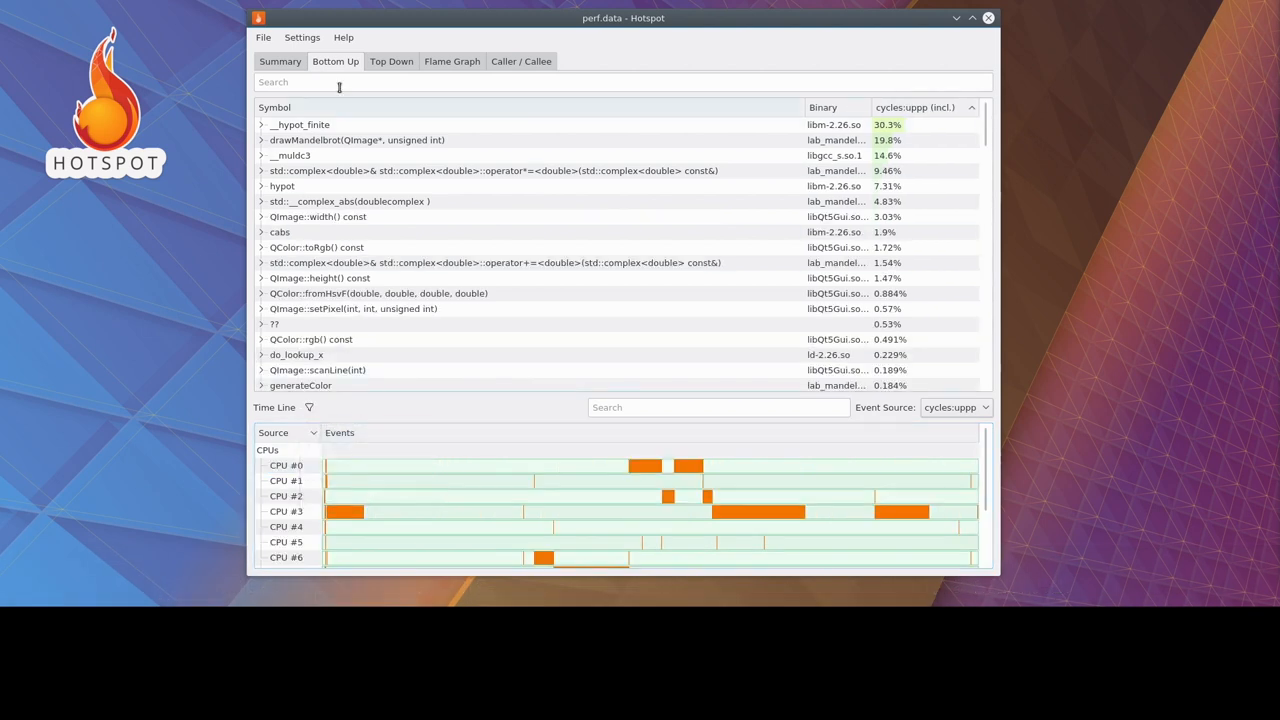
{"action": "mouse_move", "coordinate": [336, 60]}
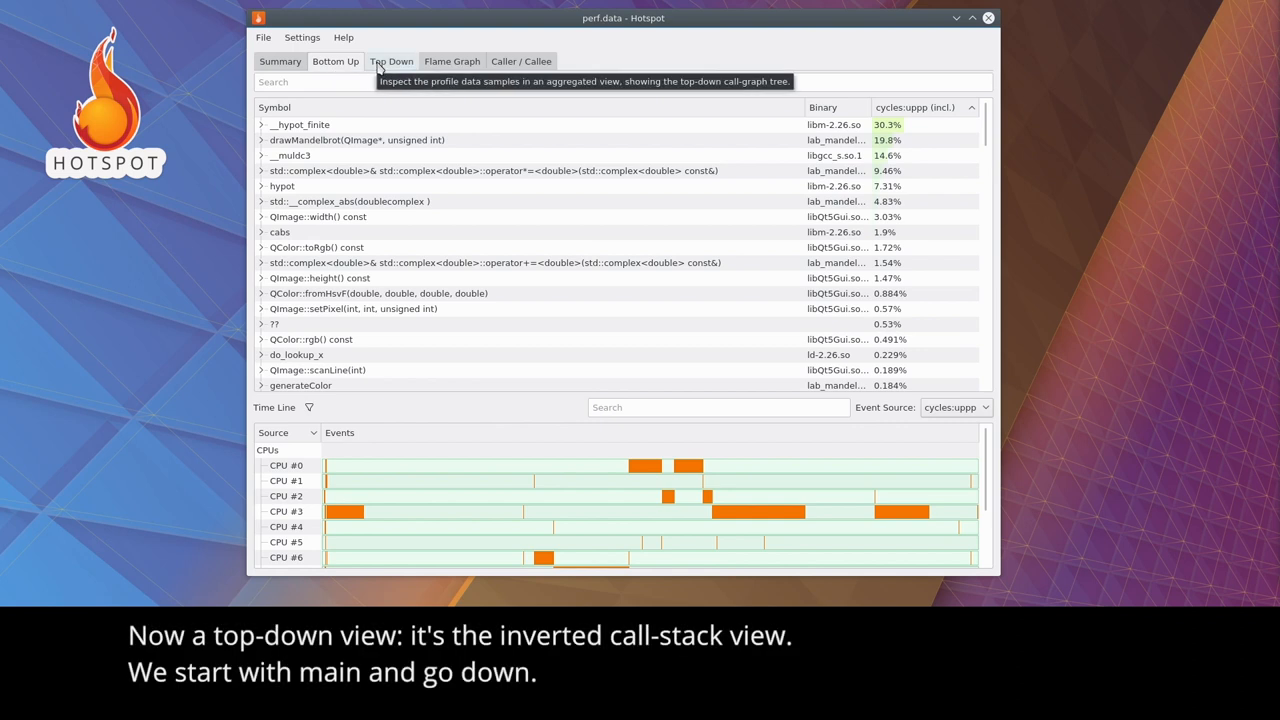
In Top Down, expand _start through __libc_start_main and main to QCoreApplication::exec.
{"action": "left_click", "coordinate": [392, 60]}
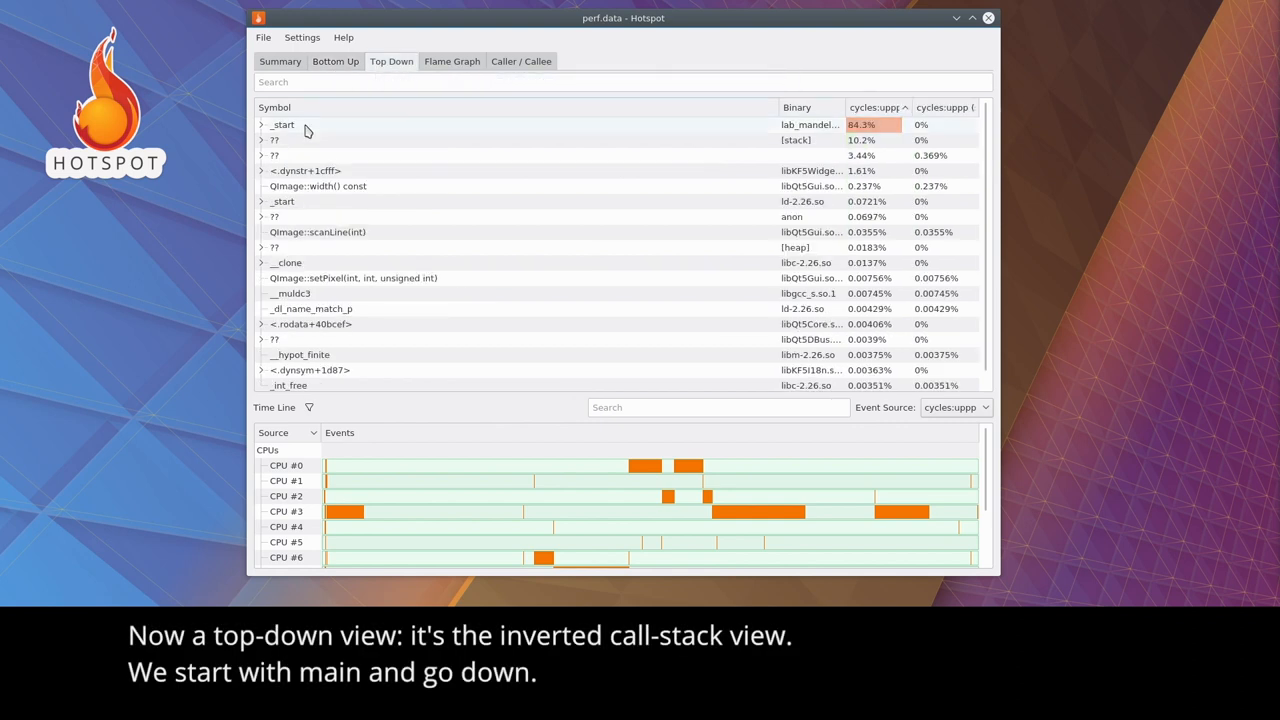
{"action": "left_click", "coordinate": [284, 124]}
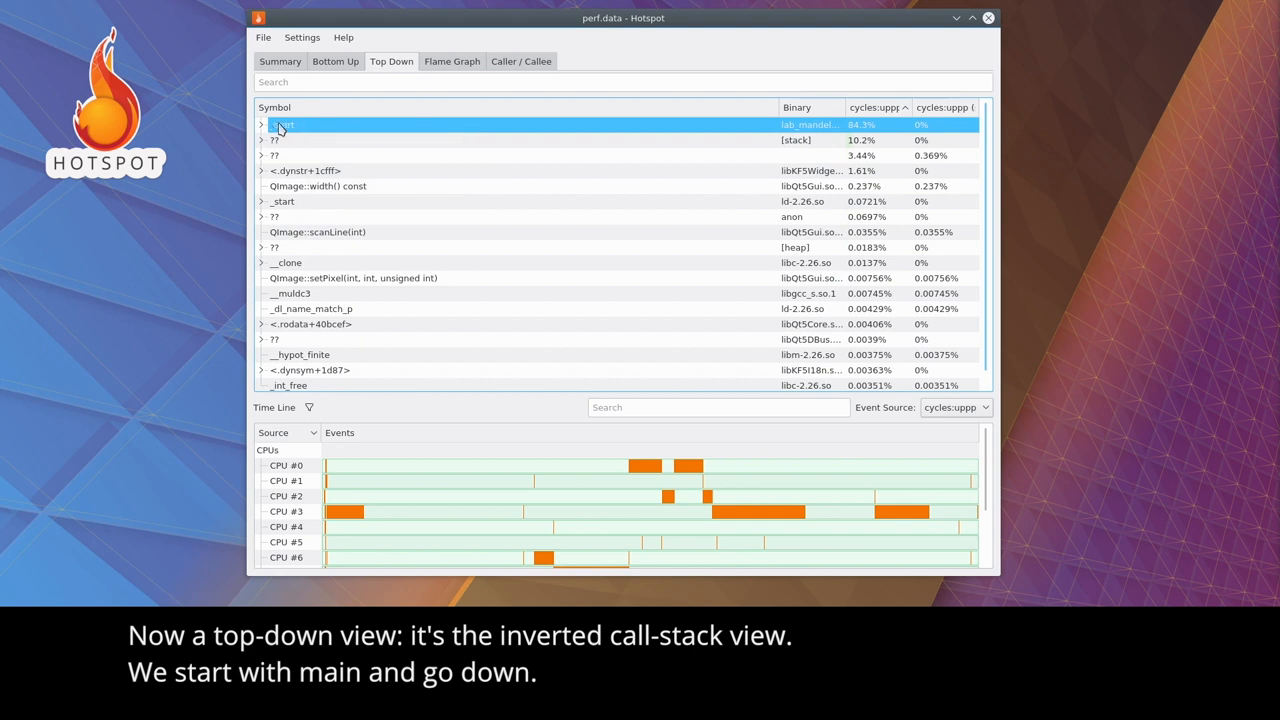
{"action": "left_click", "coordinate": [258, 124]}
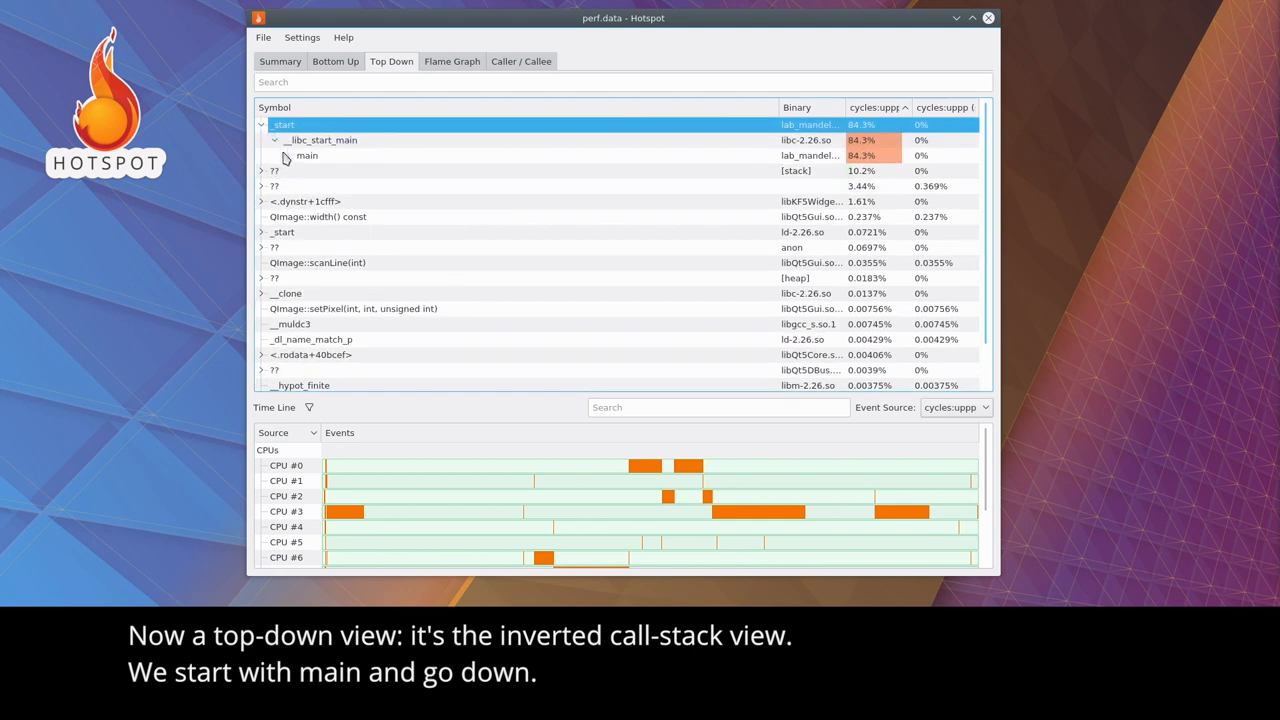
{"action": "left_click", "coordinate": [284, 156]}
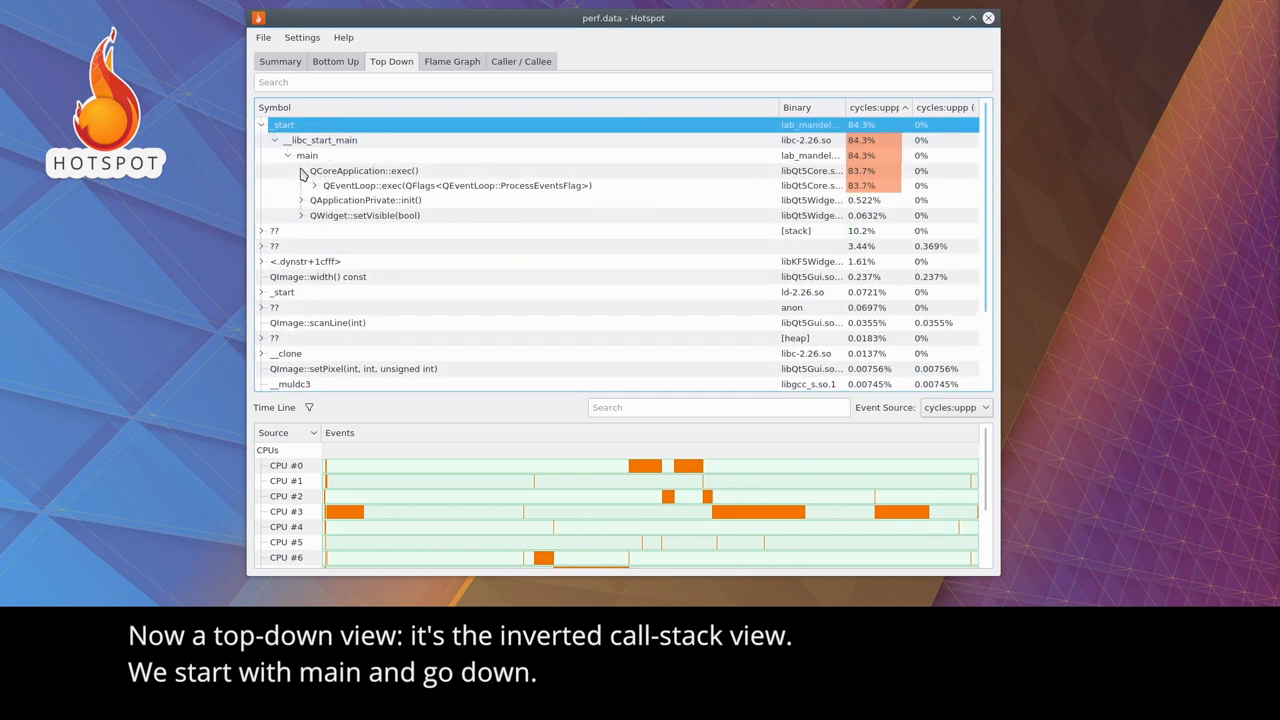
Expand the event loop and window-system branches down to QApplicationPrivate::notify_helper.
{"action": "left_click", "coordinate": [312, 184]}
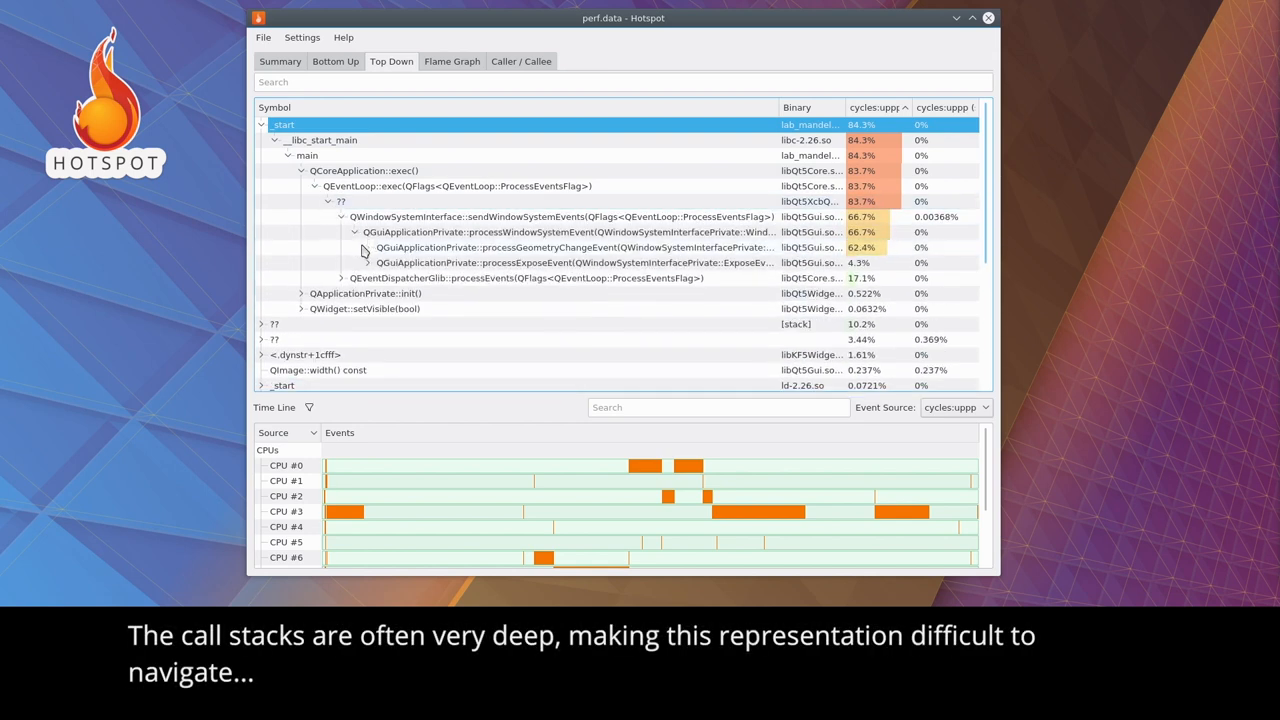
{"action": "left_click", "coordinate": [348, 248]}
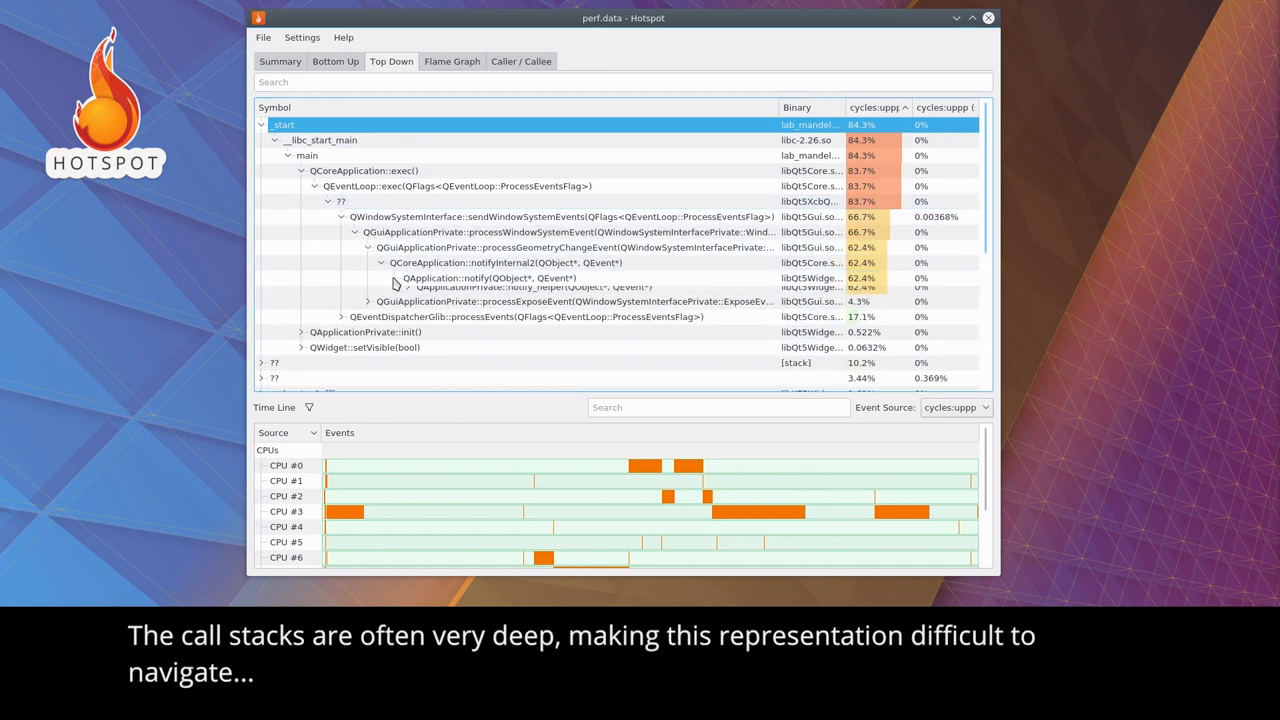
{"action": "left_click", "coordinate": [400, 278]}
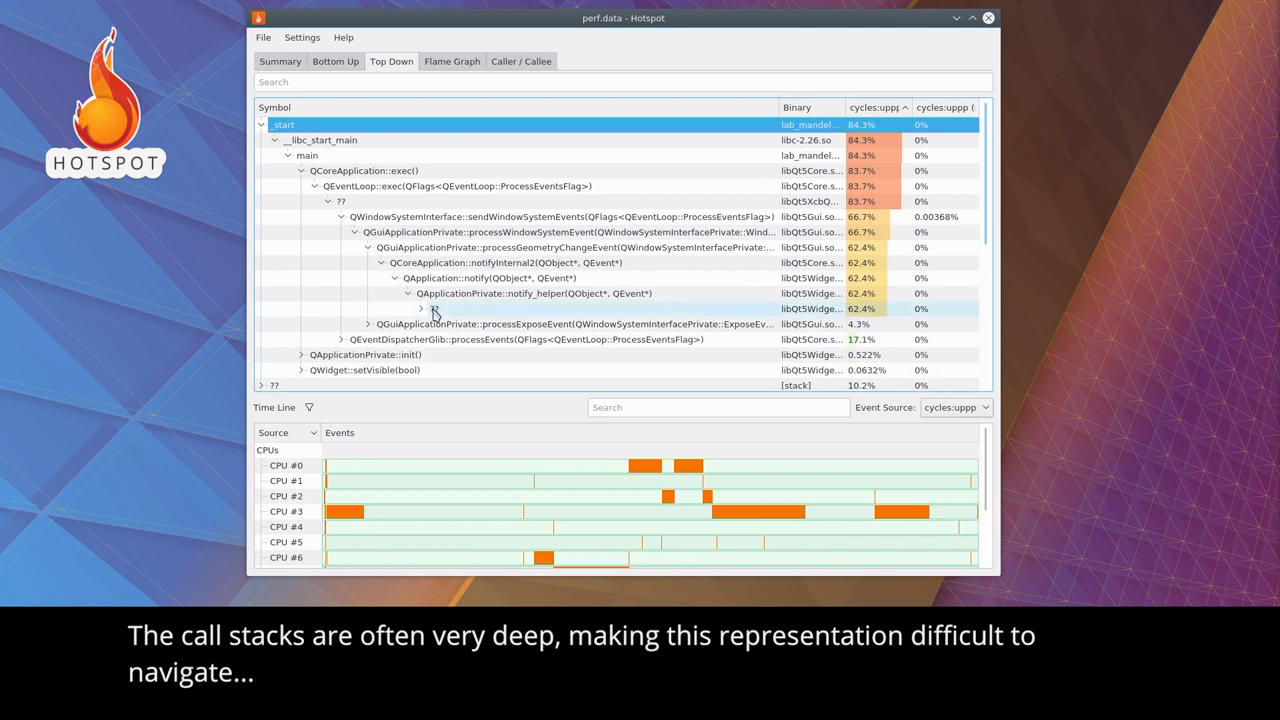
{"action": "mouse_move", "coordinate": [440, 292]}
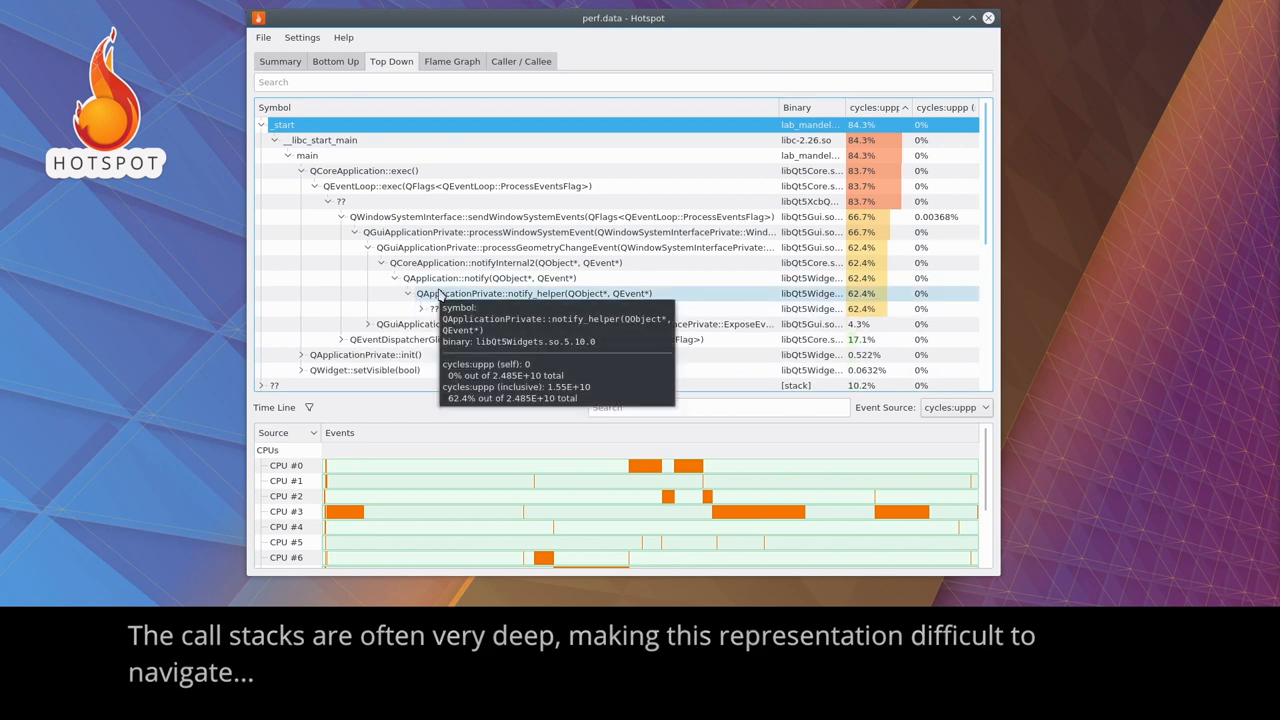
{"action": "mouse_move", "coordinate": [442, 60]}
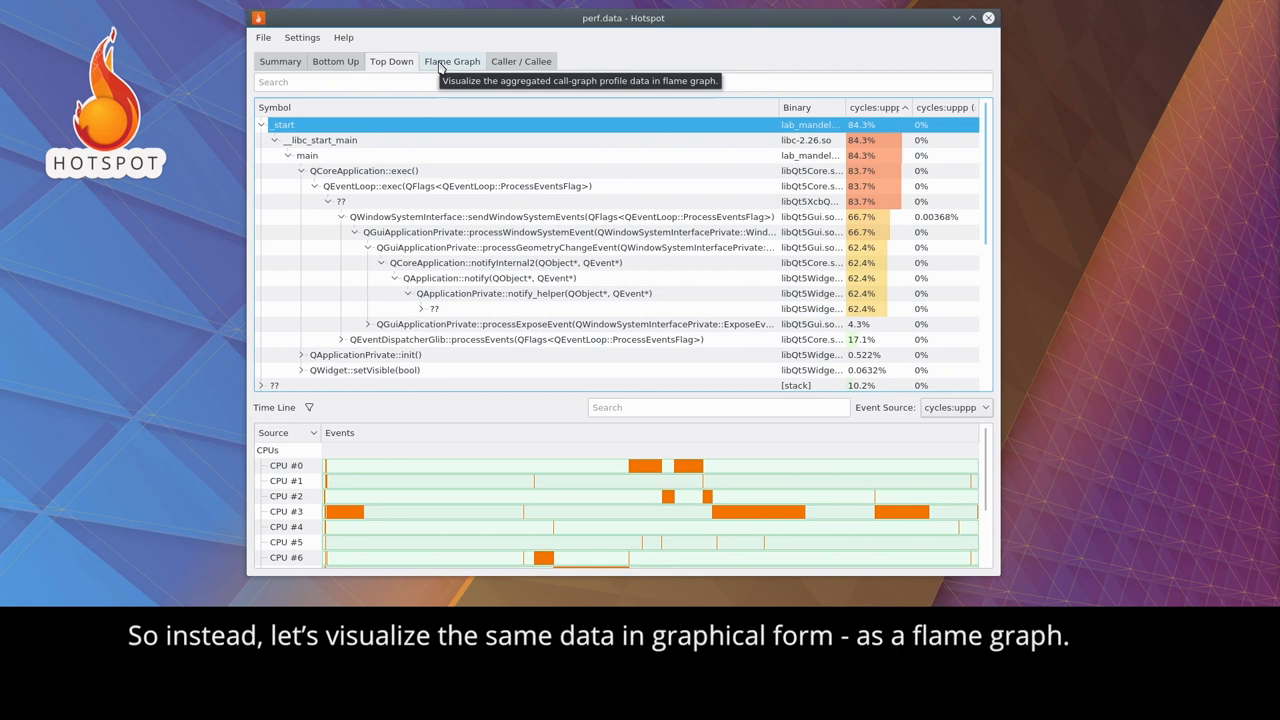
In the Flame Graph, zoom into the QWidget::event stack containing drawMandelbrot.
{"action": "left_click", "coordinate": [440, 60]}
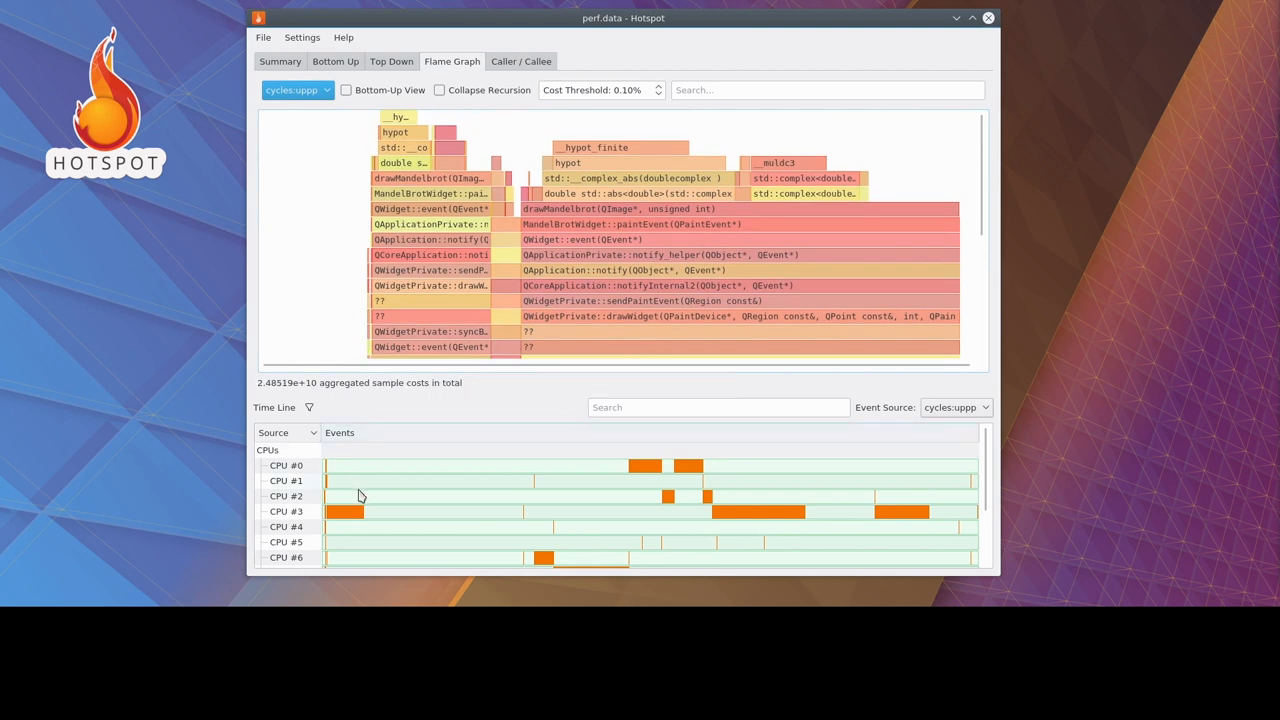
{"action": "right_click", "coordinate": [288, 542]}
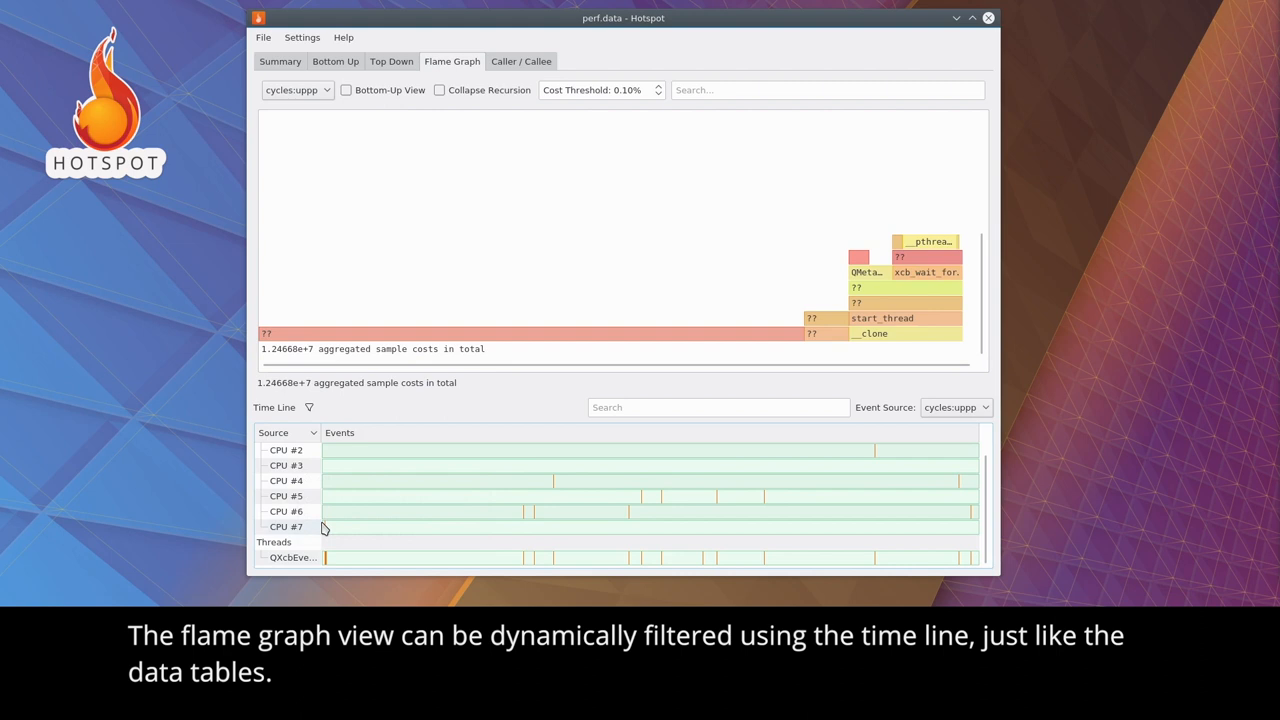
{"action": "left_click", "coordinate": [308, 408]}
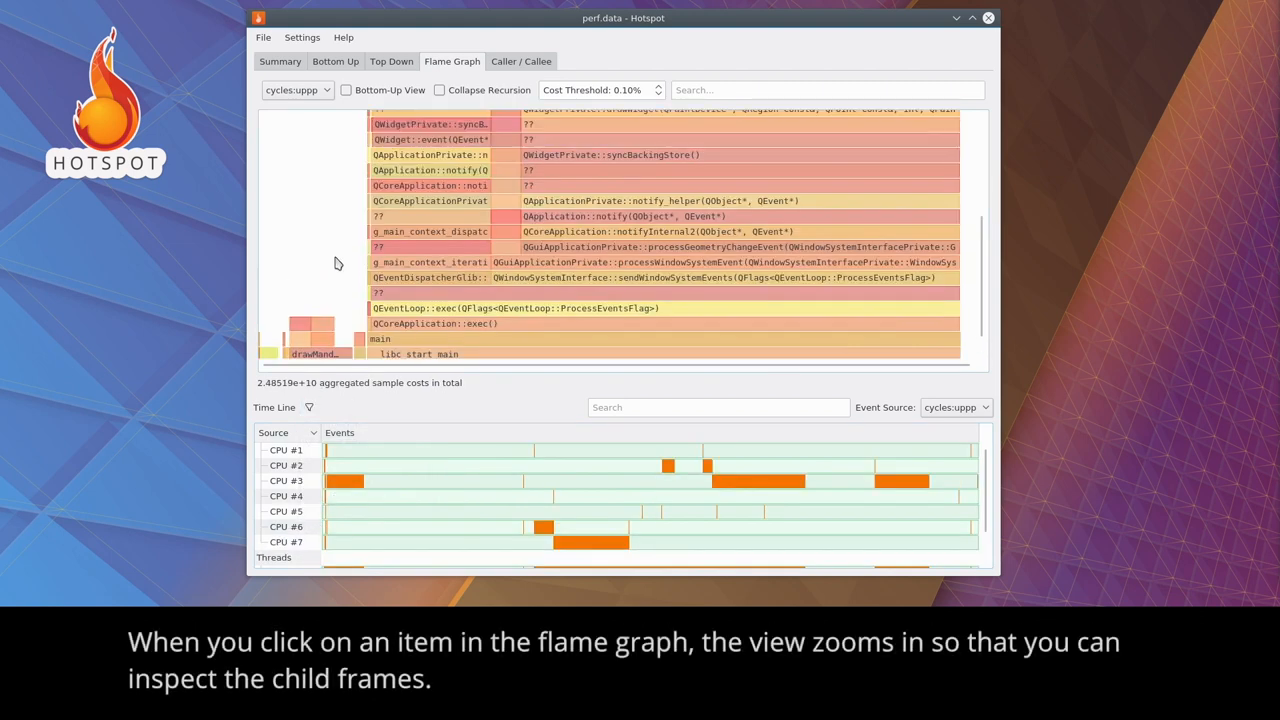
{"action": "left_click", "coordinate": [440, 224]}
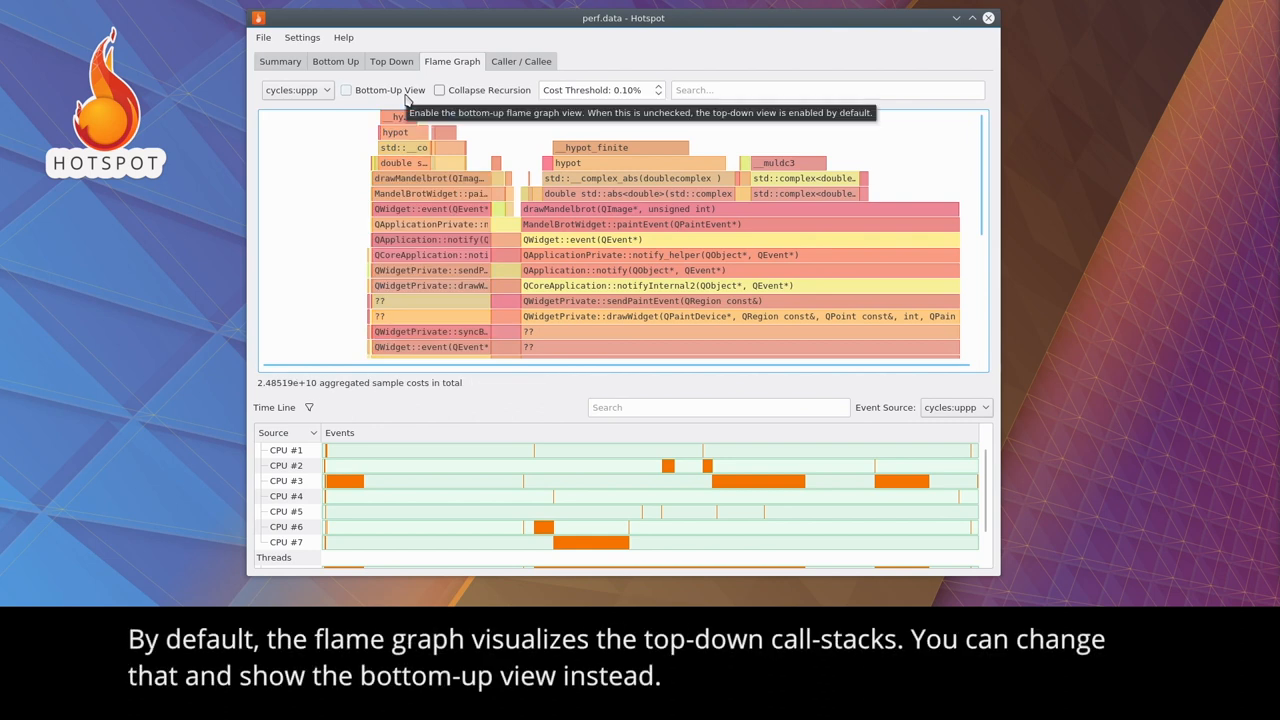
Switch the flame graph to Bottom-Up View and compare it with the Bottom Up table.
{"action": "left_click", "coordinate": [348, 90]}
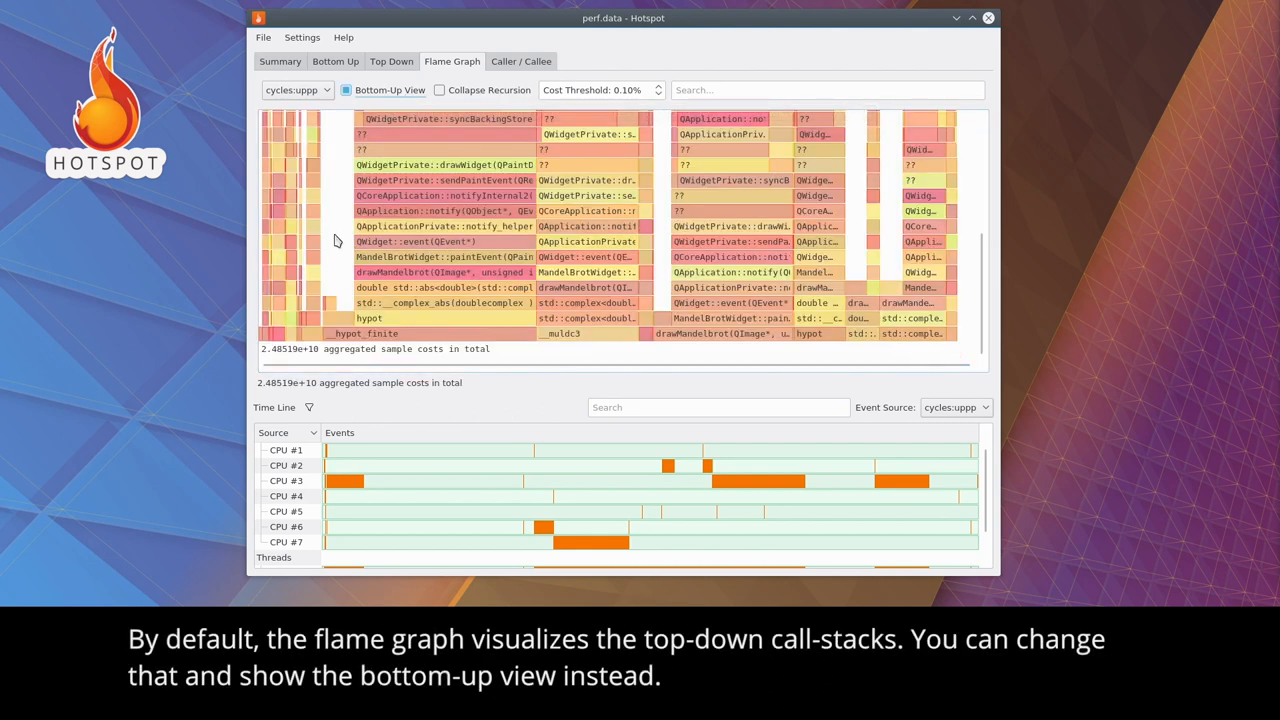
{"action": "left_click", "coordinate": [344, 90]}
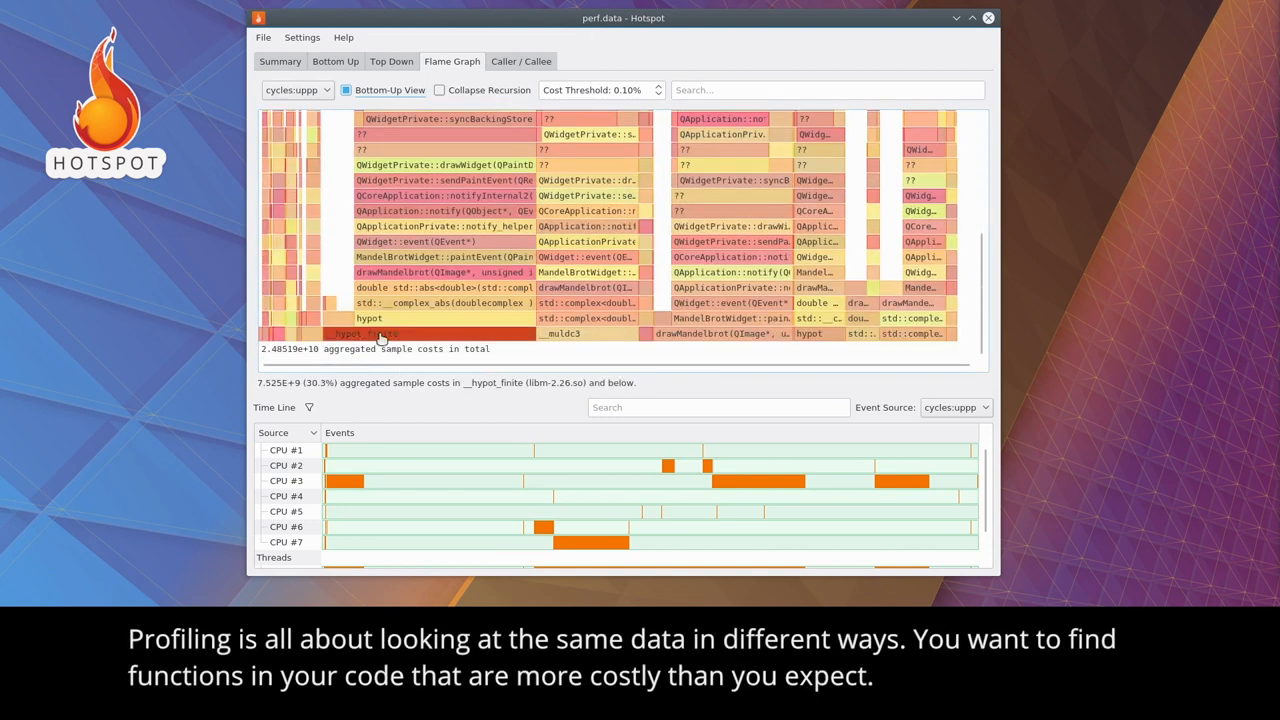
{"action": "mouse_move", "coordinate": [704, 332]}
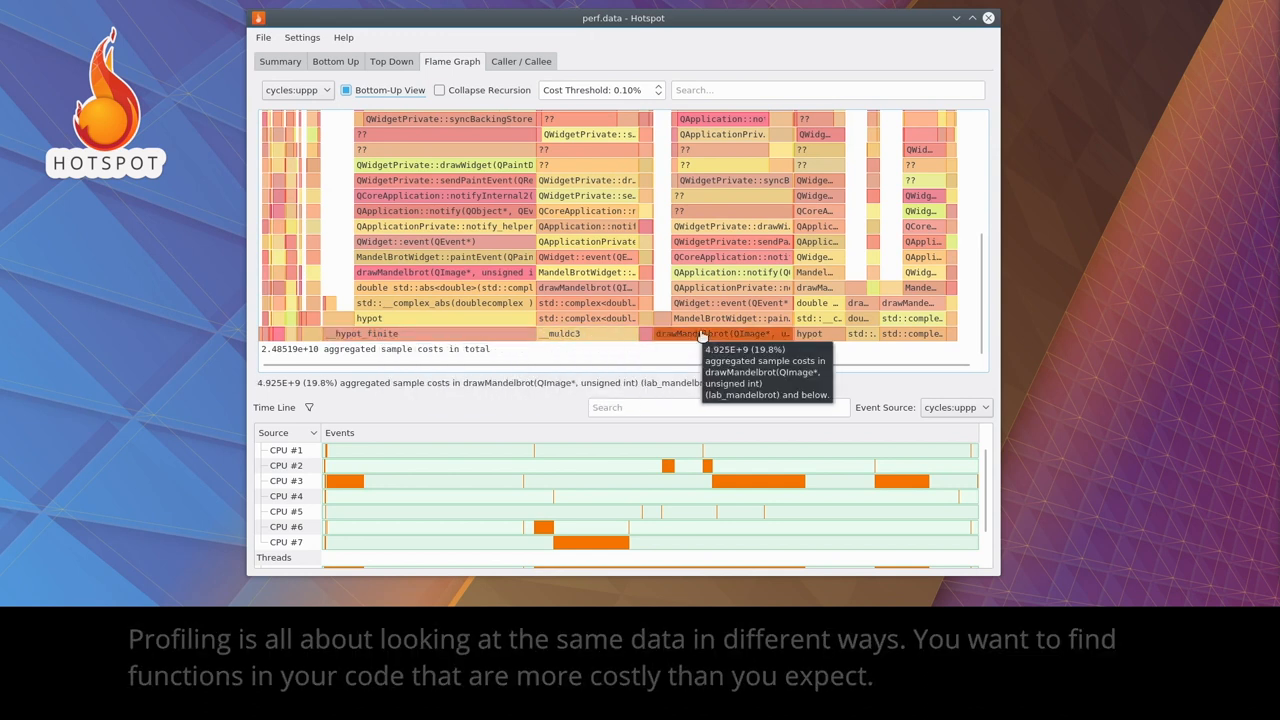
{"action": "left_click", "coordinate": [336, 60]}
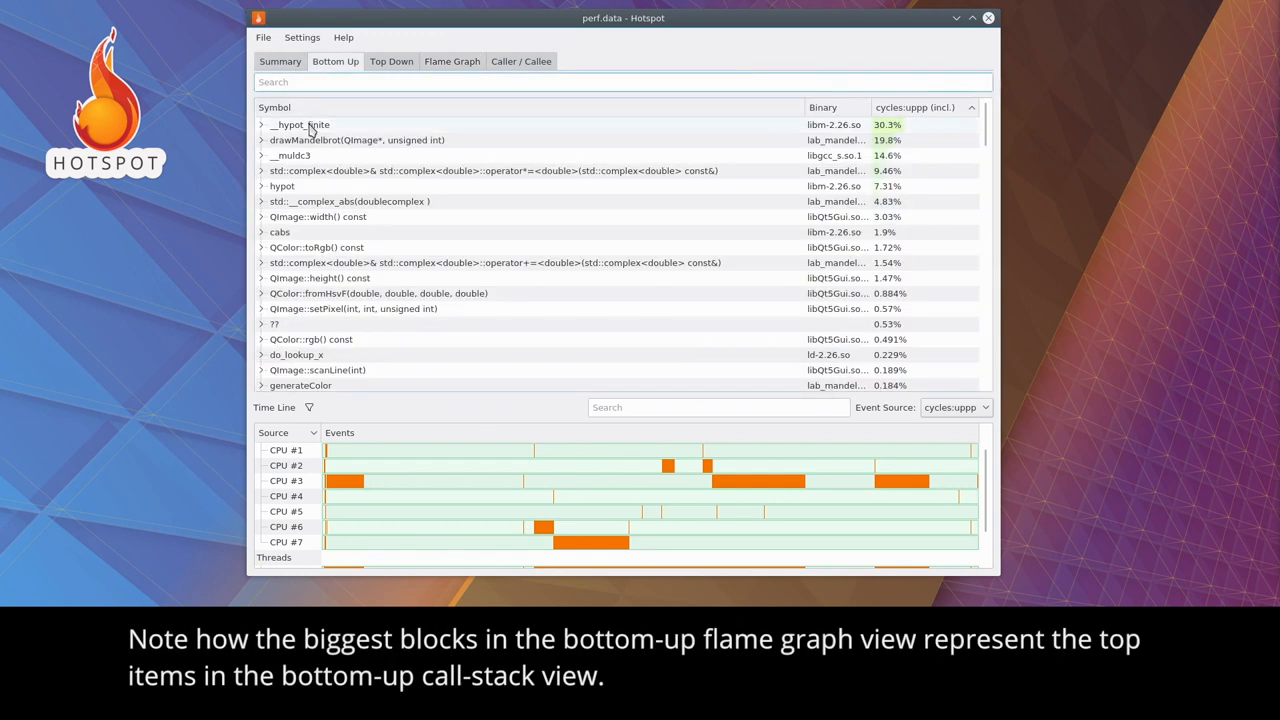
{"action": "mouse_move", "coordinate": [290, 156]}
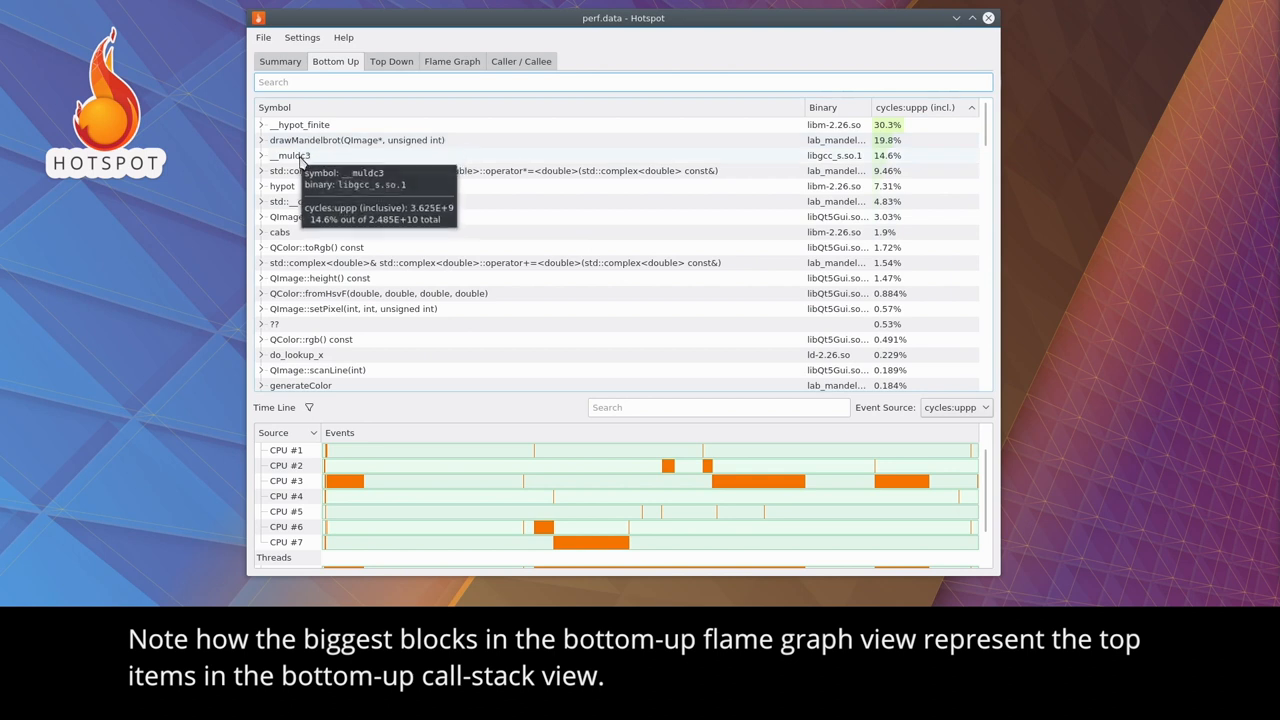
Return the flame graph to top-down stacks and compare with the Top Down table showing _start at 84%.
{"action": "left_click", "coordinate": [452, 60]}
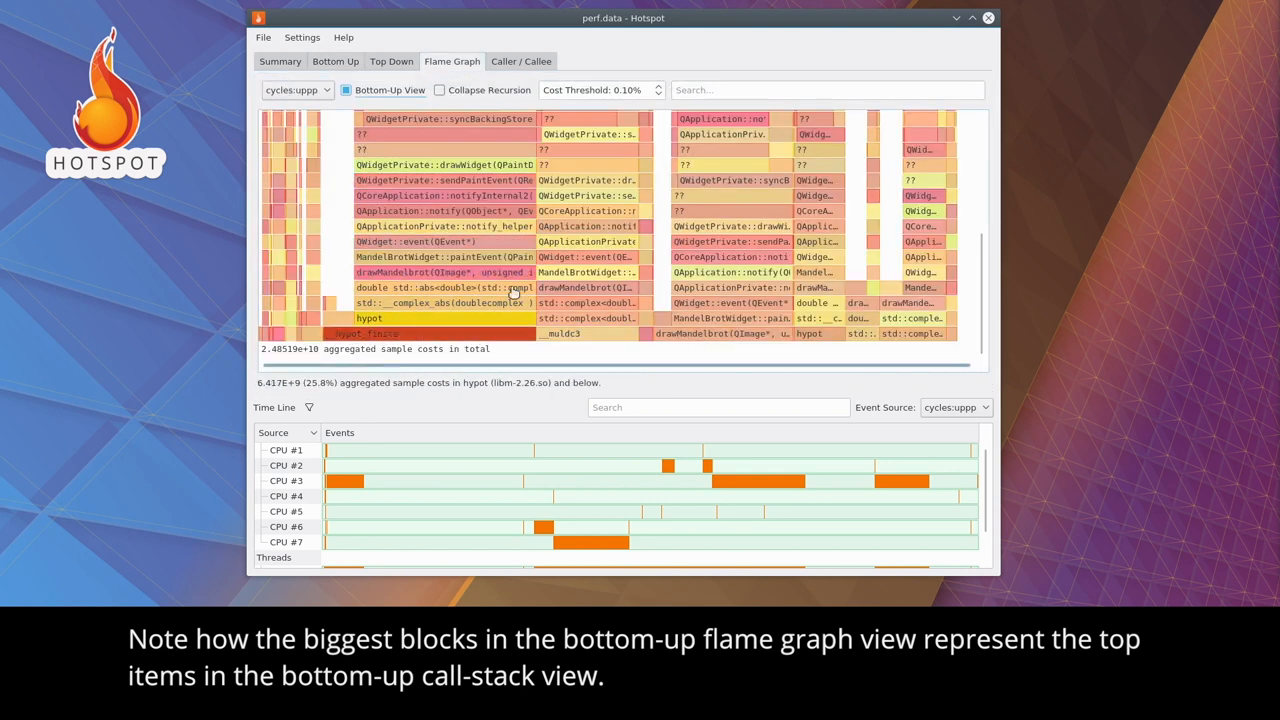
{"action": "left_click", "coordinate": [346, 90]}
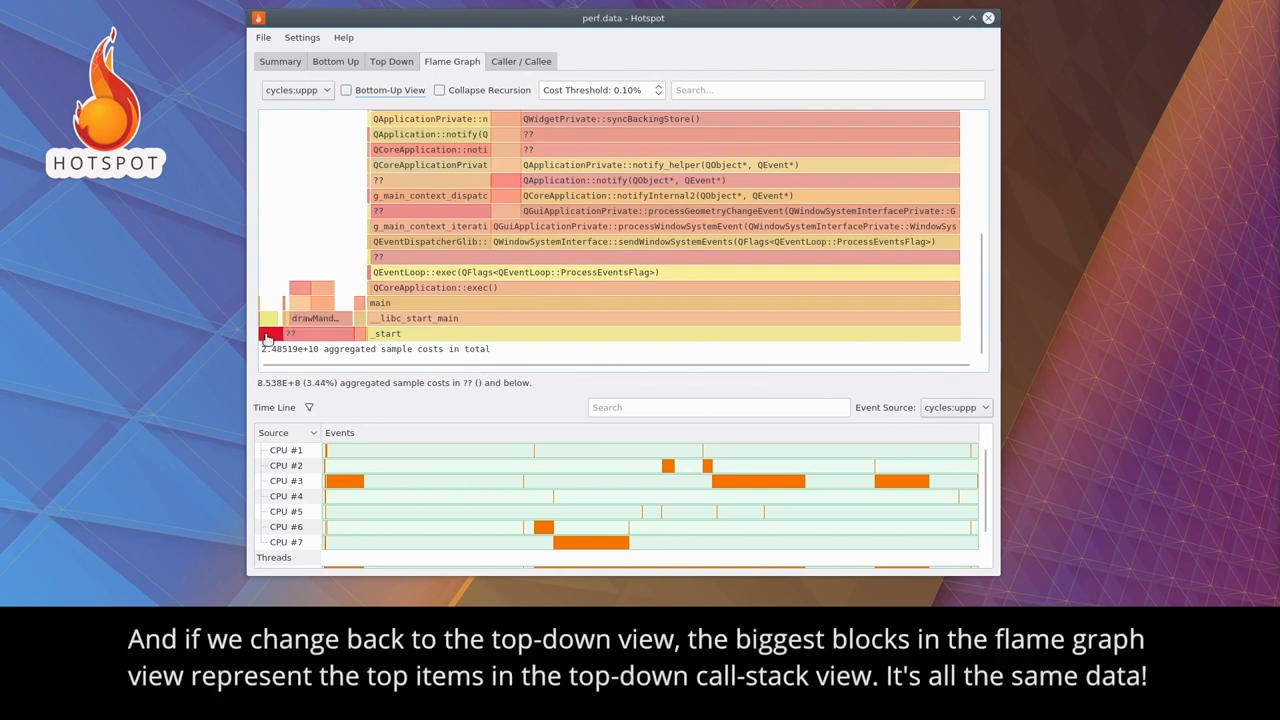
{"action": "mouse_move", "coordinate": [328, 334]}
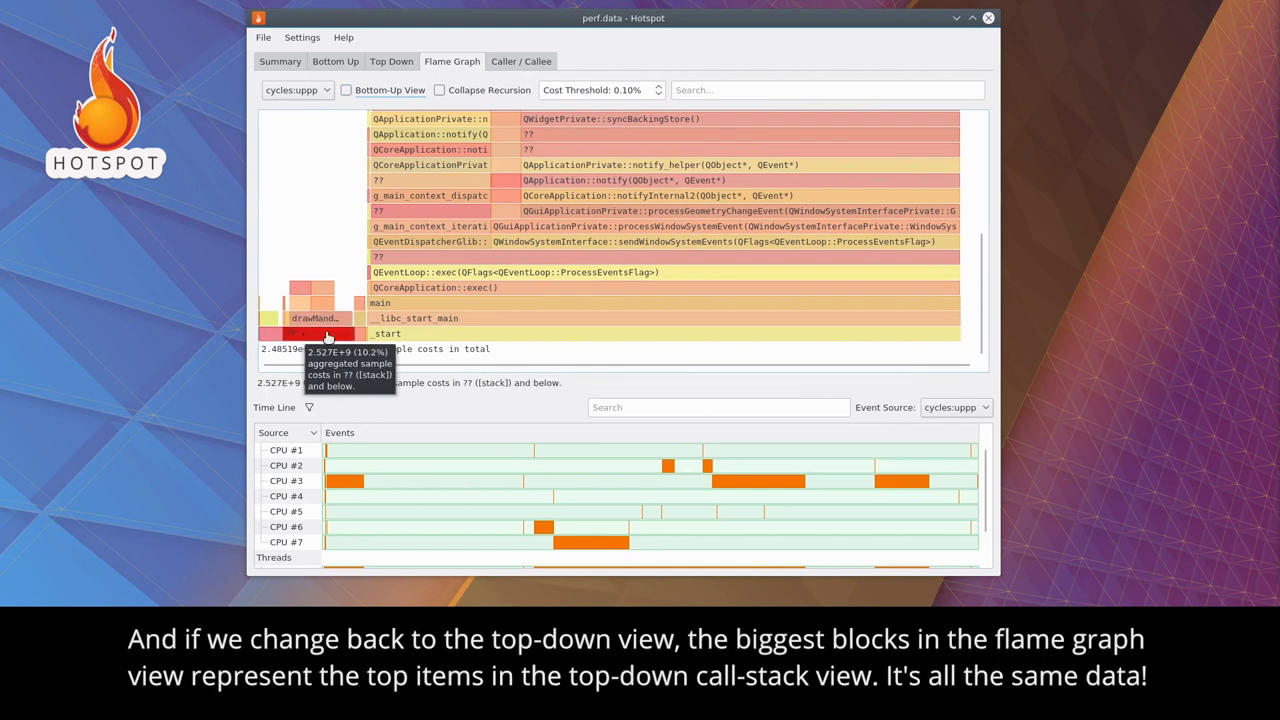
{"action": "left_click", "coordinate": [392, 60]}
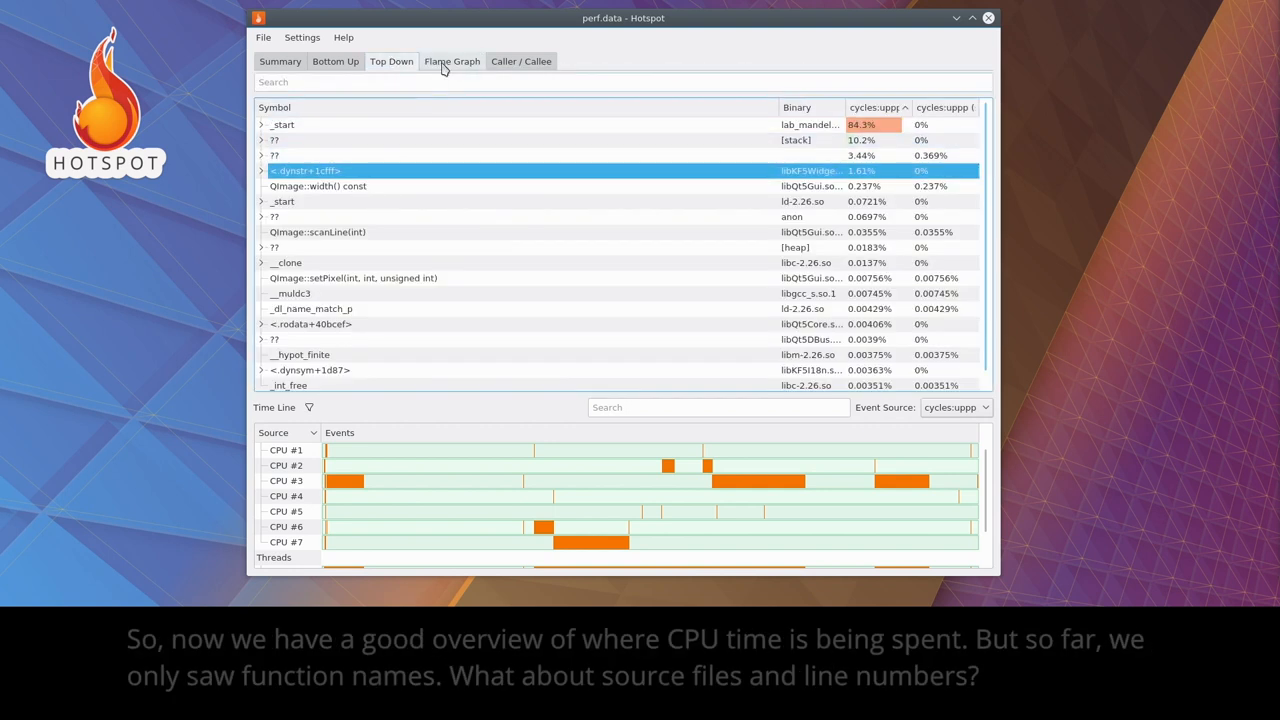
From the flame graph, show drawMandelbrot's callers, callees and mandelbrot.cpp line costs.
{"action": "left_click", "coordinate": [452, 60]}
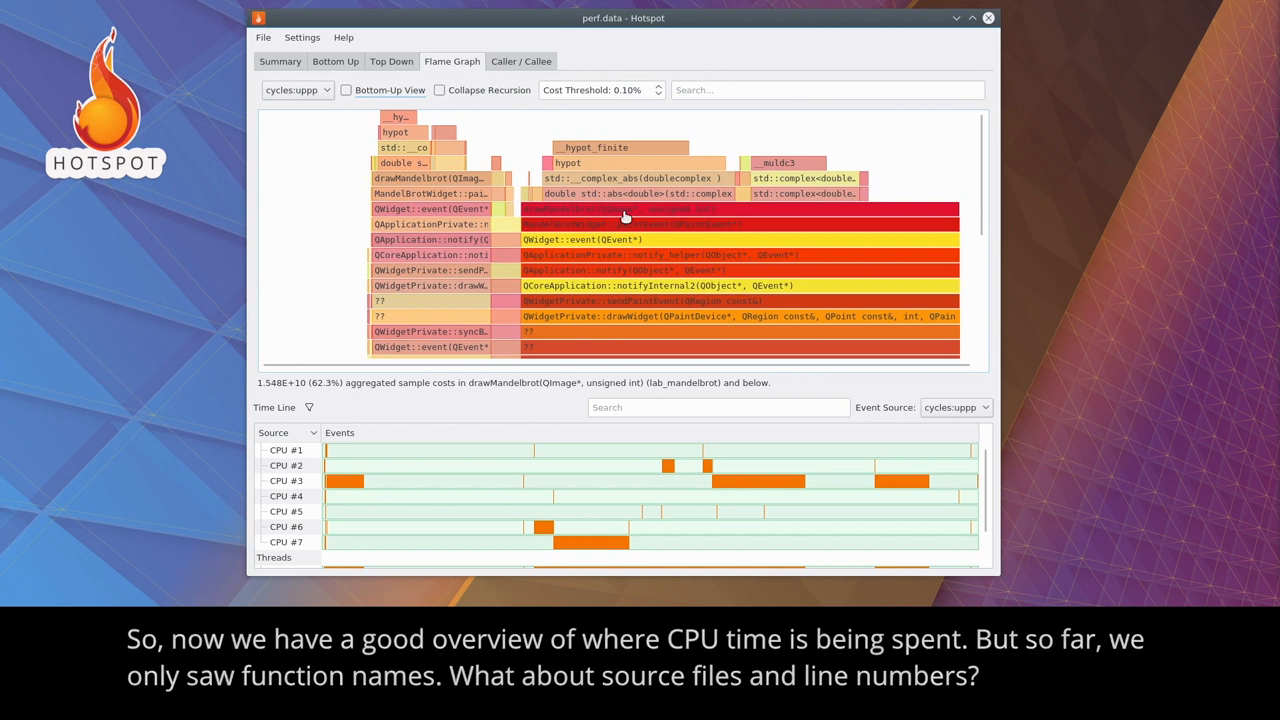
{"action": "right_click", "coordinate": [624, 210]}
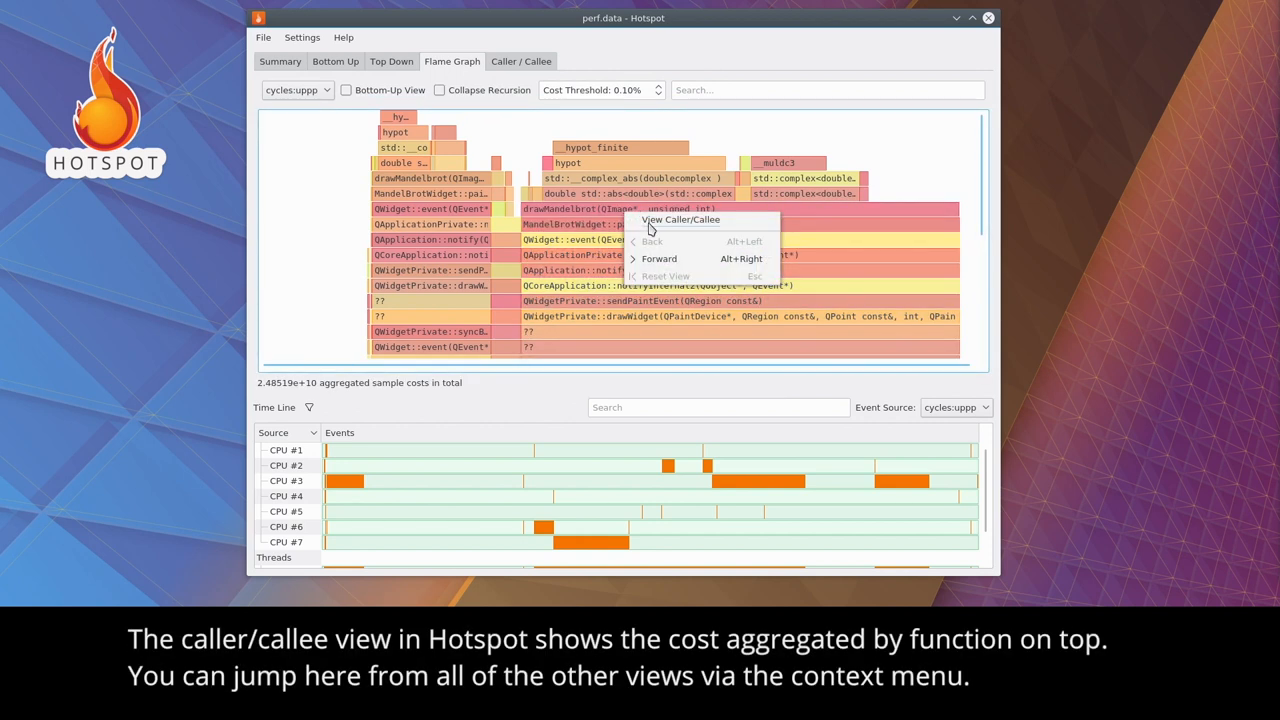
{"action": "left_click", "coordinate": [680, 218]}
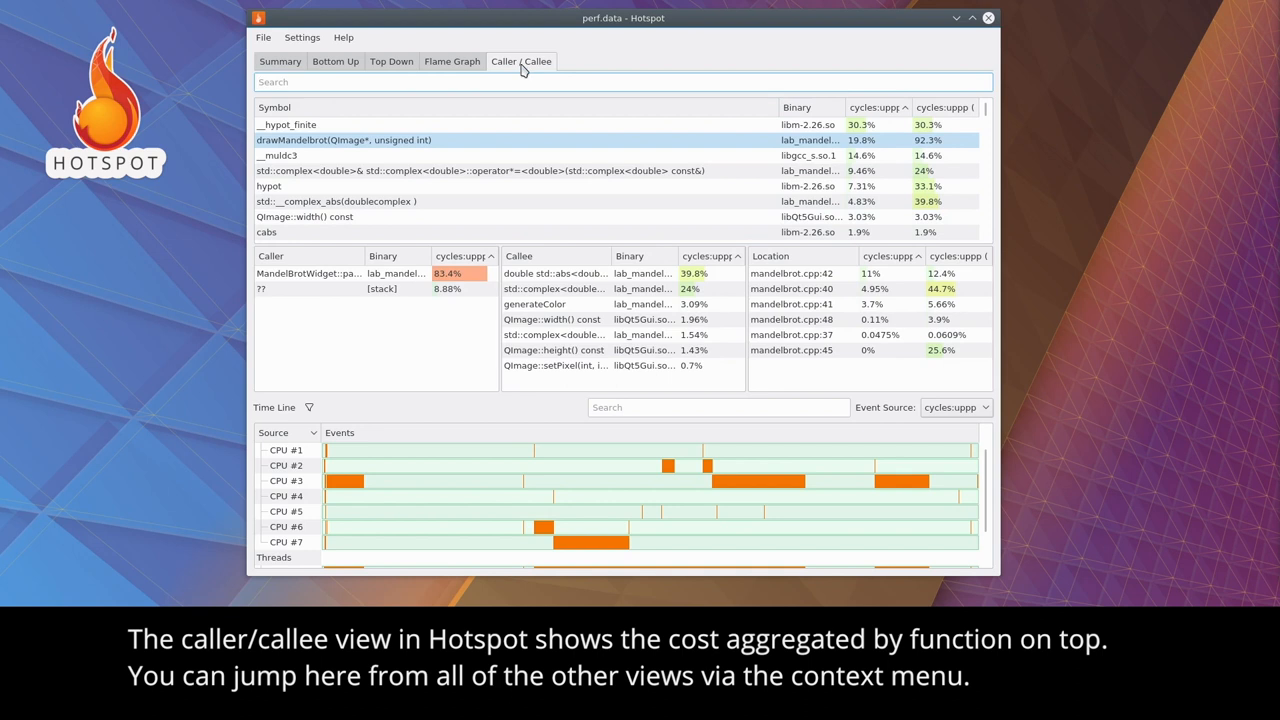
Go back to the Bottom Up table and bring up actions for the drawMandelbrot row.
{"action": "left_click", "coordinate": [336, 60]}
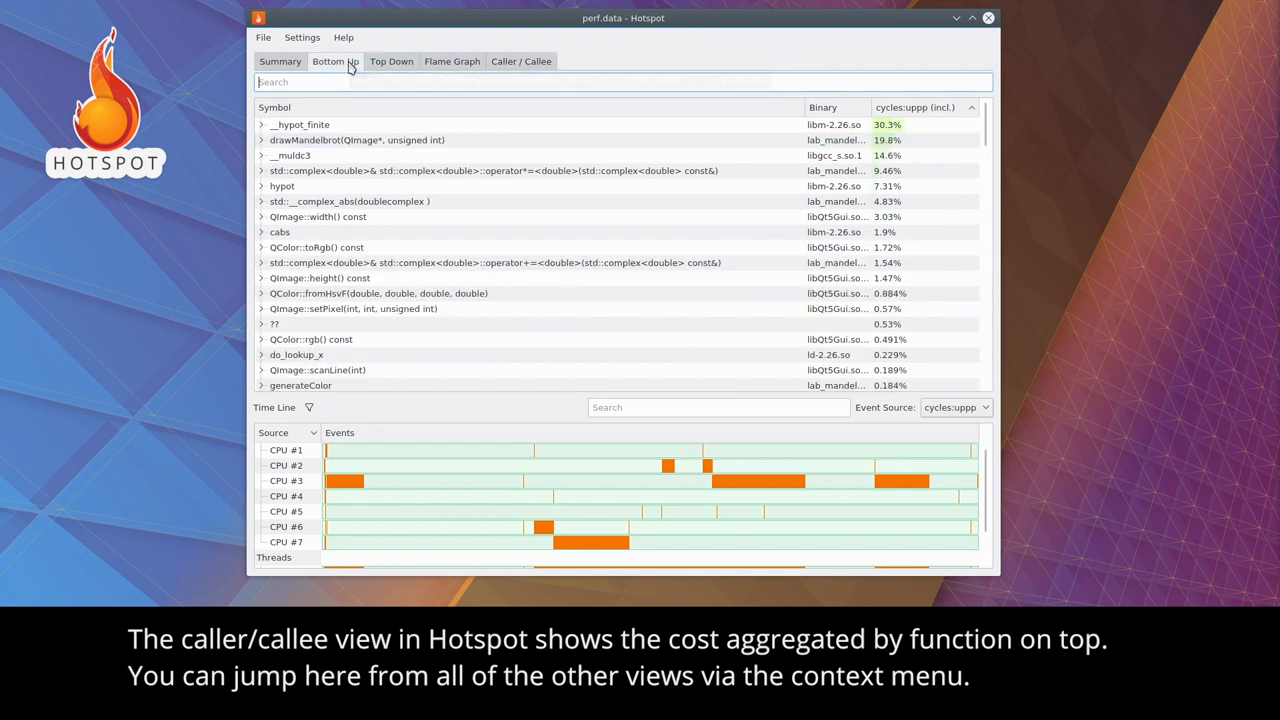
{"action": "right_click", "coordinate": [356, 140]}
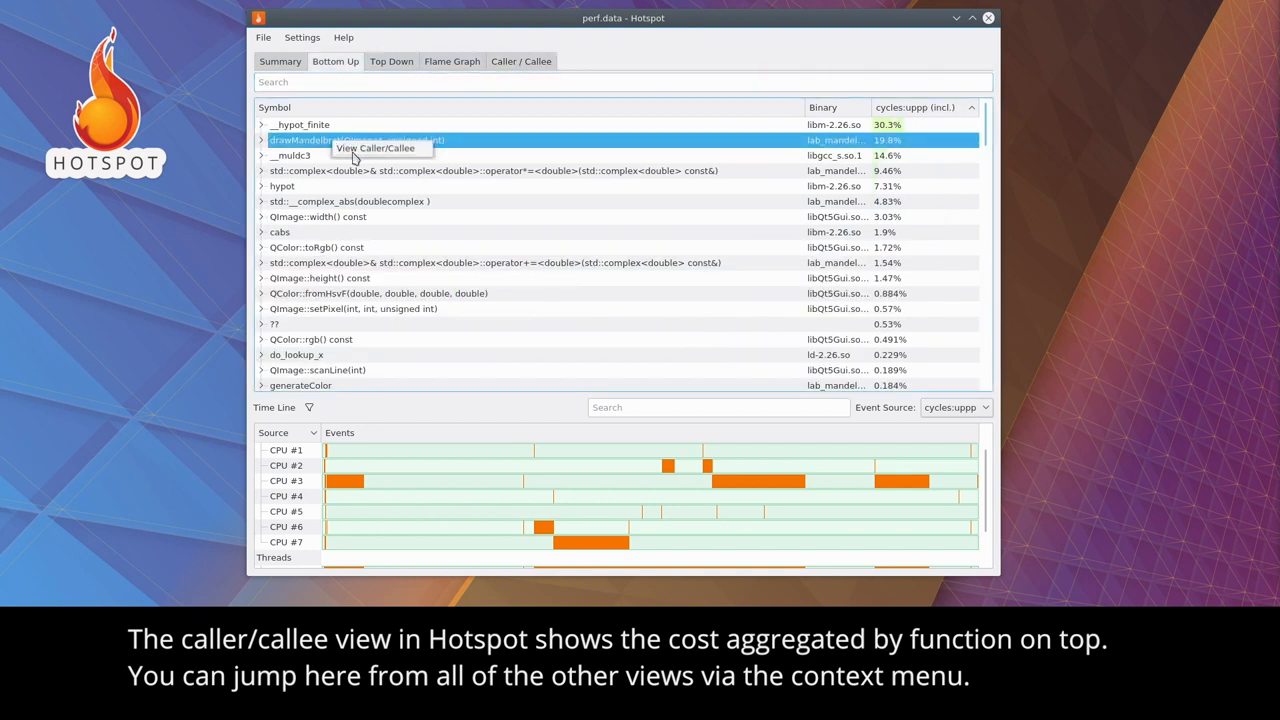
Switch to Caller/Callee, filter the symbol list by 'draw' and select drawMandelbrot to see its mandelbrot.cpp line costs.
{"action": "left_click", "coordinate": [520, 60]}
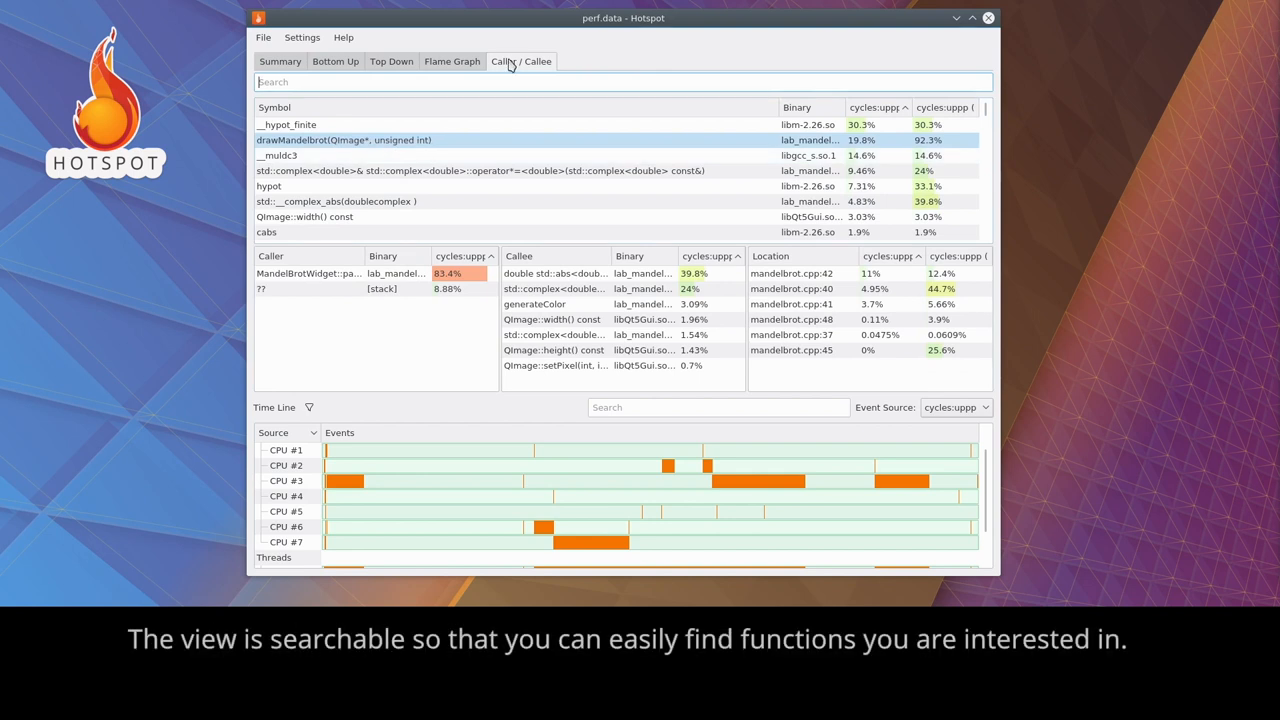
{"action": "type", "text": "draw"}
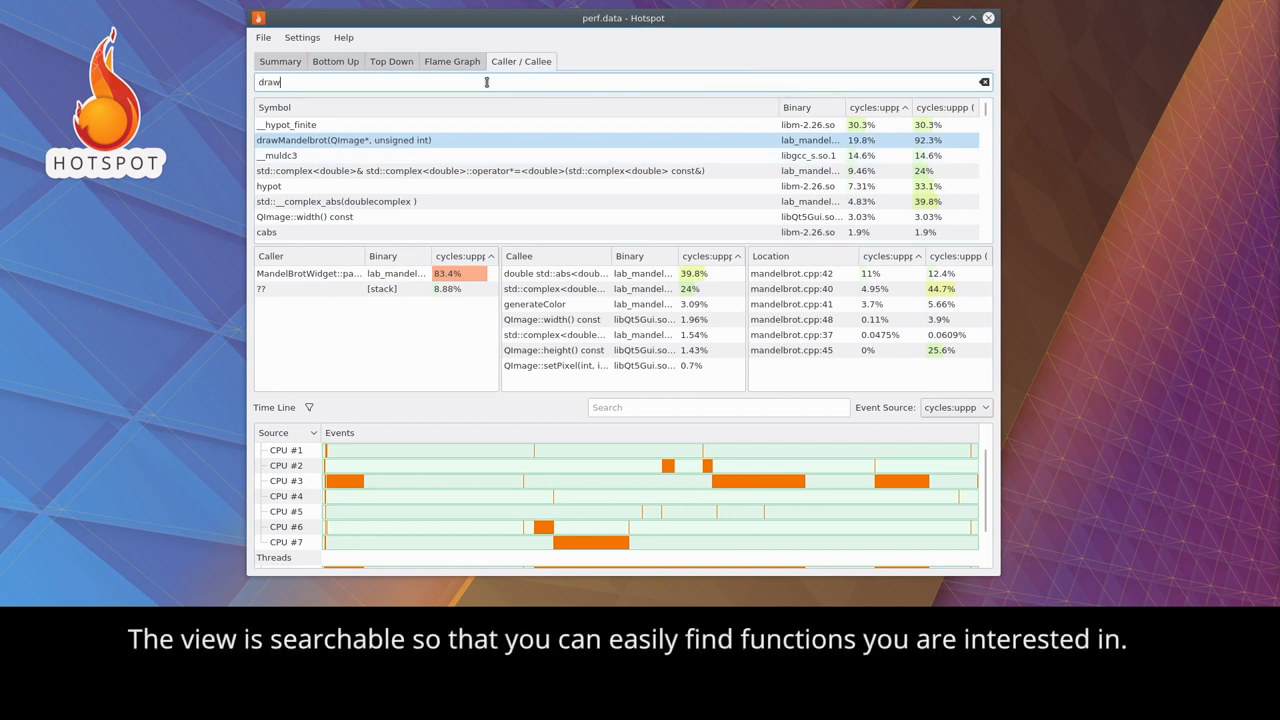
{"action": "type", "text": "draw"}
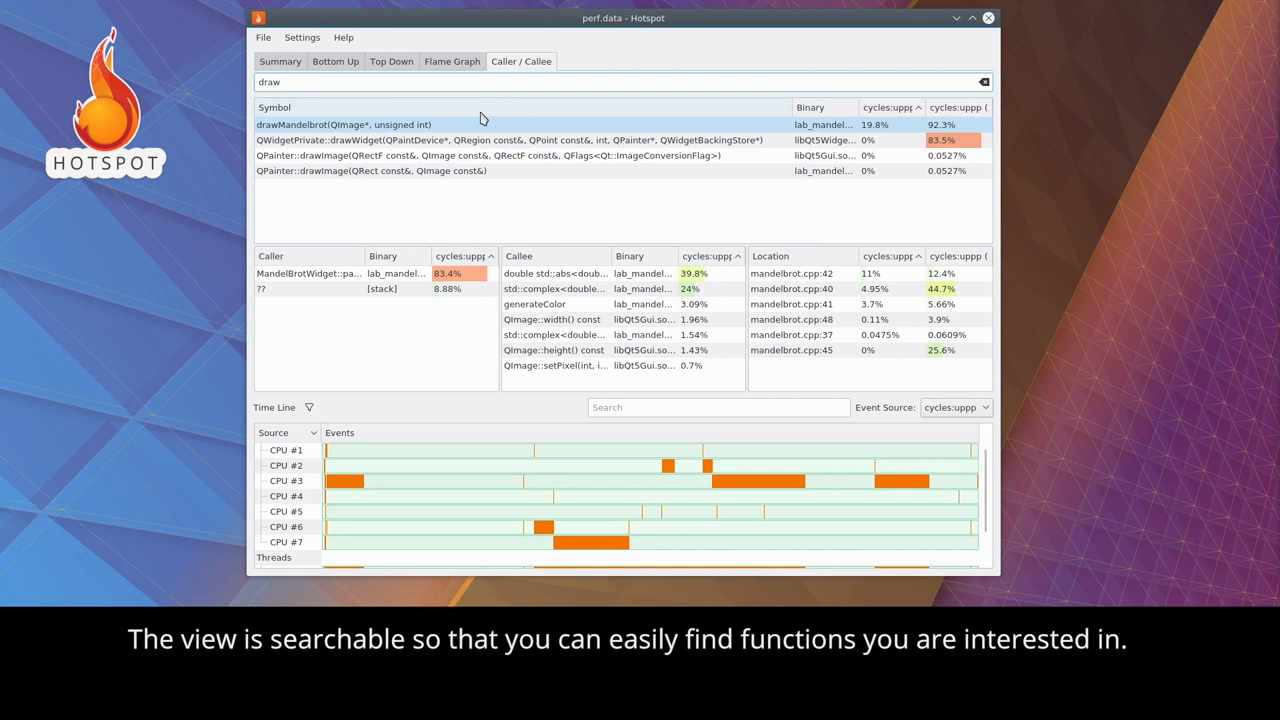
{"action": "left_click", "coordinate": [344, 124]}
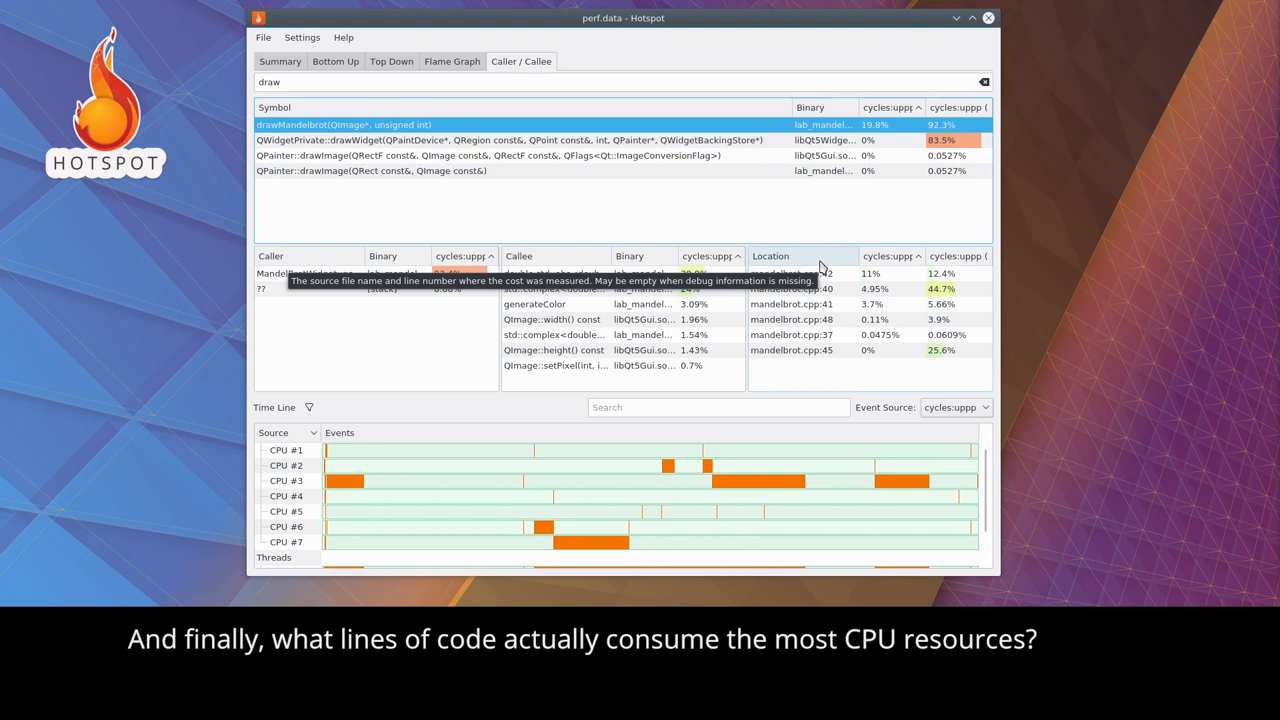
{"action": "left_click", "coordinate": [800, 288]}
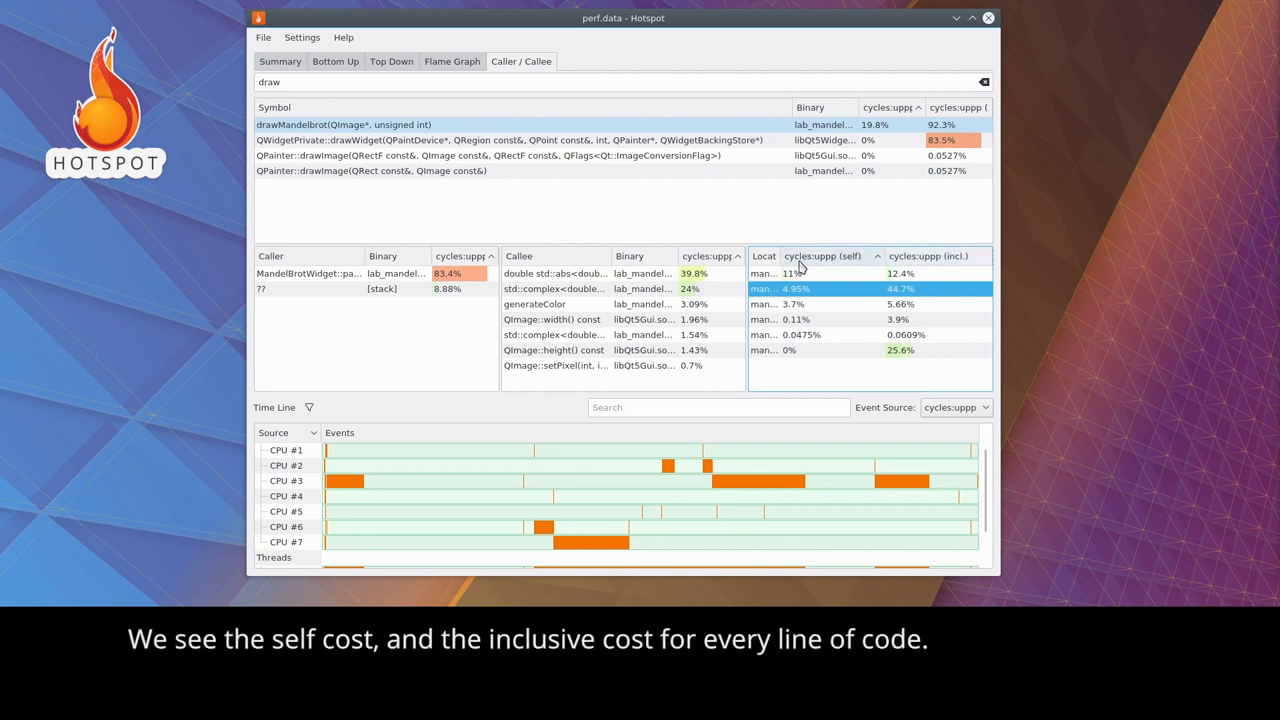
{"action": "mouse_move", "coordinate": [884, 256]}
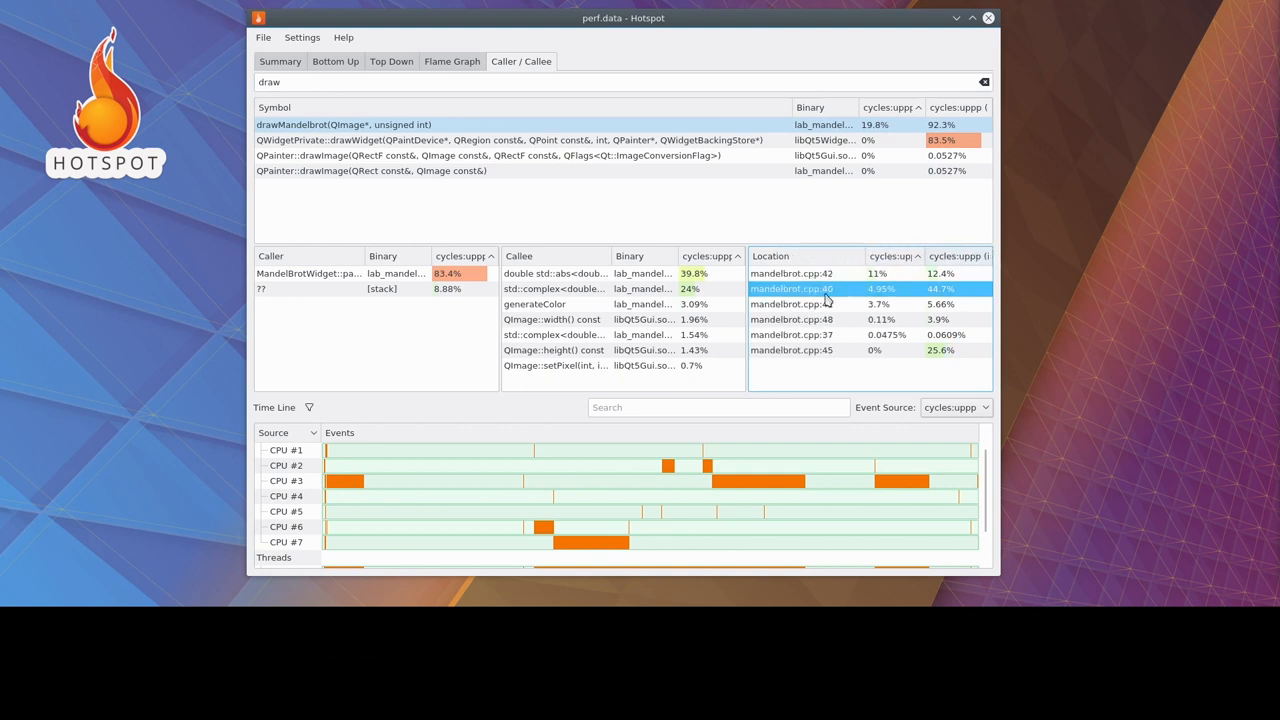
{"action": "right_click", "coordinate": [810, 288]}
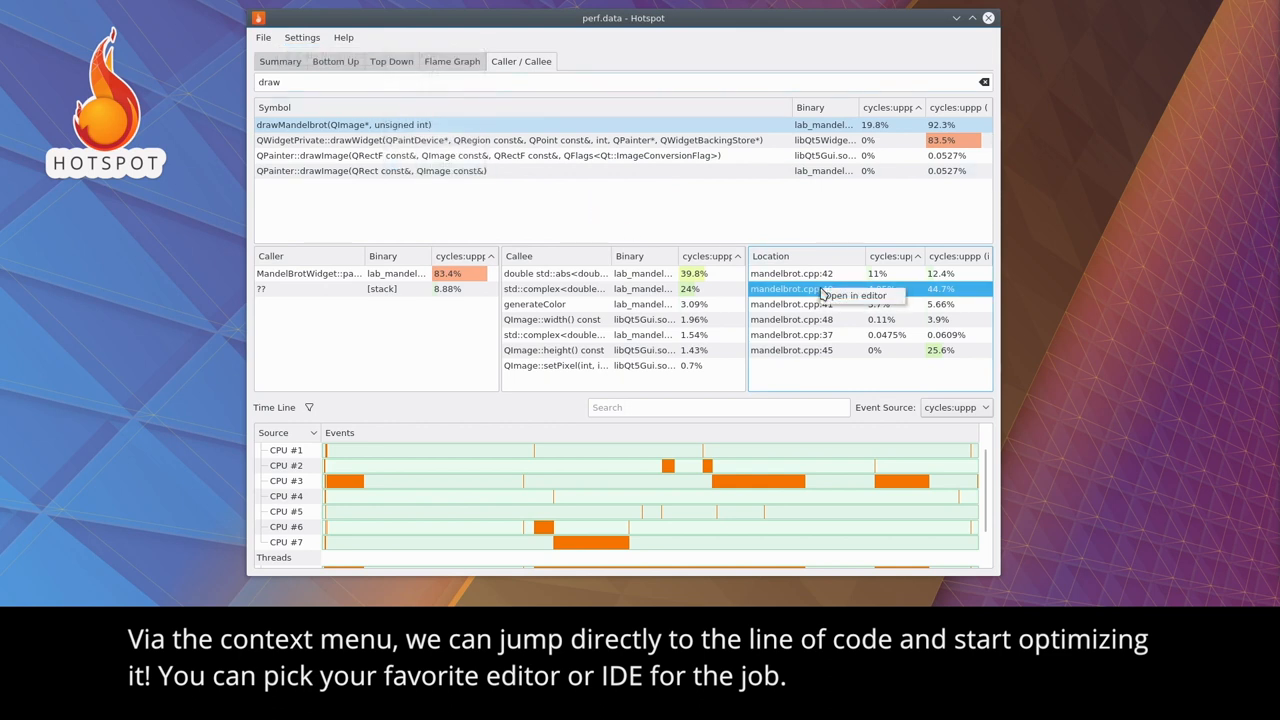
{"action": "left_click", "coordinate": [844, 294]}
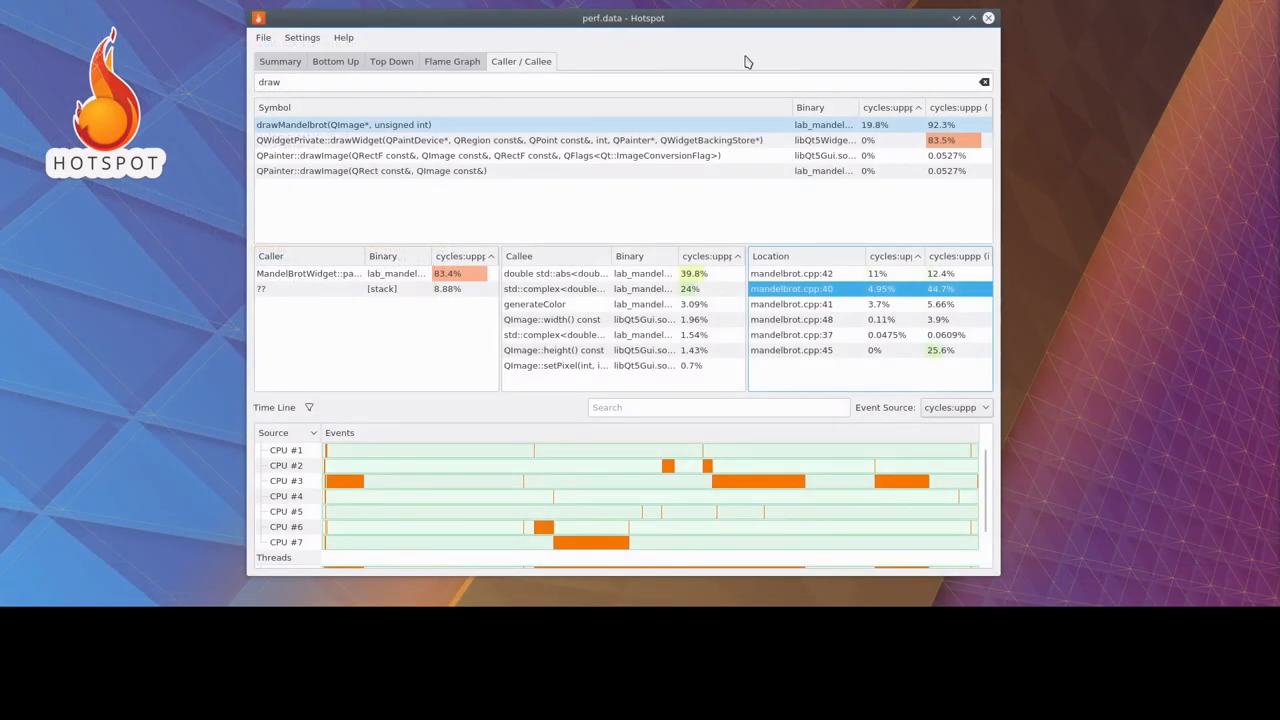
{"action": "mouse_move", "coordinate": [984, 20]}
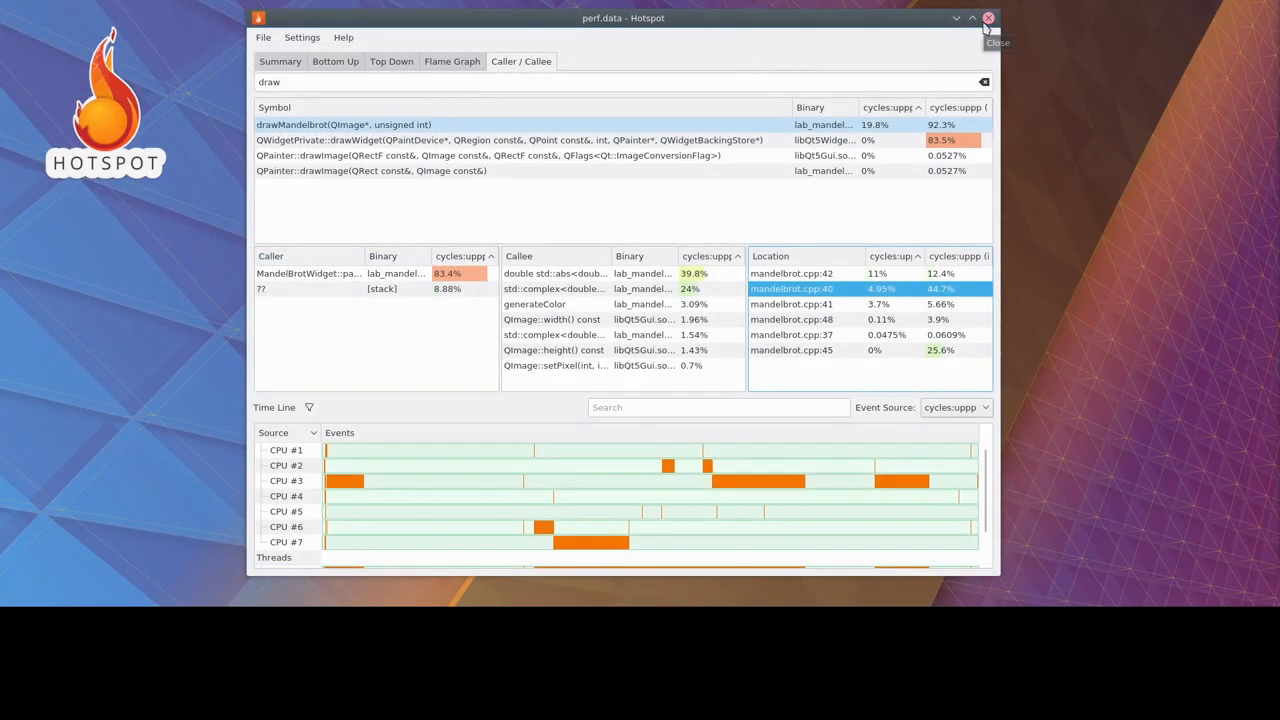